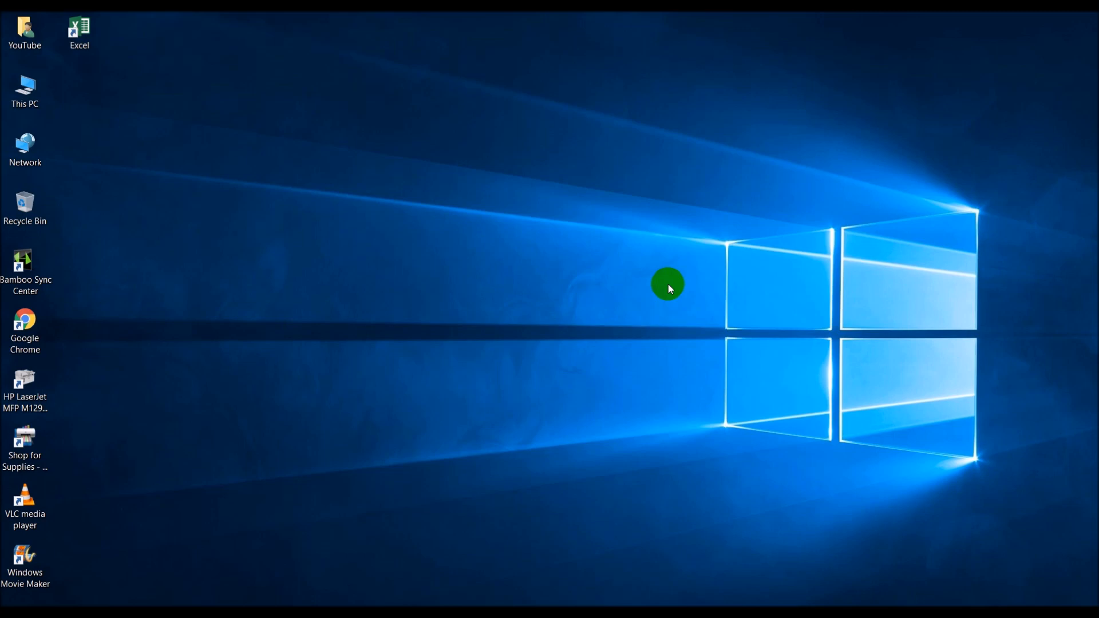
# - Launch Excel from the desktop, put it away, then launch Google Chrome
pyautogui.click(78, 28)
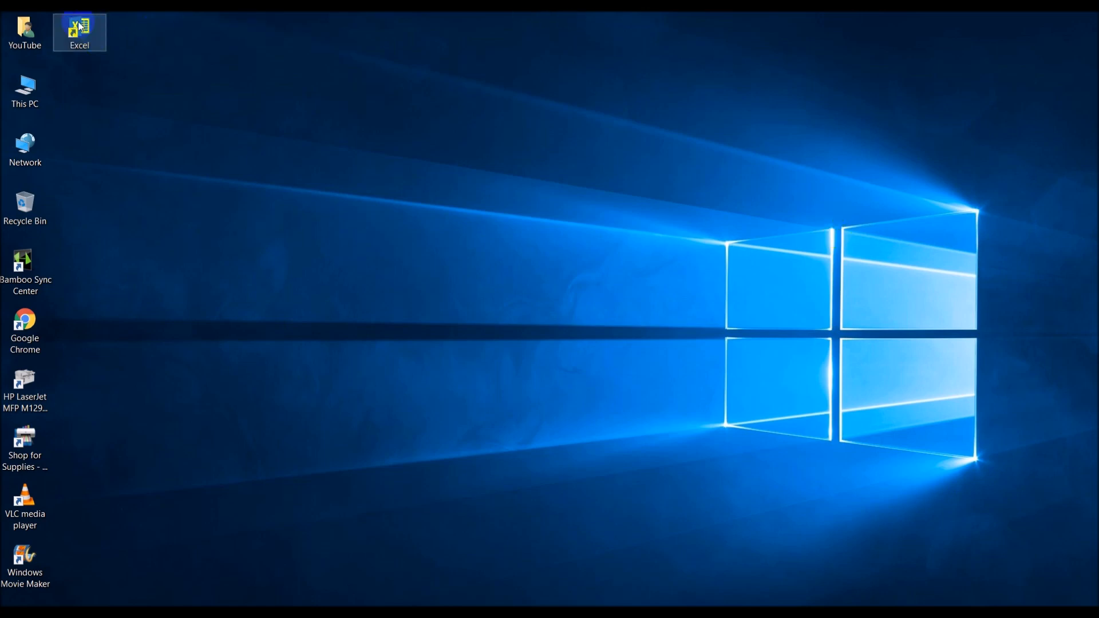
pyautogui.doubleClick(78, 26)
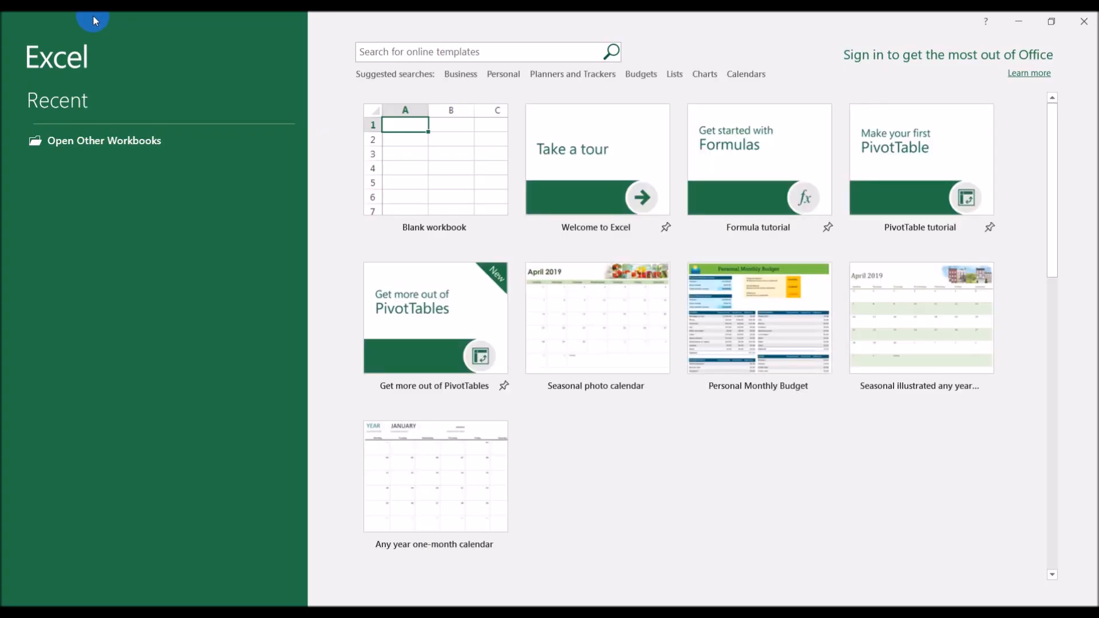
pyautogui.click(435, 166)
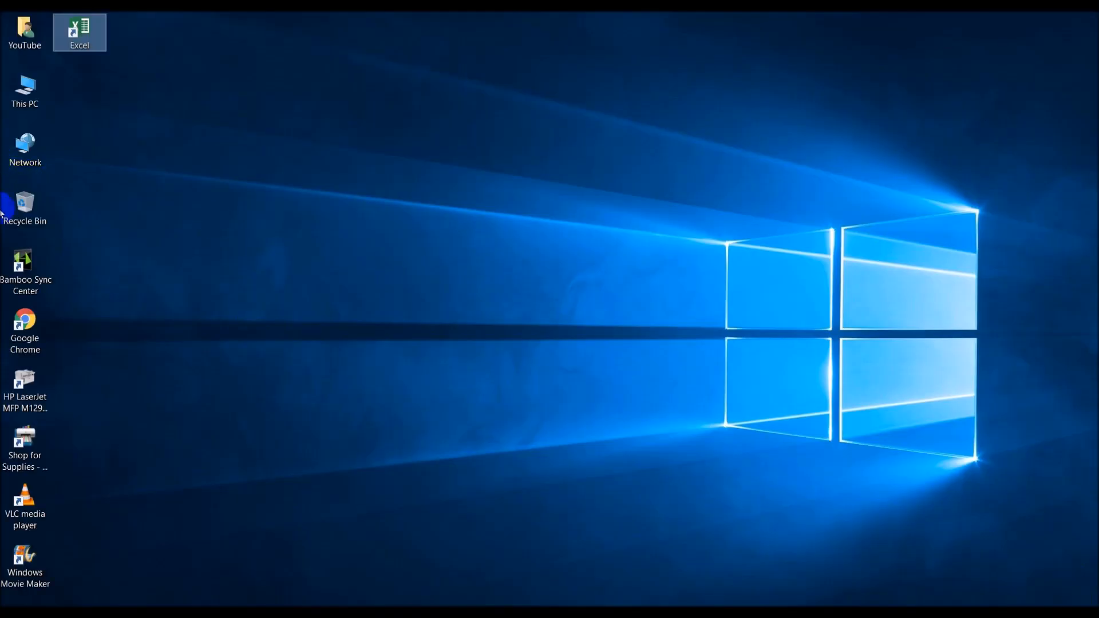
pyautogui.doubleClick(26, 322)
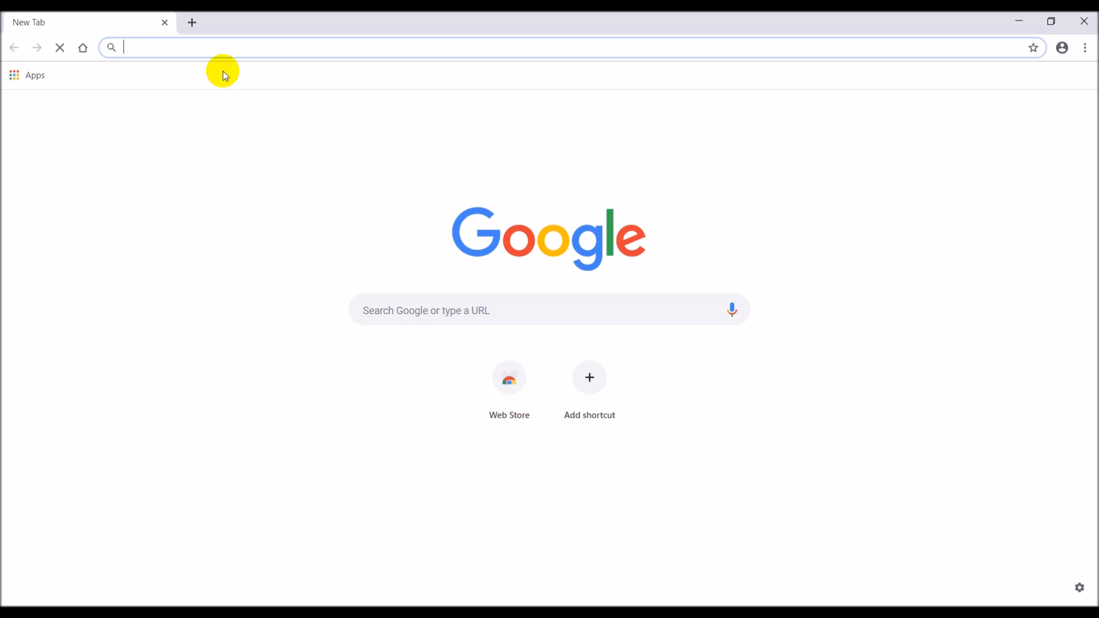
pyautogui.write('w')
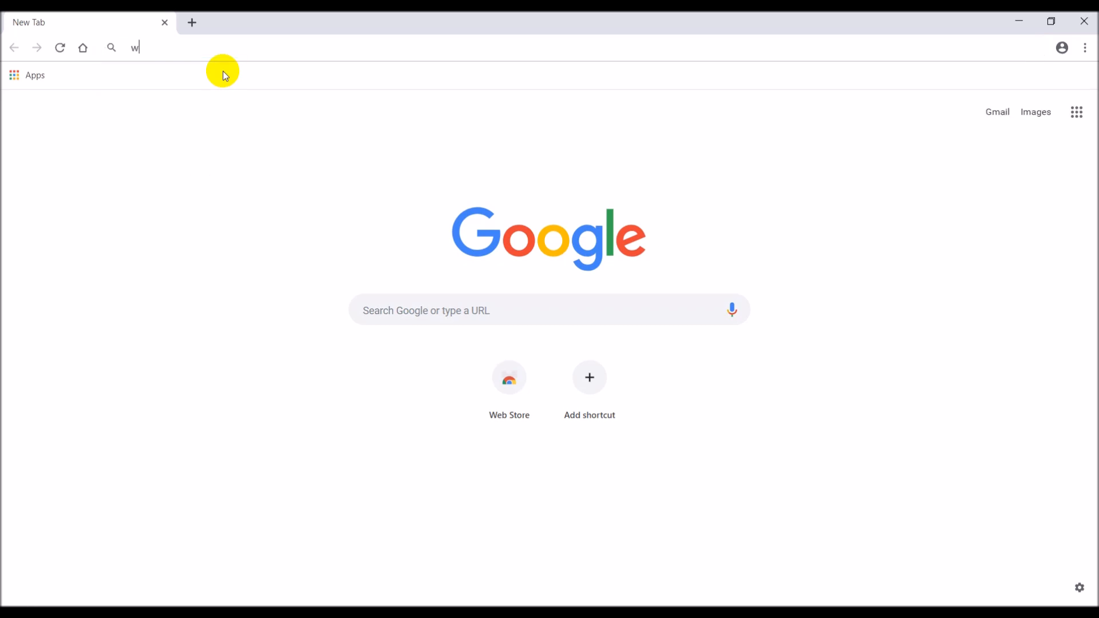
pyautogui.write('ww.x-rates.co')
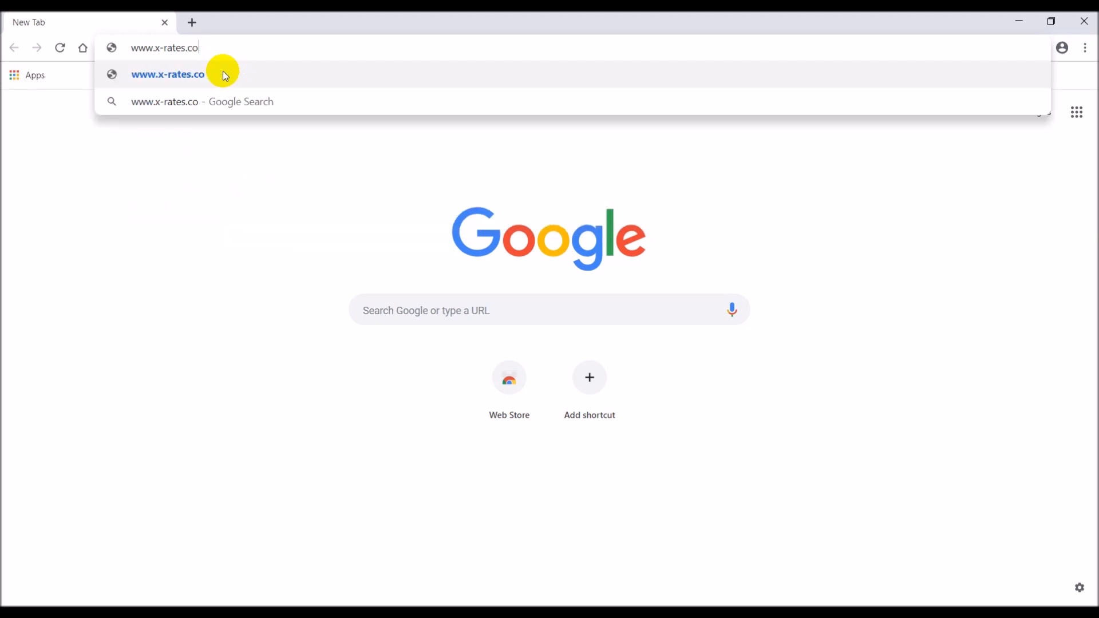
pyautogui.click(172, 73)
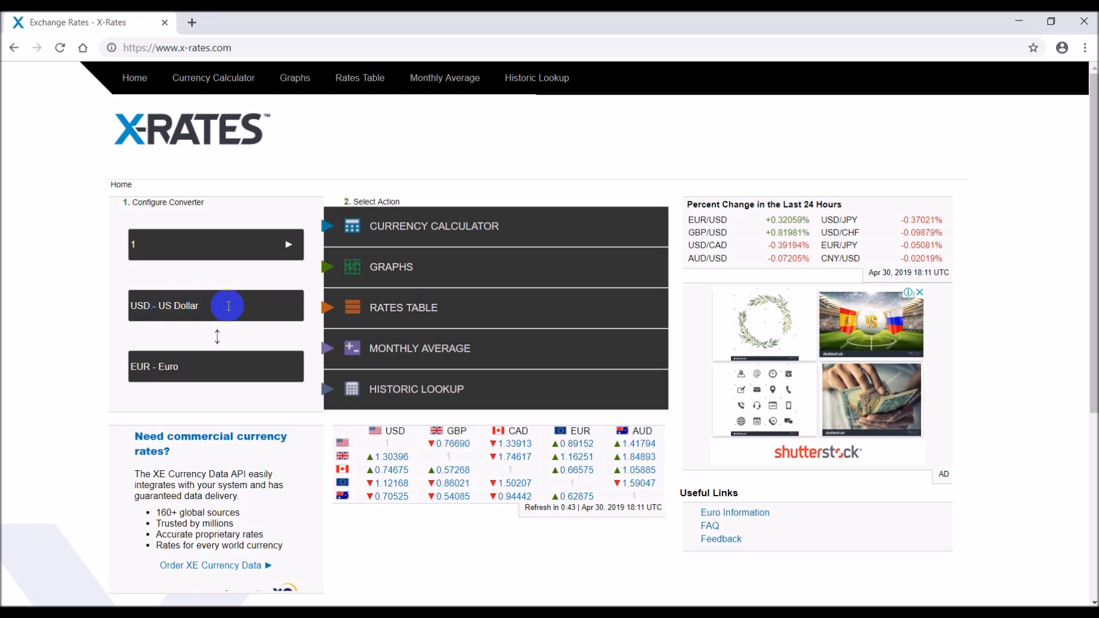
# - Choose CAD - Canadian Dollar as base currency and show its Rates Table
pyautogui.click(228, 306)
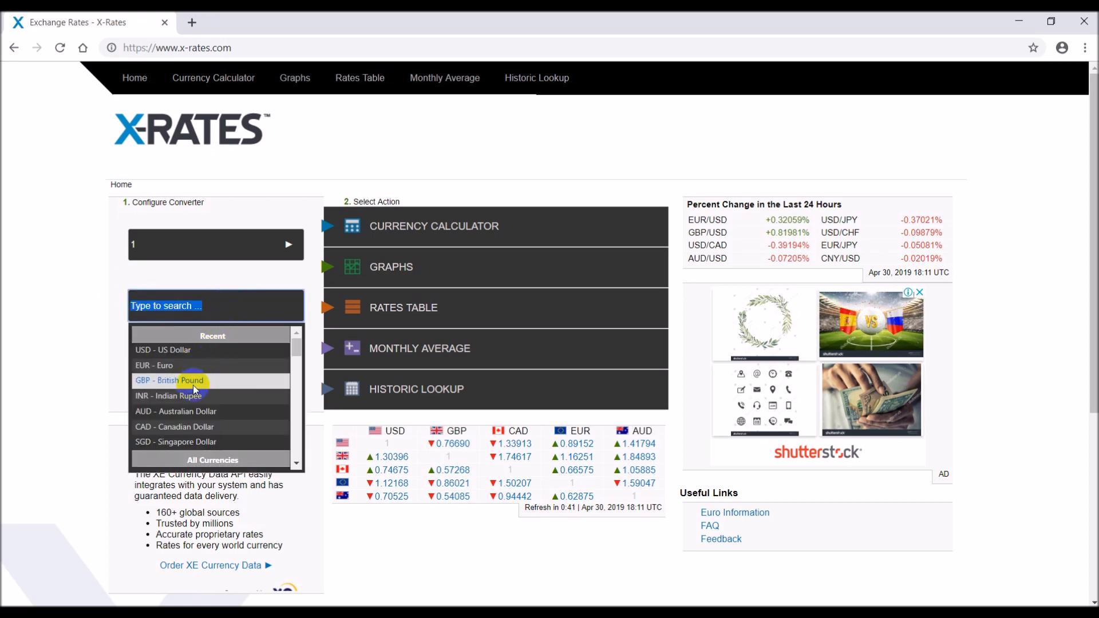
pyautogui.click(174, 426)
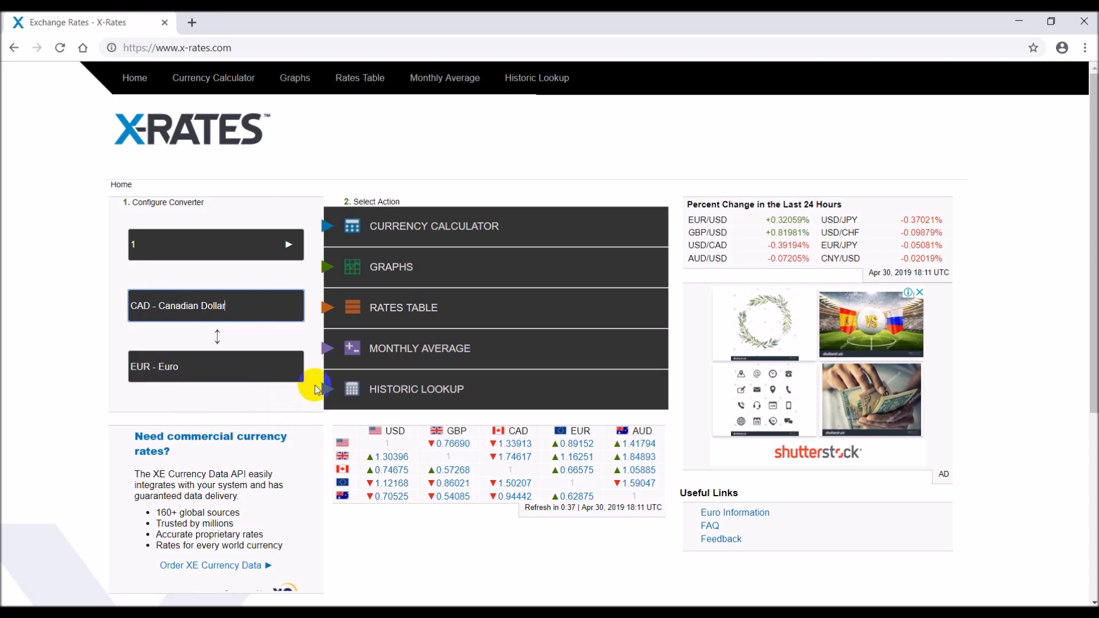
pyautogui.moveTo(421, 315)
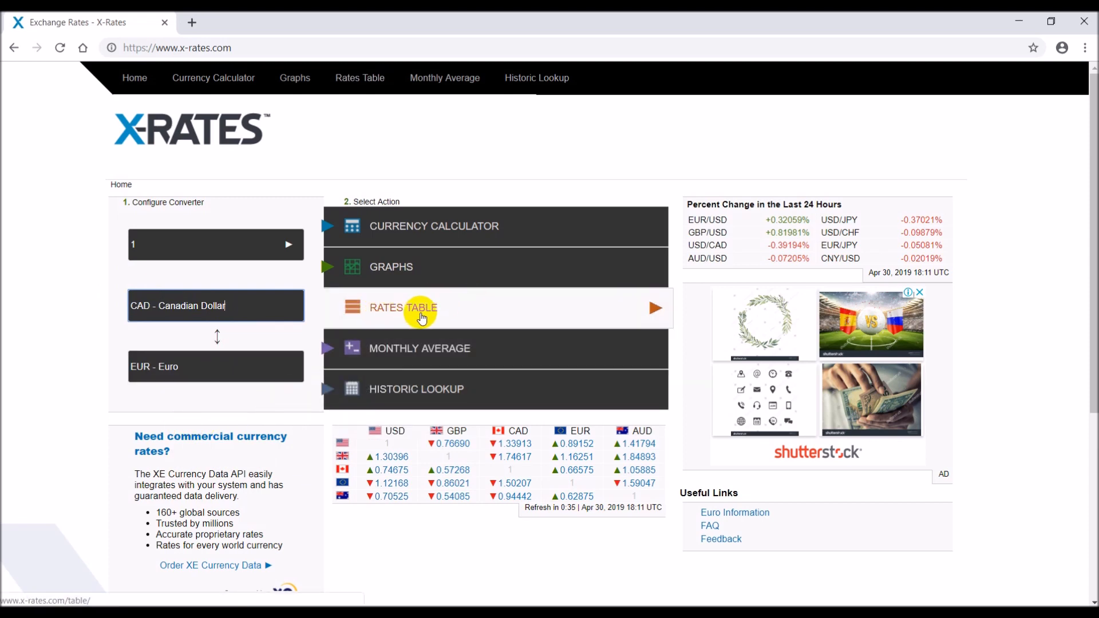
pyautogui.moveTo(417, 309)
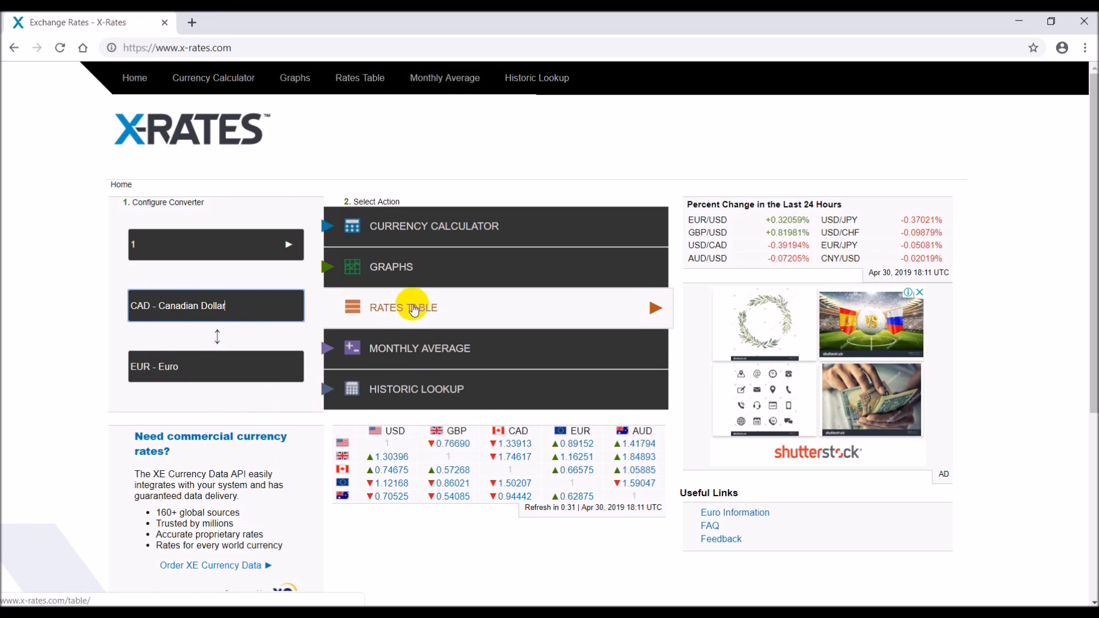
pyautogui.click(412, 308)
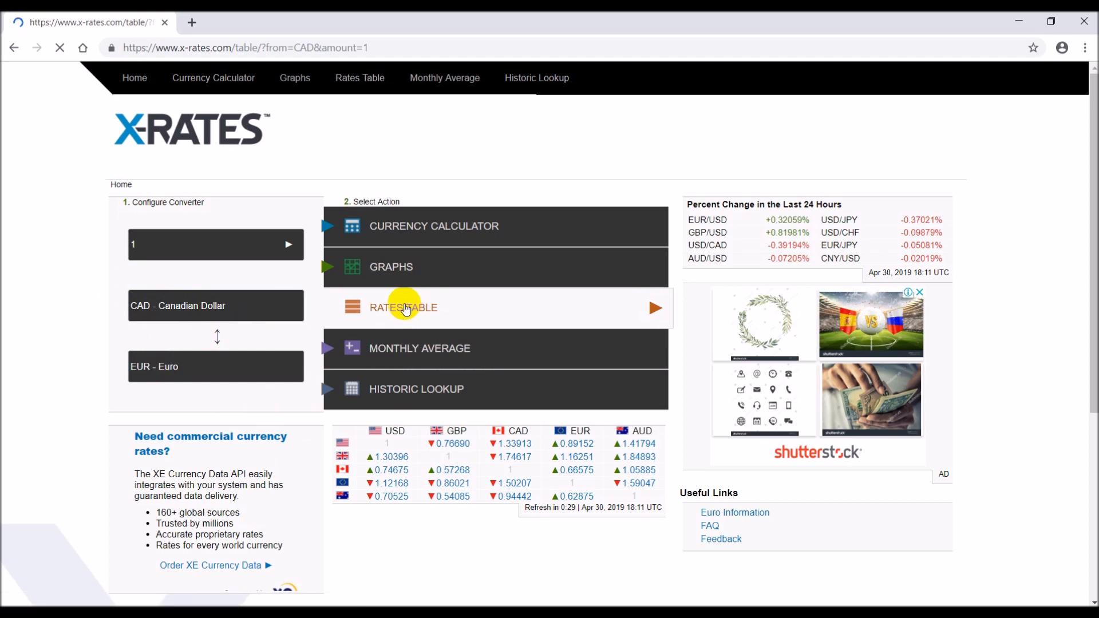
pyautogui.click(403, 307)
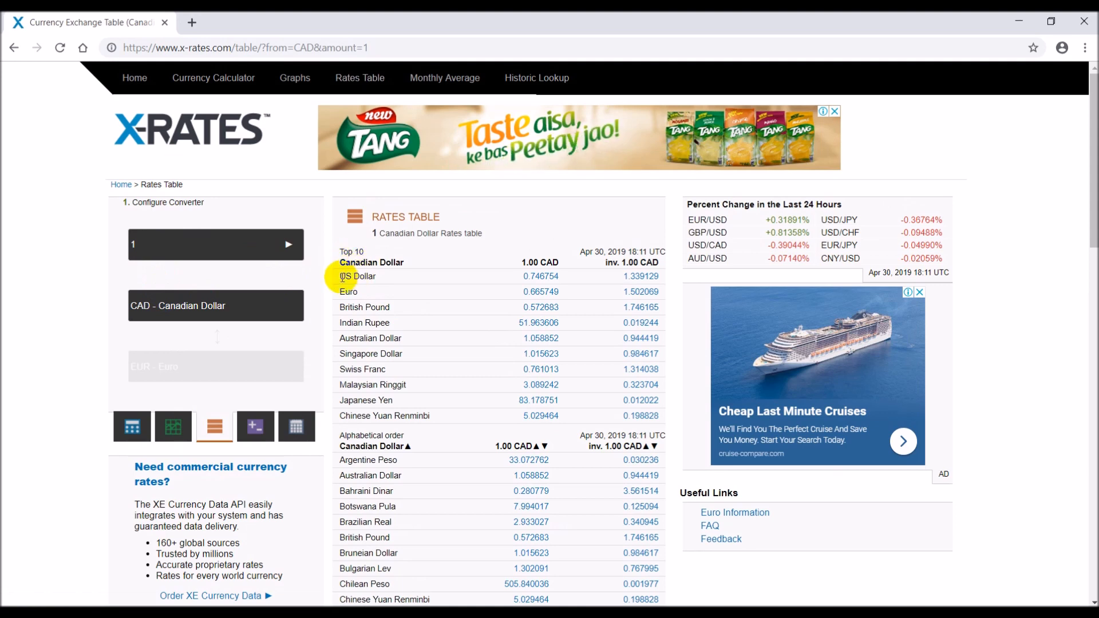
pyautogui.moveTo(540, 279)
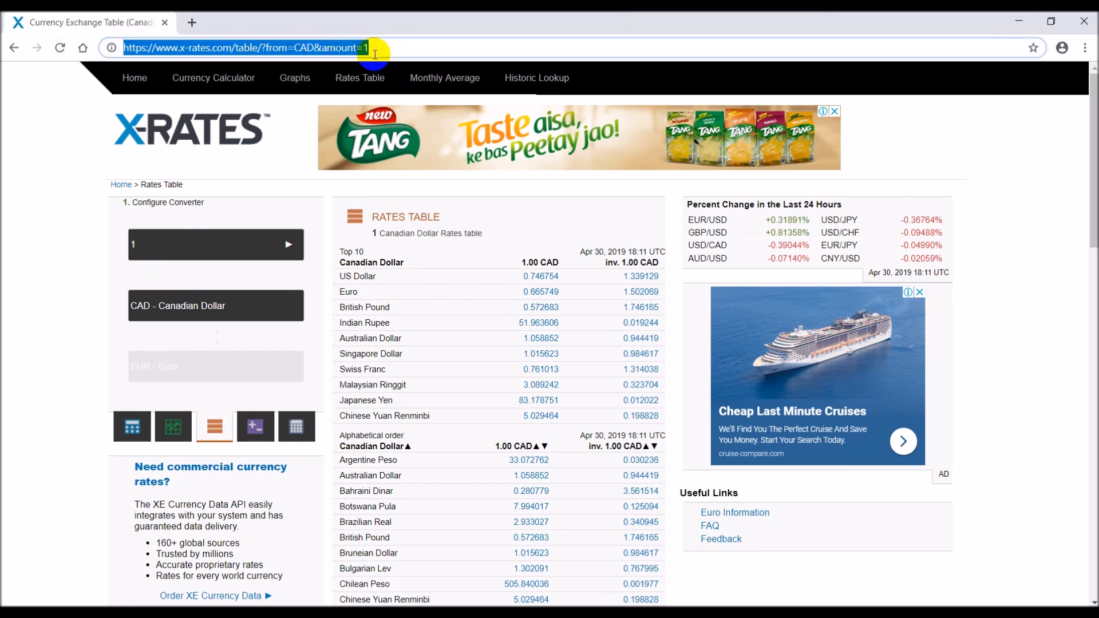
pyautogui.moveTo(195, 490)
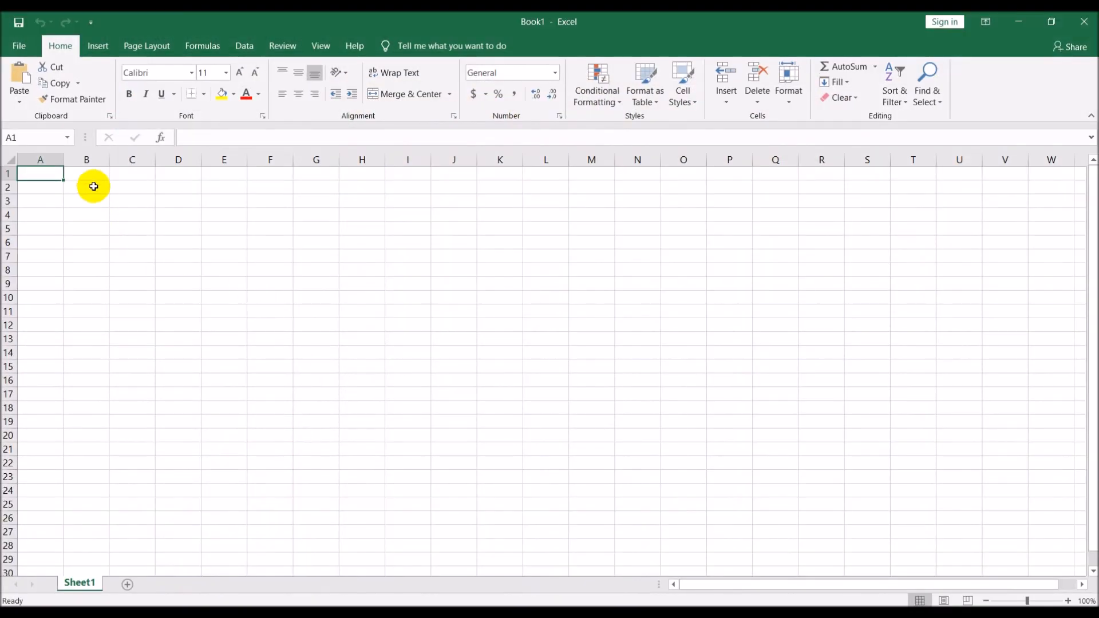
pyautogui.click(244, 46)
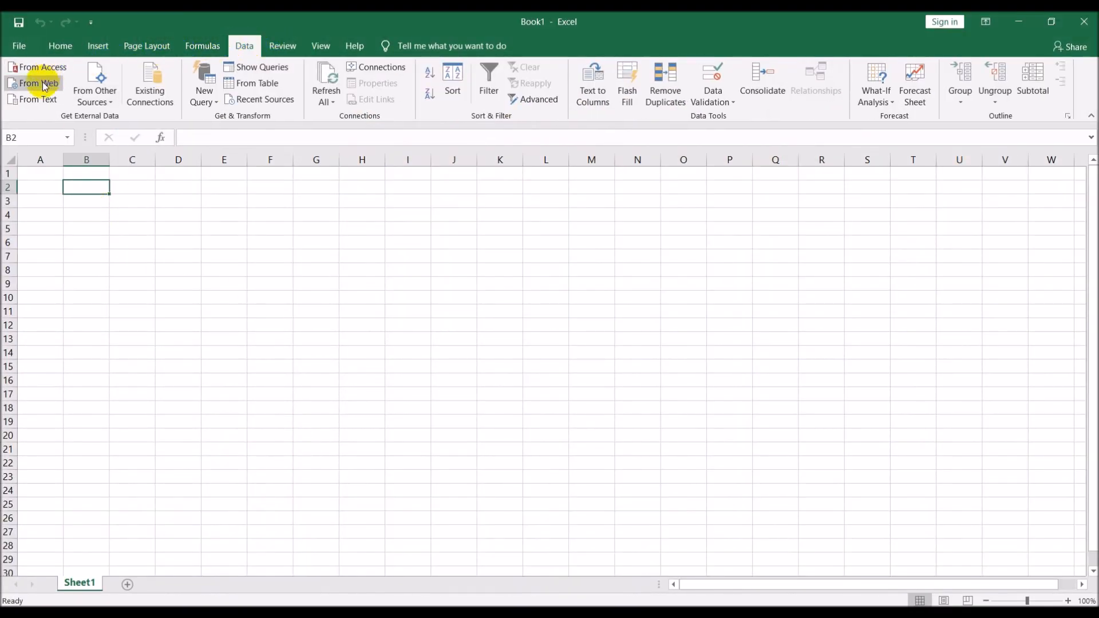
pyautogui.click(36, 84)
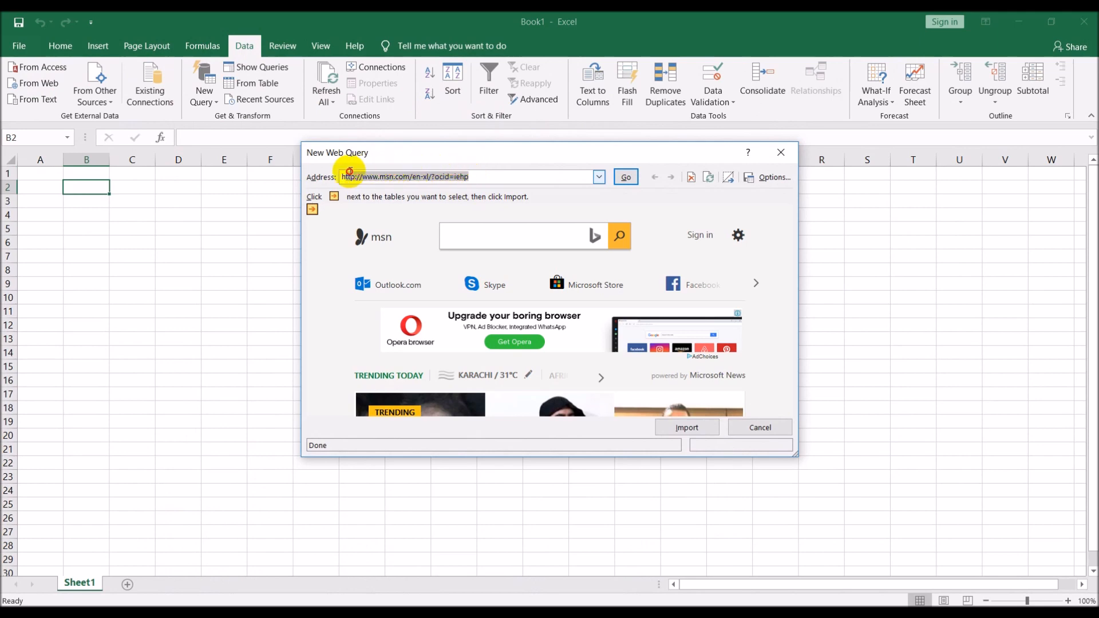
pyautogui.write('https://www.x-rates.com/table/?from=CAD&amount=1')
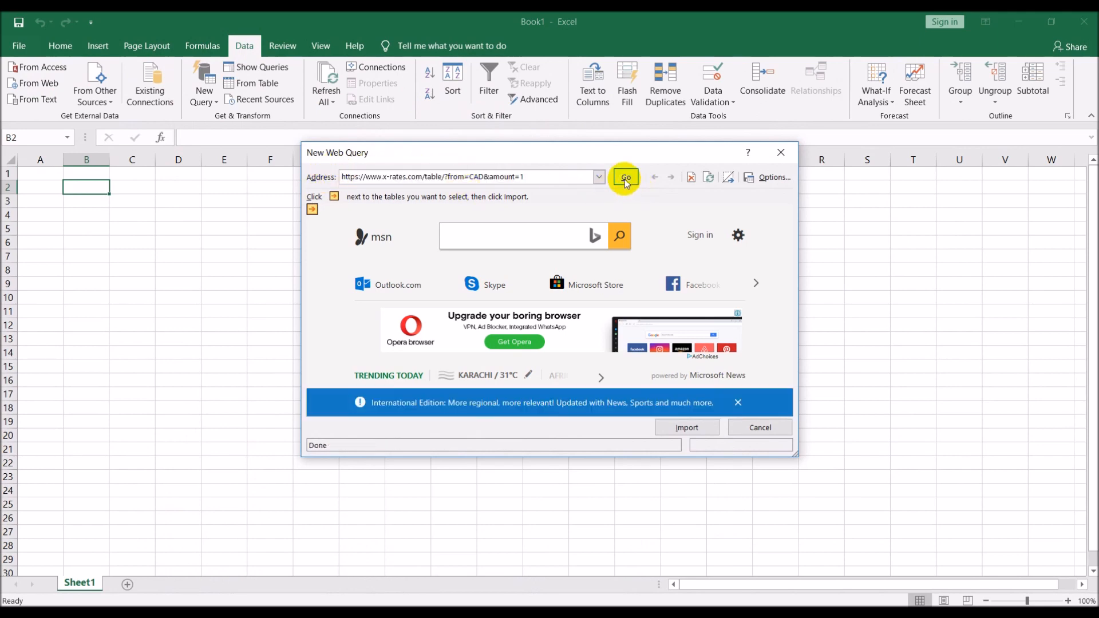
pyautogui.click(625, 176)
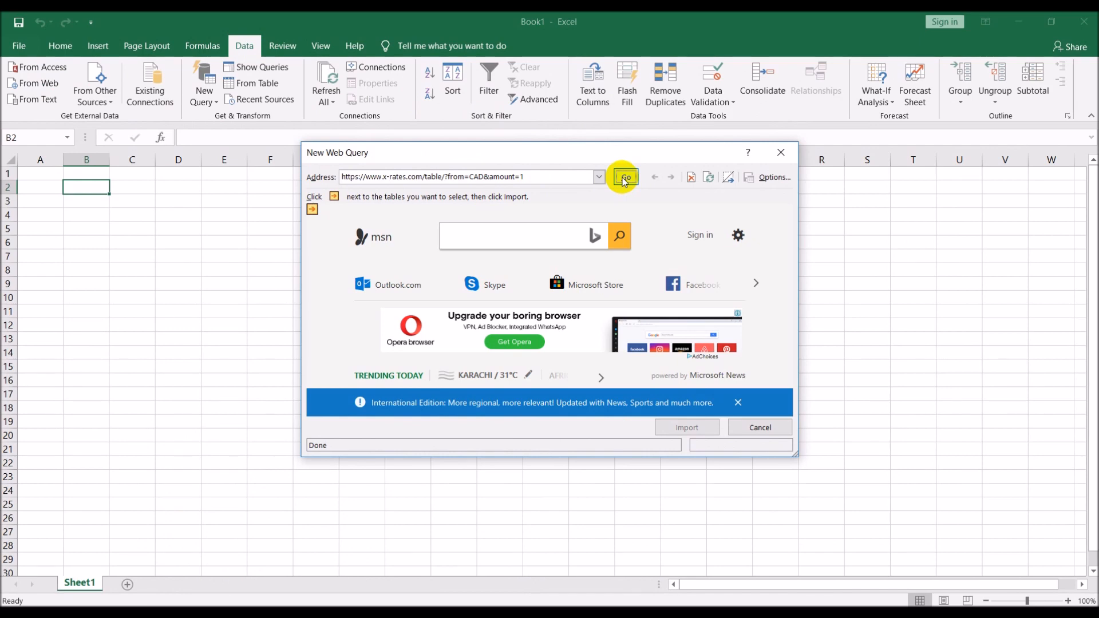
pyautogui.click(624, 176)
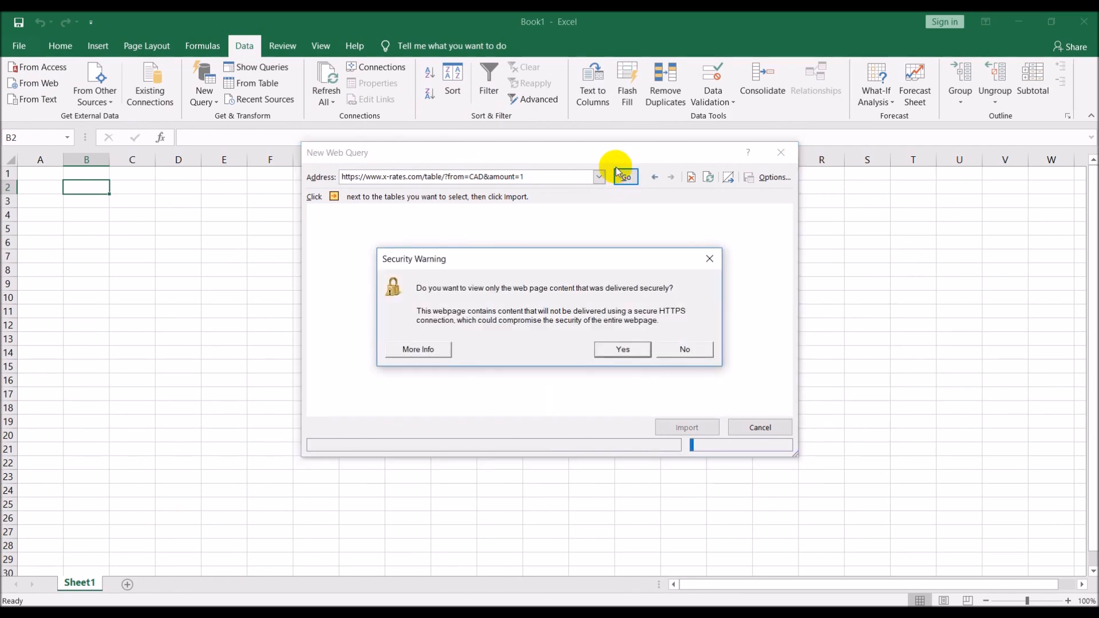
pyautogui.moveTo(504, 293)
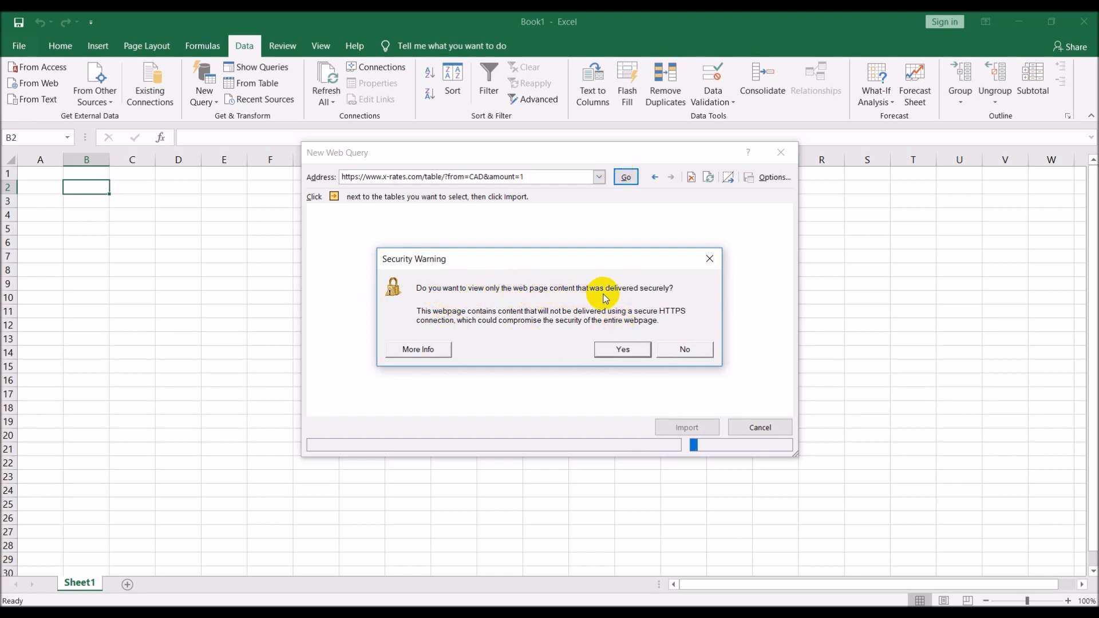
pyautogui.moveTo(601, 280)
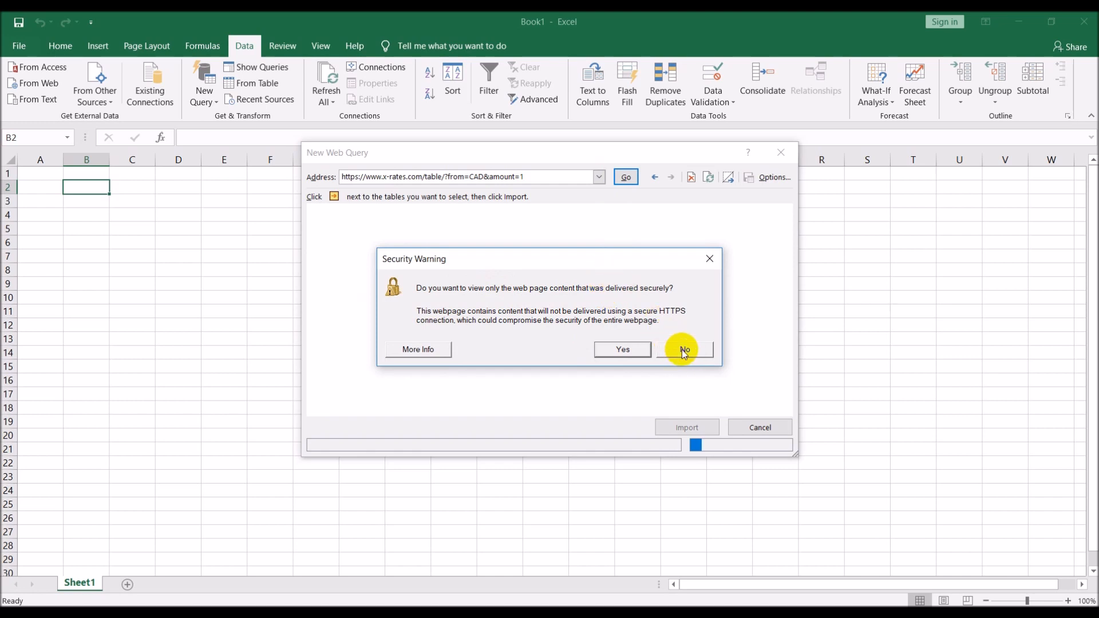
# - Answer No to the security warning and the repeated script error prompts
pyautogui.click(685, 349)
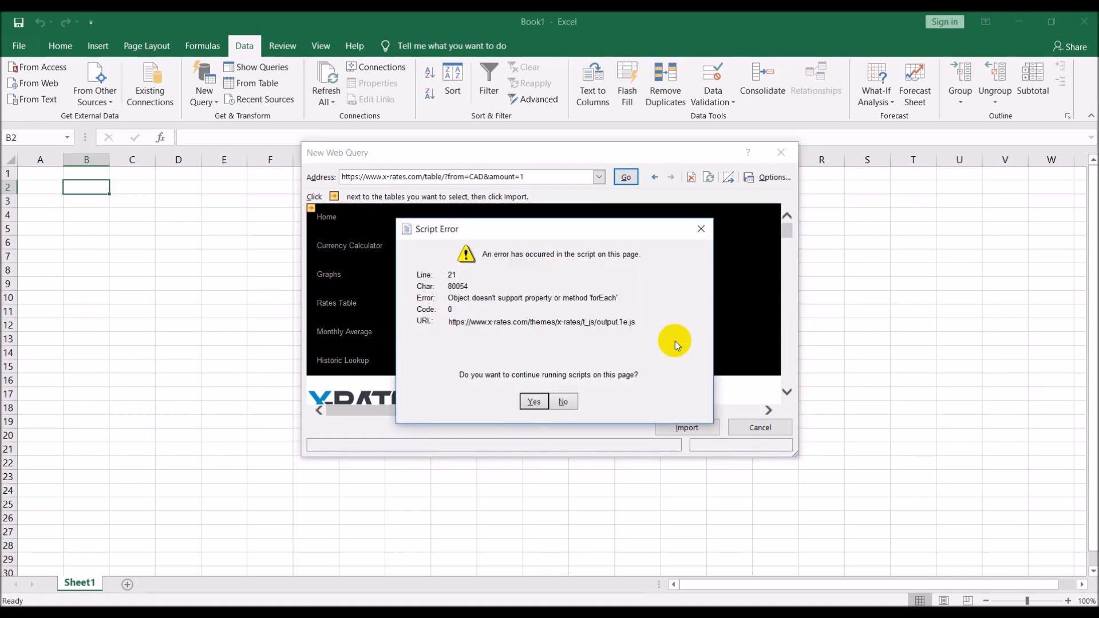
pyautogui.moveTo(600, 330)
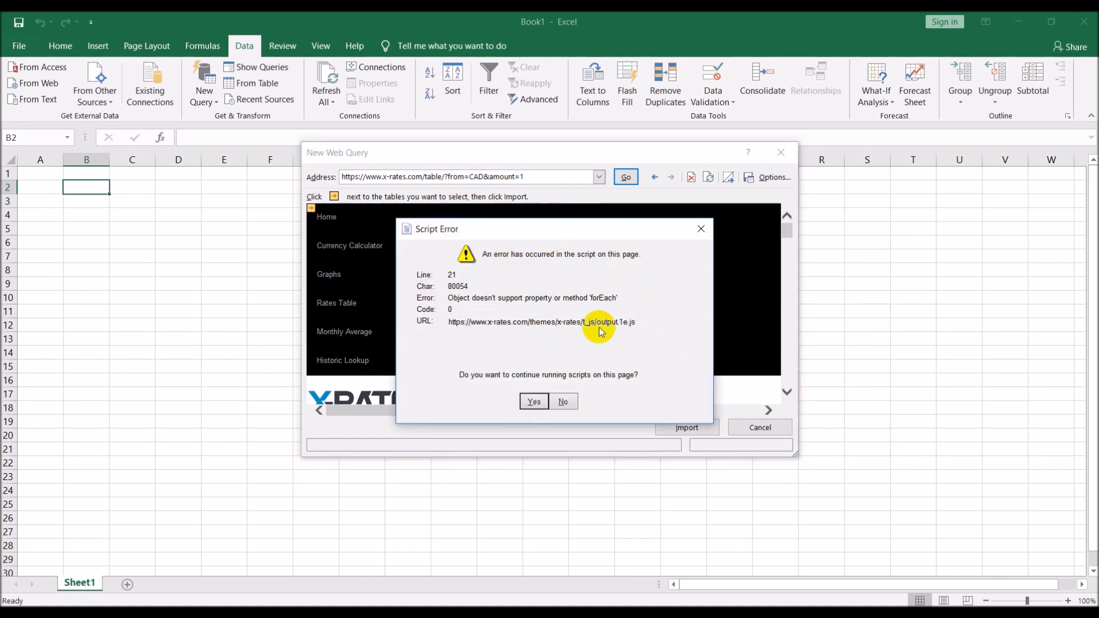
pyautogui.moveTo(538, 264)
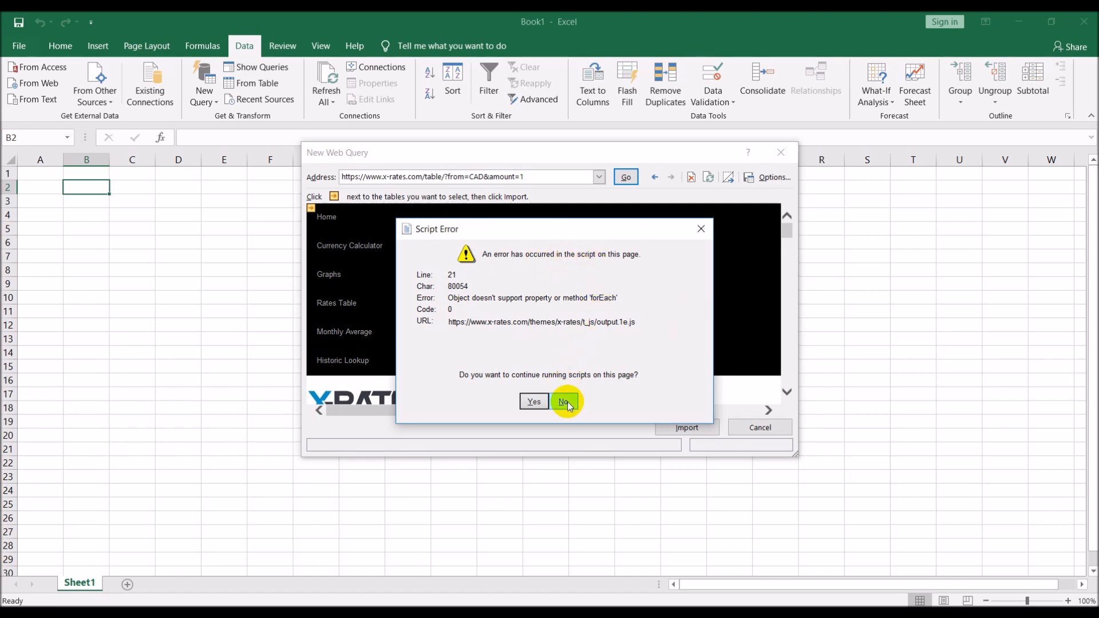
pyautogui.click(563, 402)
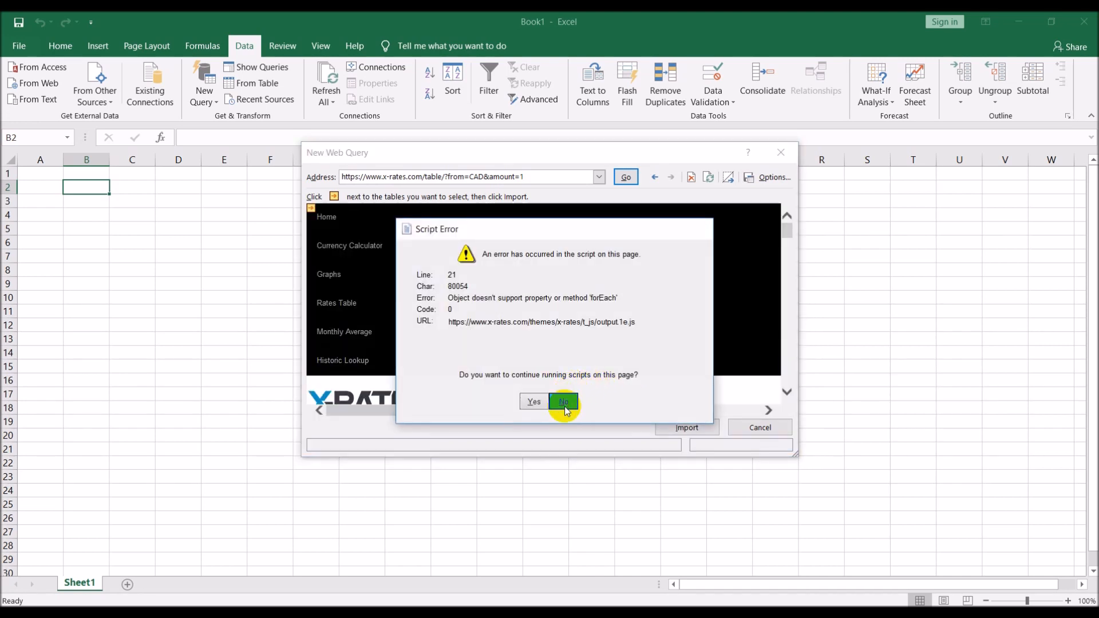
pyautogui.click(564, 402)
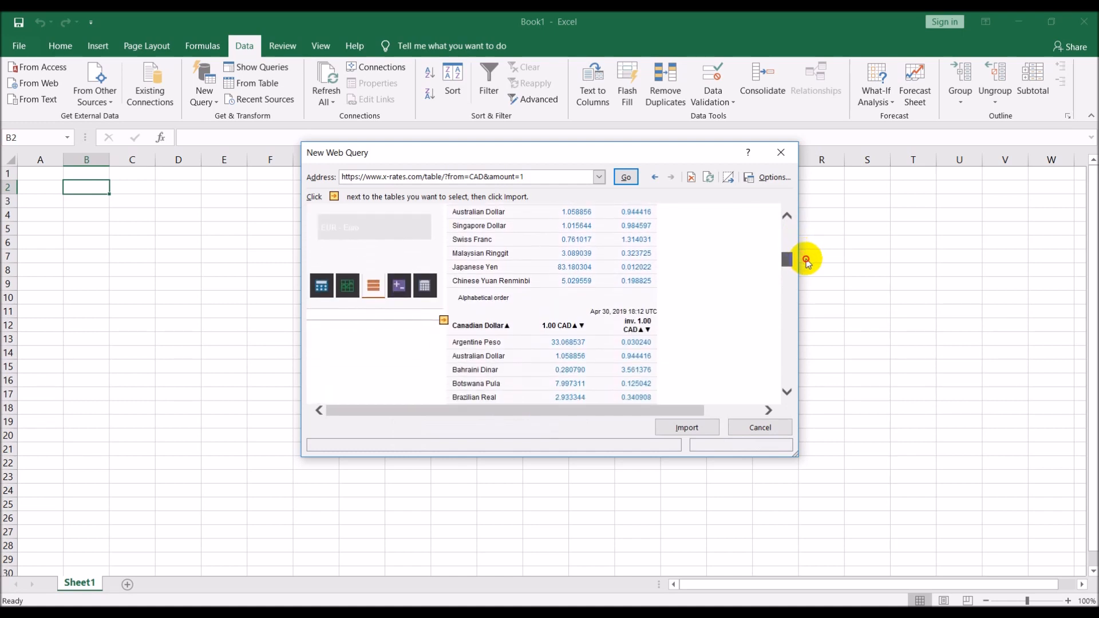
# - Select the alphabetical Canadian Dollar rates table and import it into the existing sheet at $B$2
pyautogui.scroll(-3)
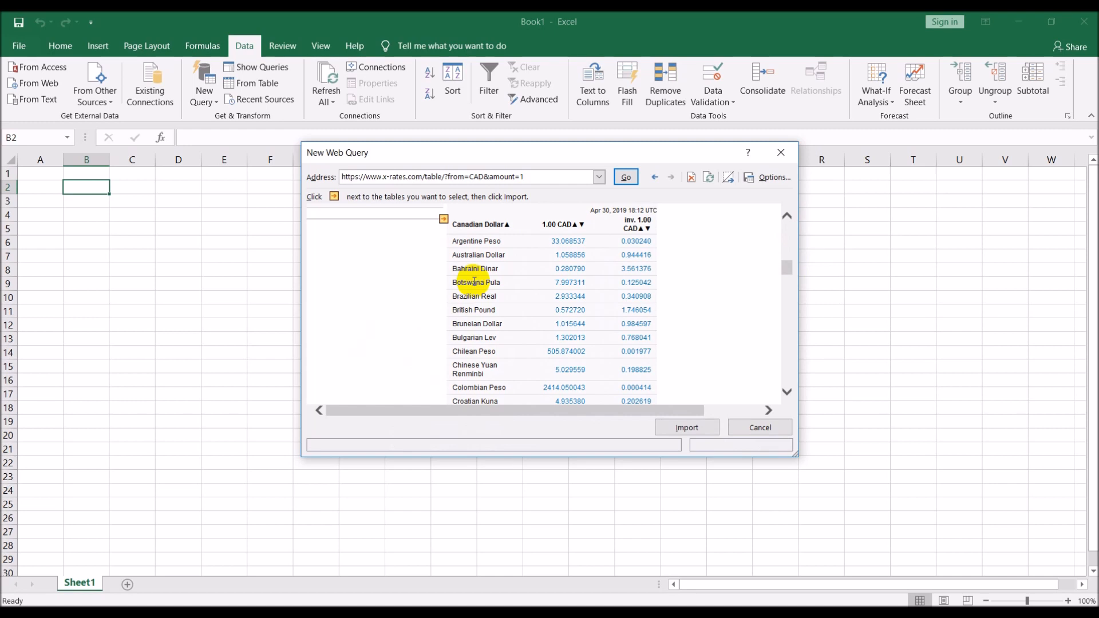
pyautogui.moveTo(456, 240)
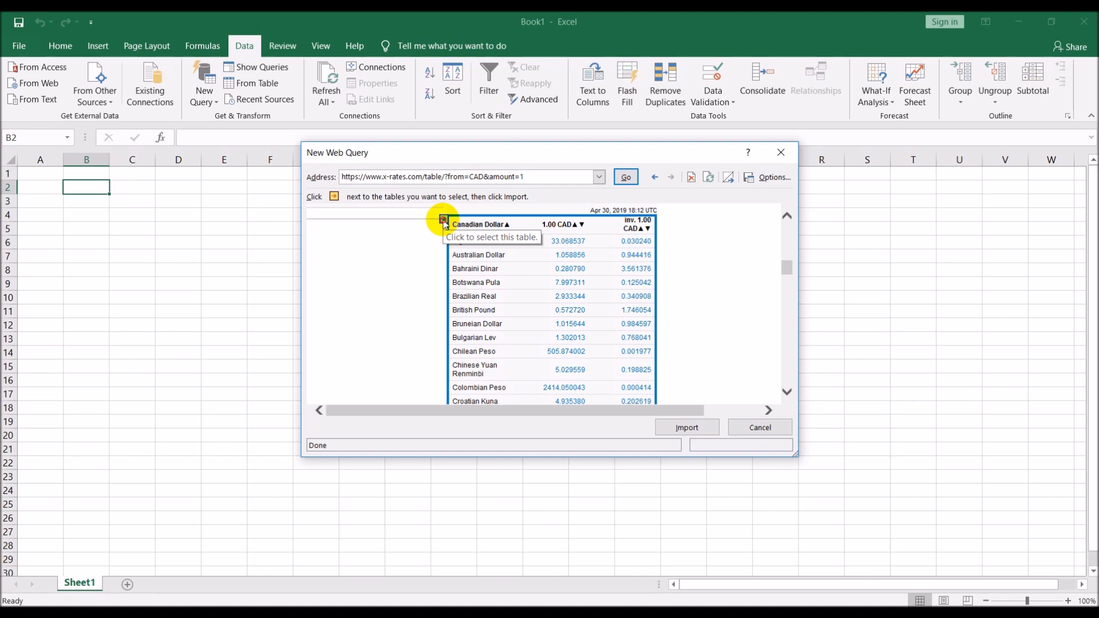
pyautogui.click(443, 219)
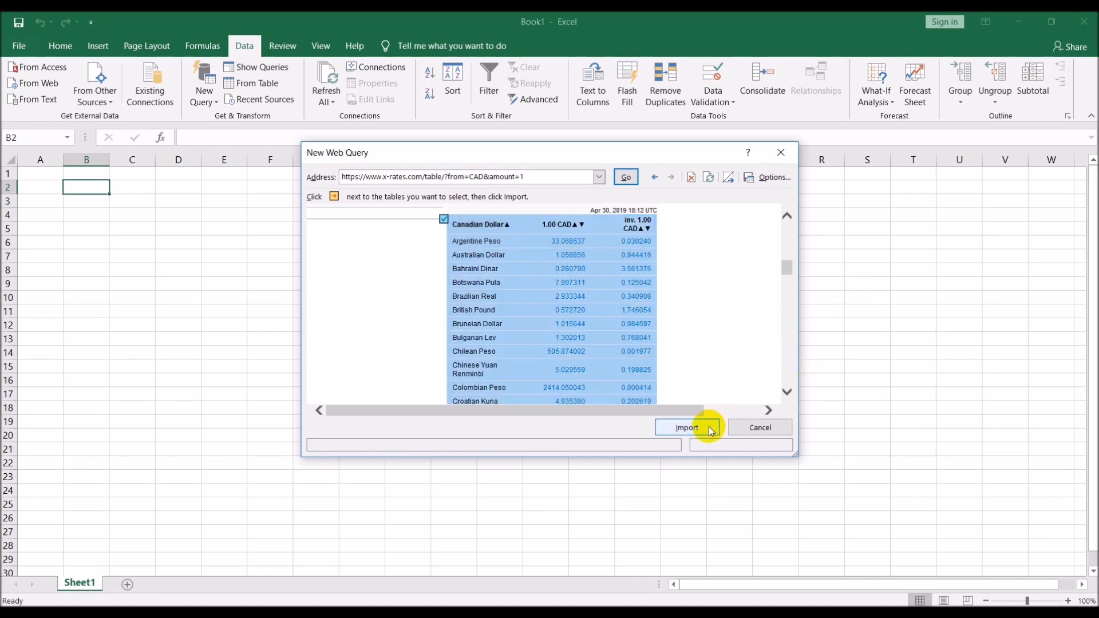
pyautogui.click(687, 429)
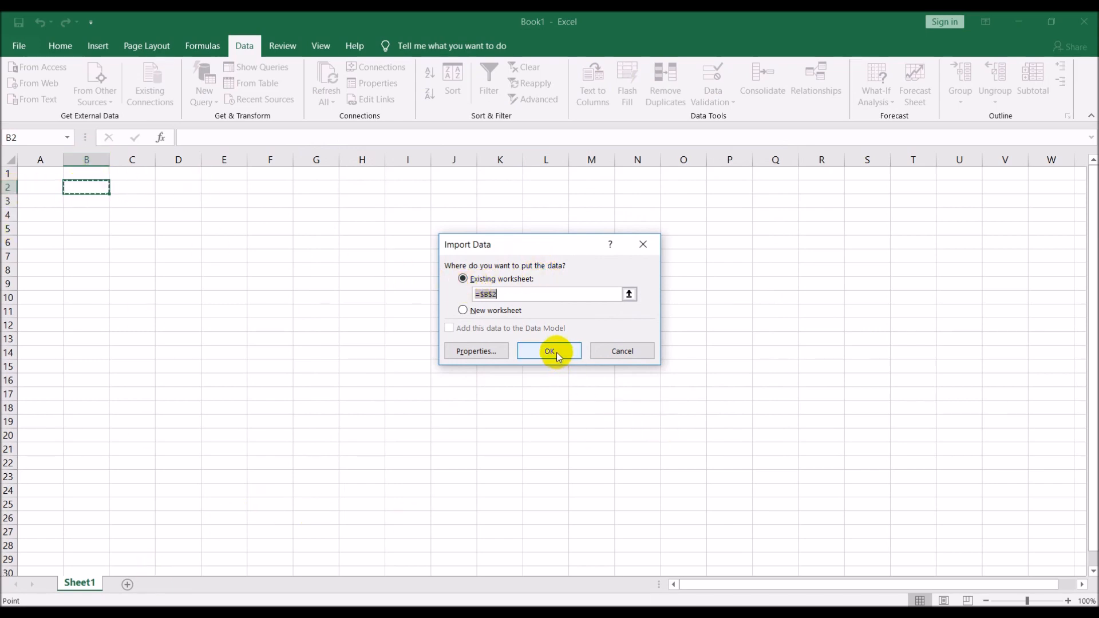
pyautogui.click(549, 351)
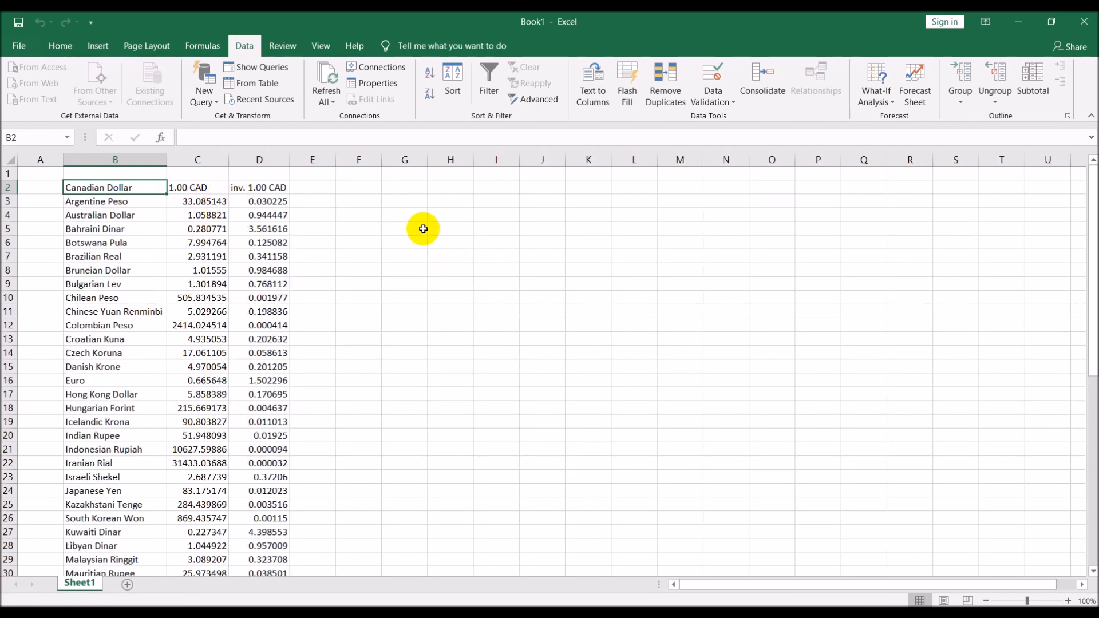
pyautogui.moveTo(82, 181)
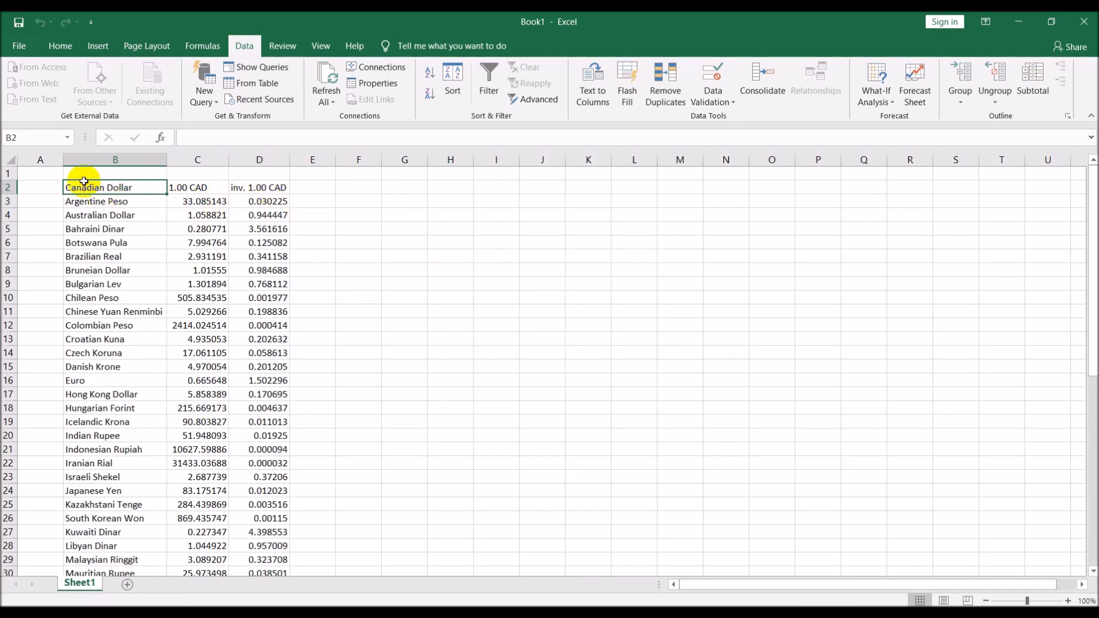
# - Add a second worksheet, naming the rates sheet Conversion Rates and the new one Front End
pyautogui.click(7, 160)
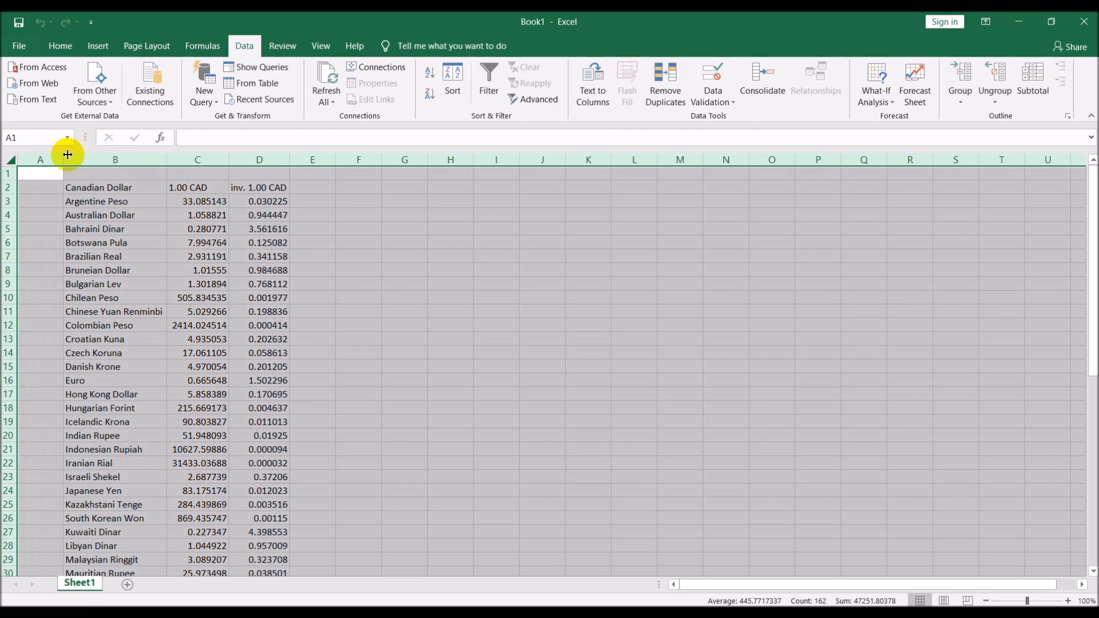
pyautogui.moveTo(550, 259)
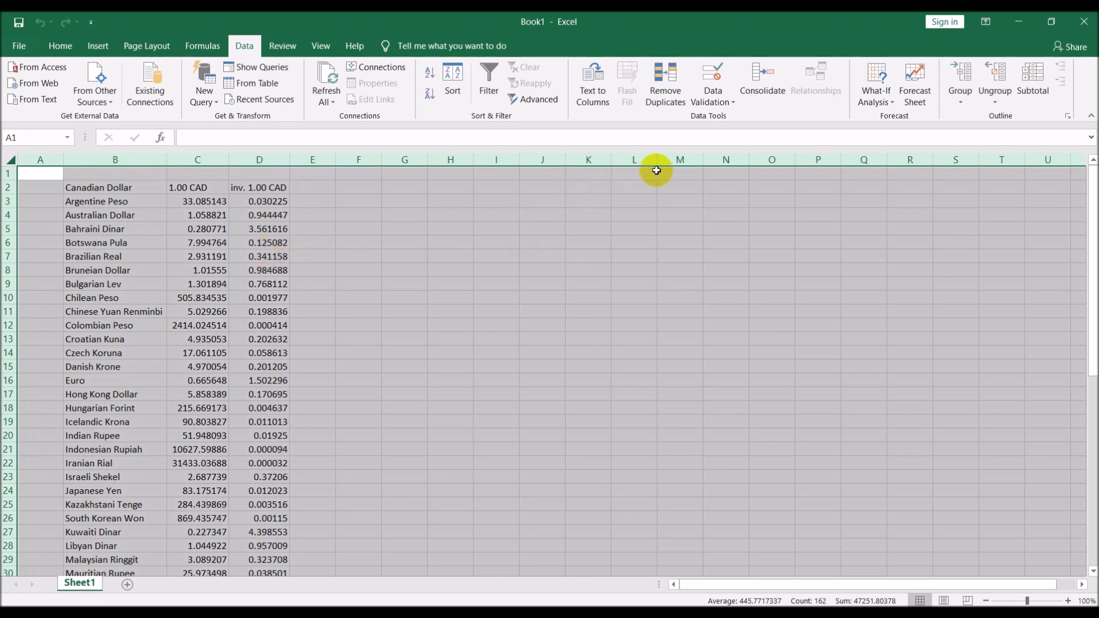
pyautogui.moveTo(584, 181)
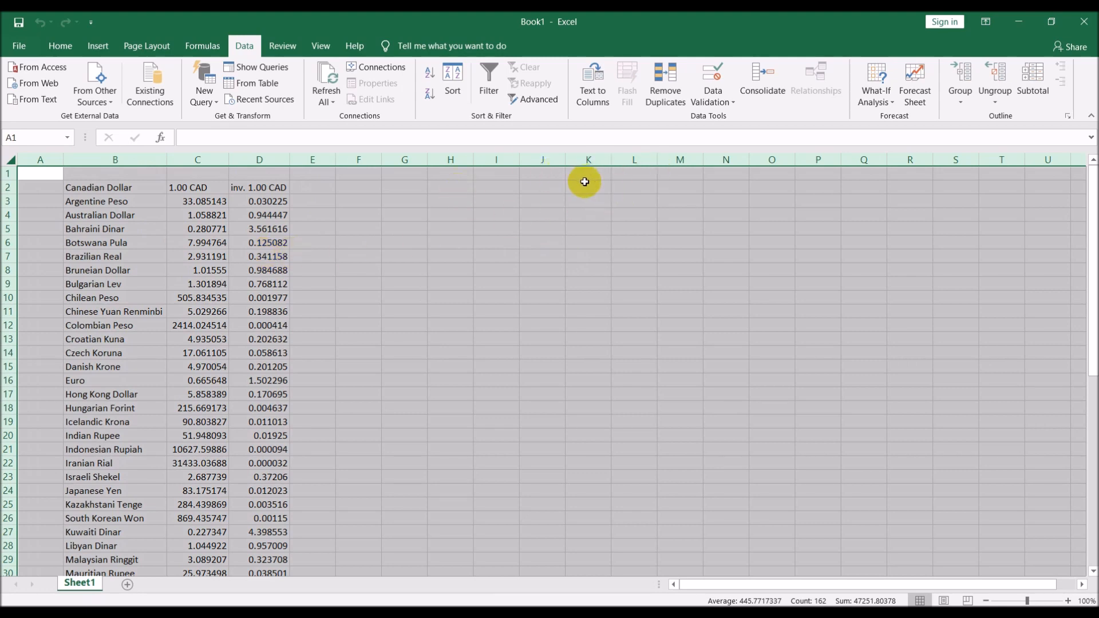
pyautogui.click(126, 583)
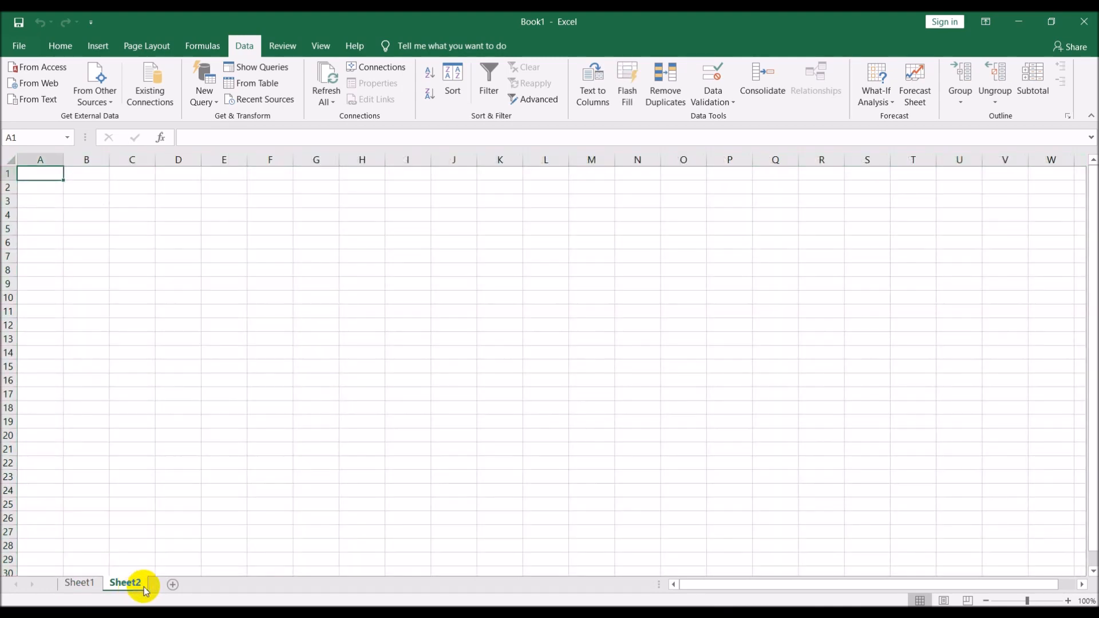
pyautogui.click(79, 583)
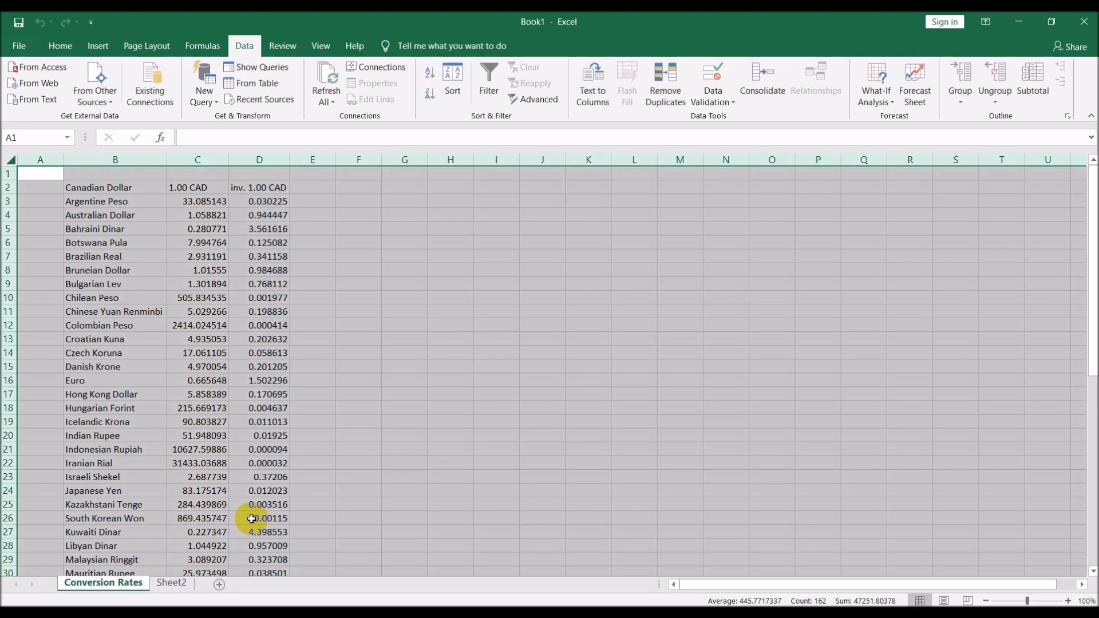
pyautogui.click(172, 583)
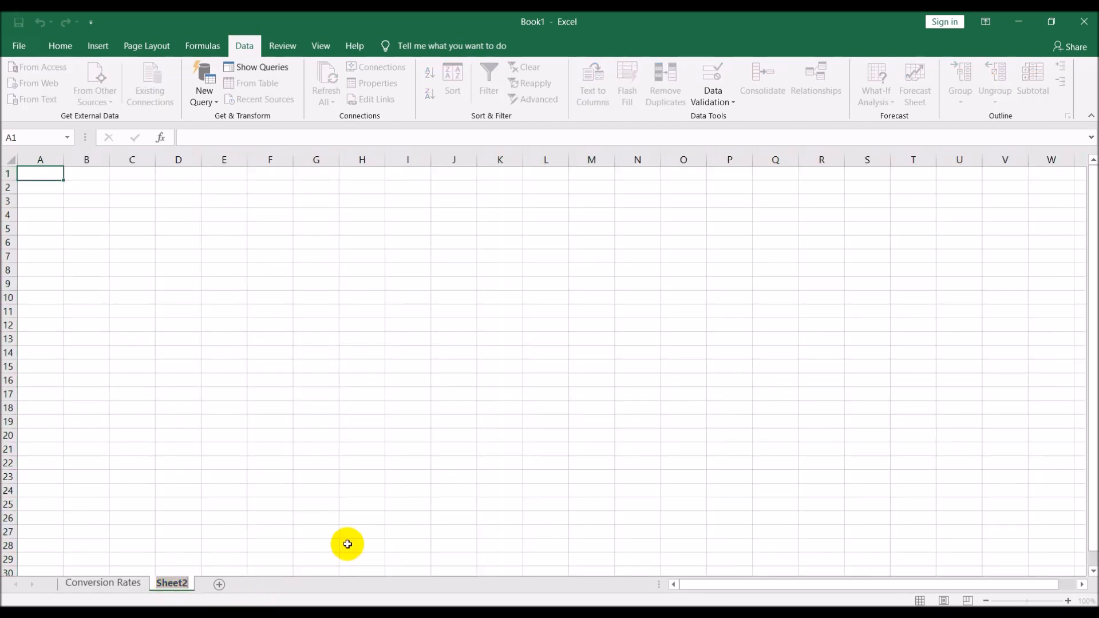
pyautogui.write('Front End')
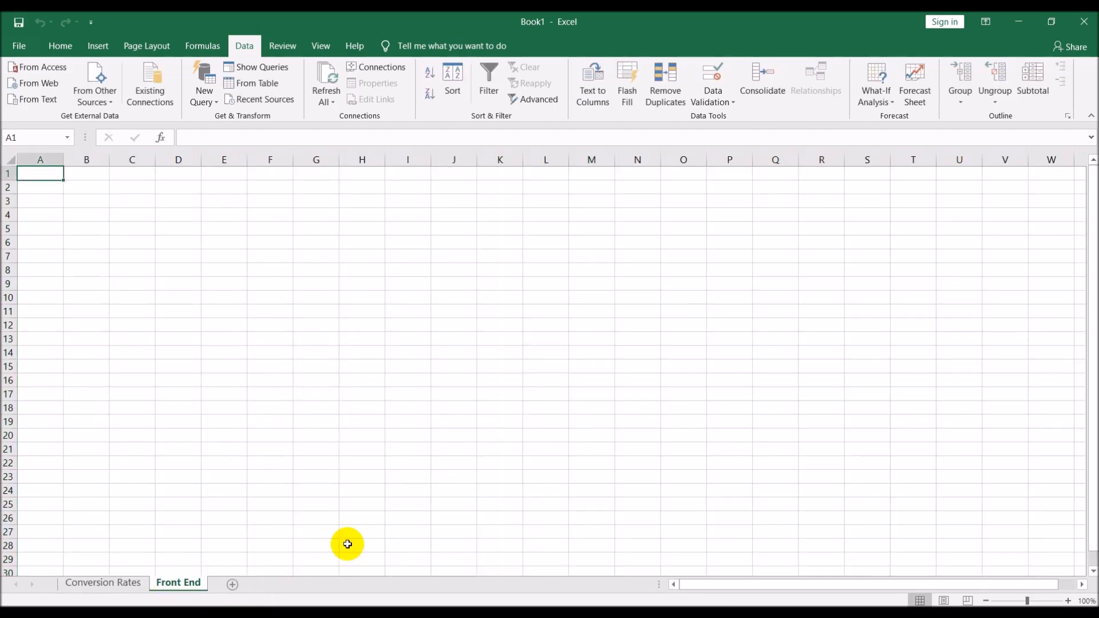
pyautogui.moveTo(204, 256)
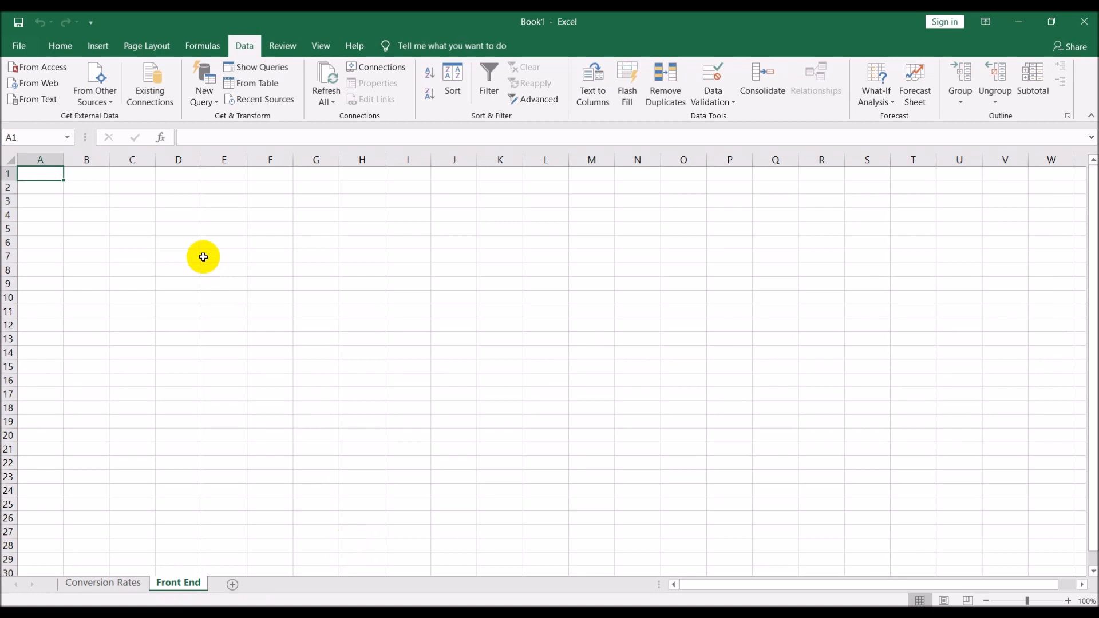
# - Label C4 Canadian Dollars and enter the amount 200 on the Front End sheet
pyautogui.click(132, 215)
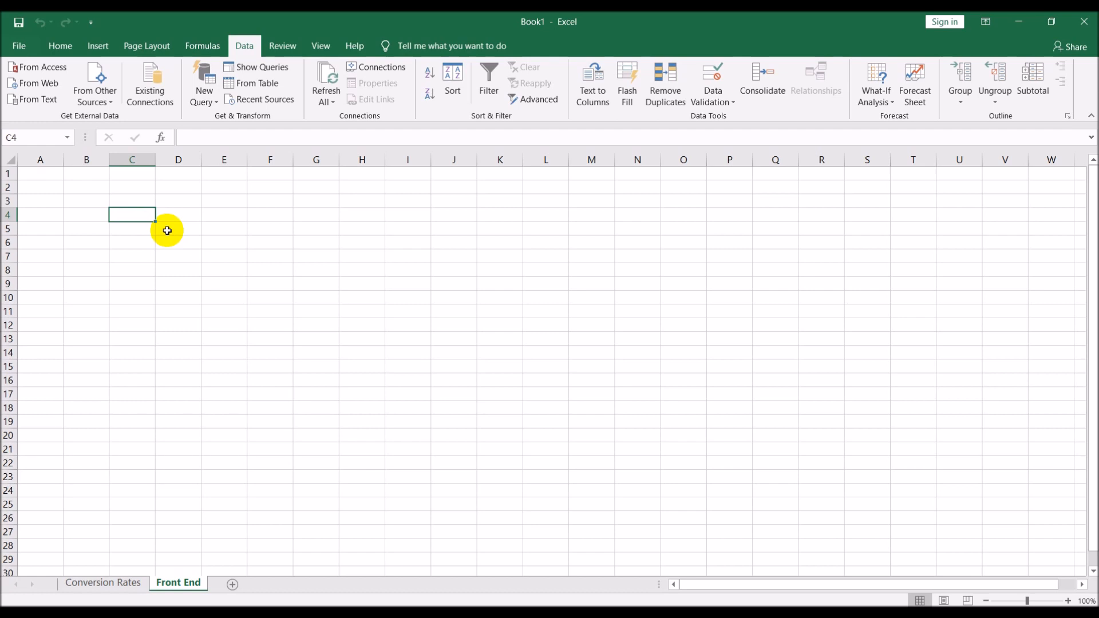
pyautogui.write('Canadian')
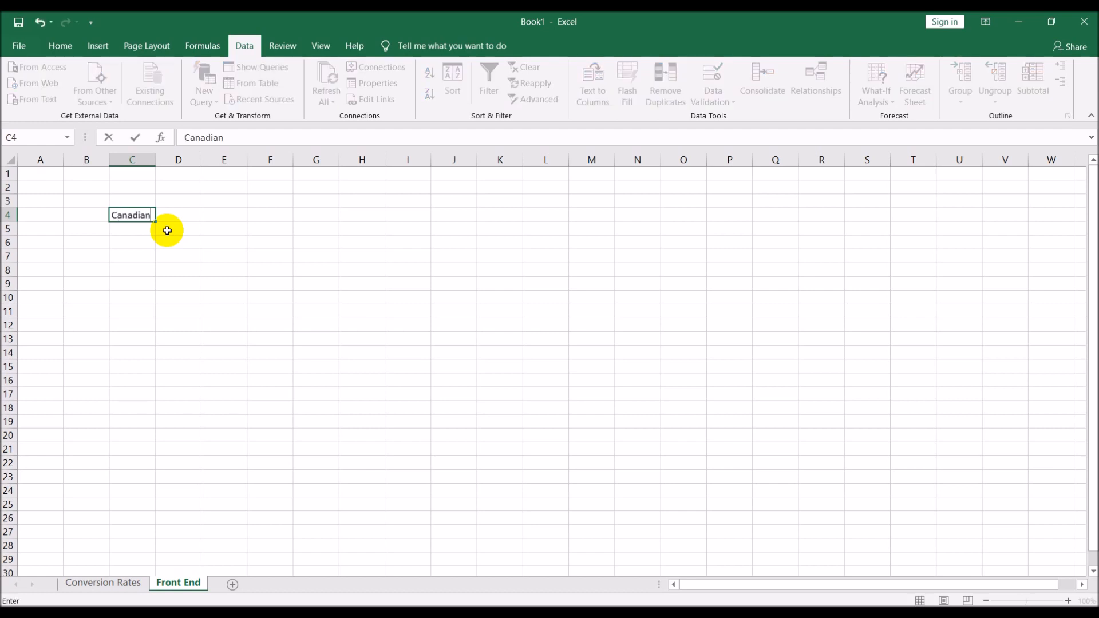
pyautogui.write('Dollars')
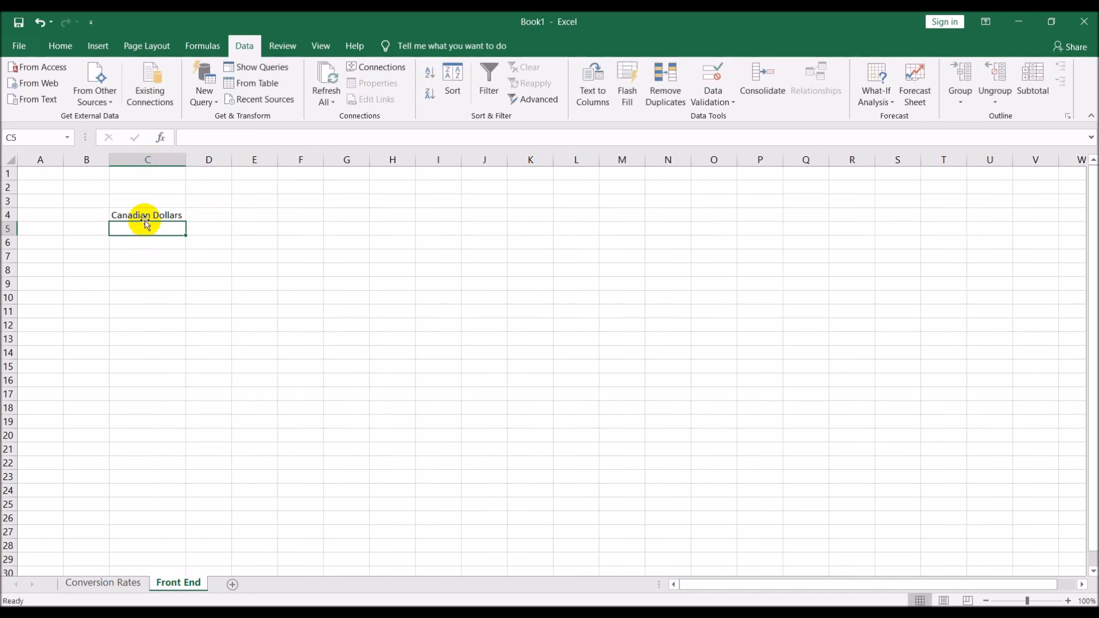
pyautogui.moveTo(158, 226)
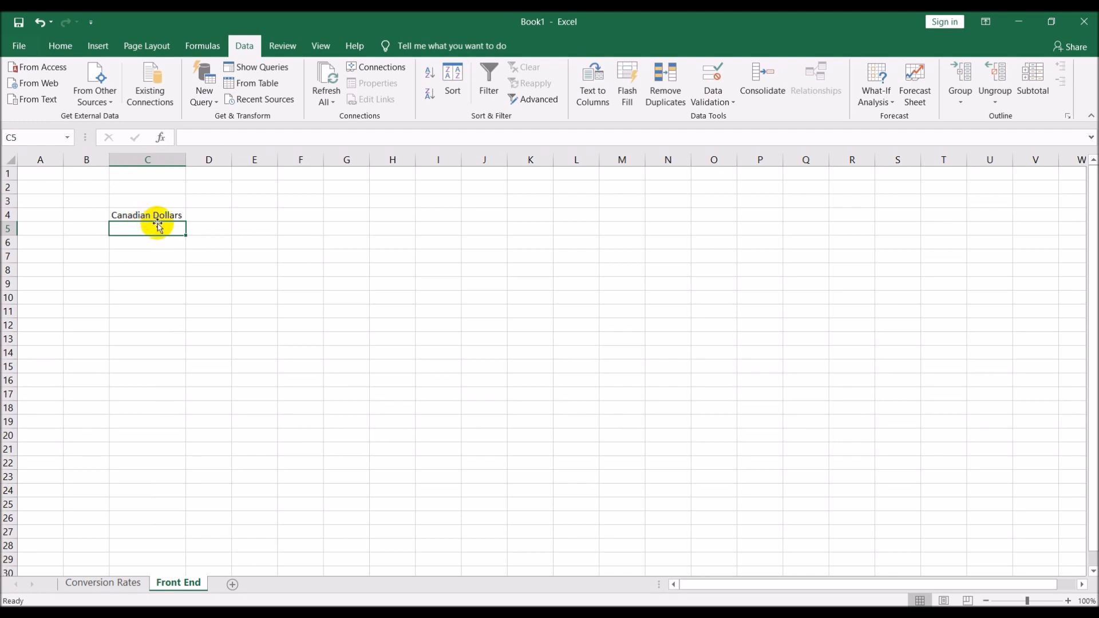
pyautogui.write('20')
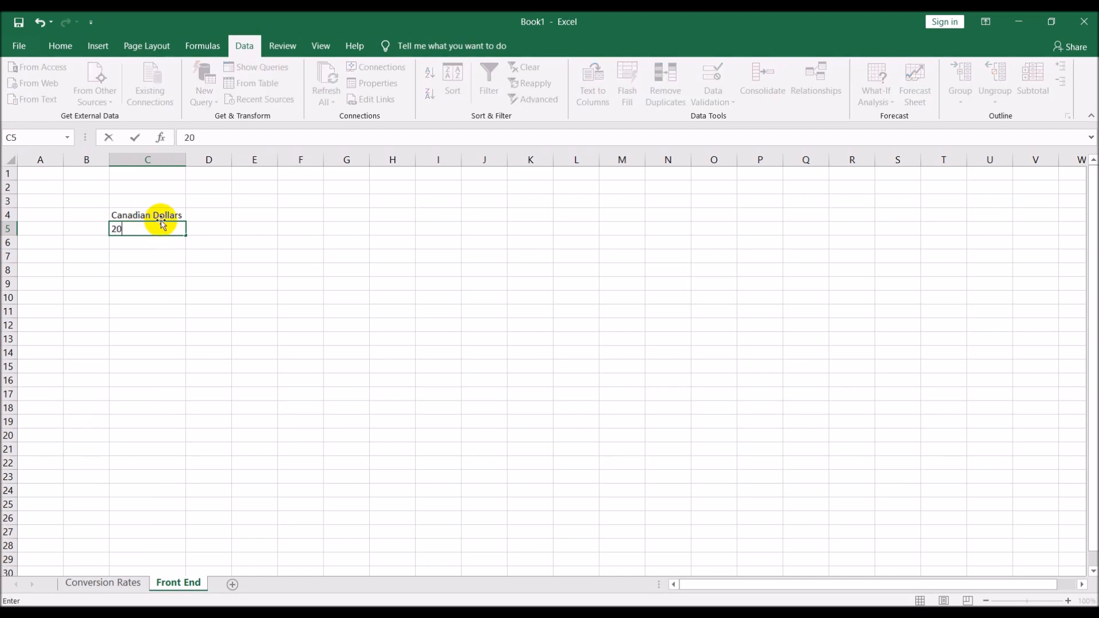
pyautogui.write('200')
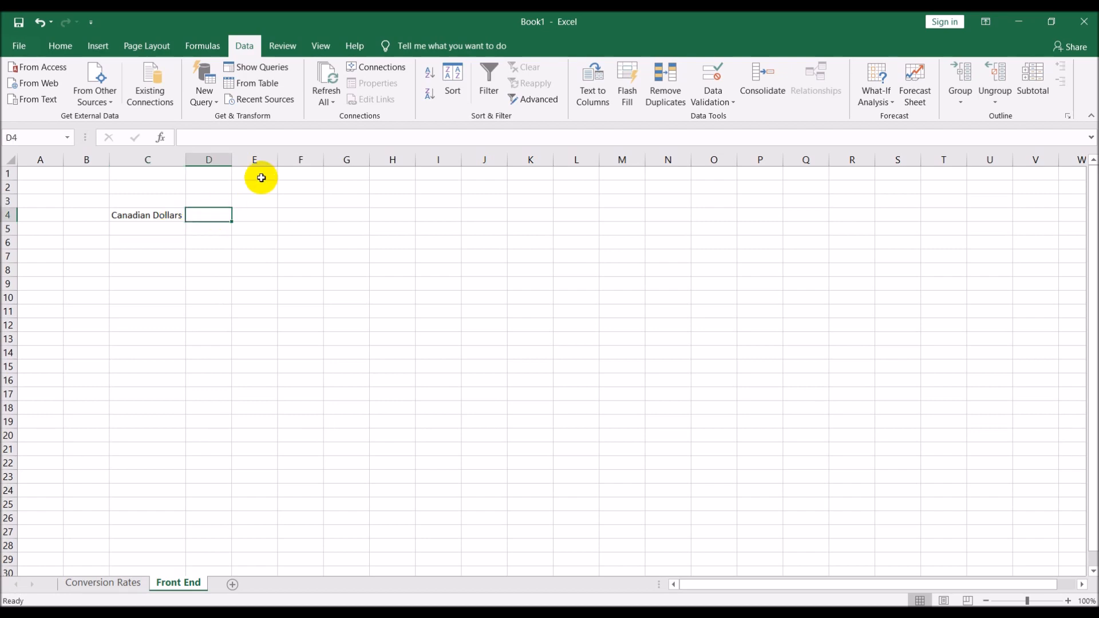
# - Widen column D and select D4 for the currency choice
pyautogui.moveTo(233, 159); pyautogui.dragTo(280, 159)
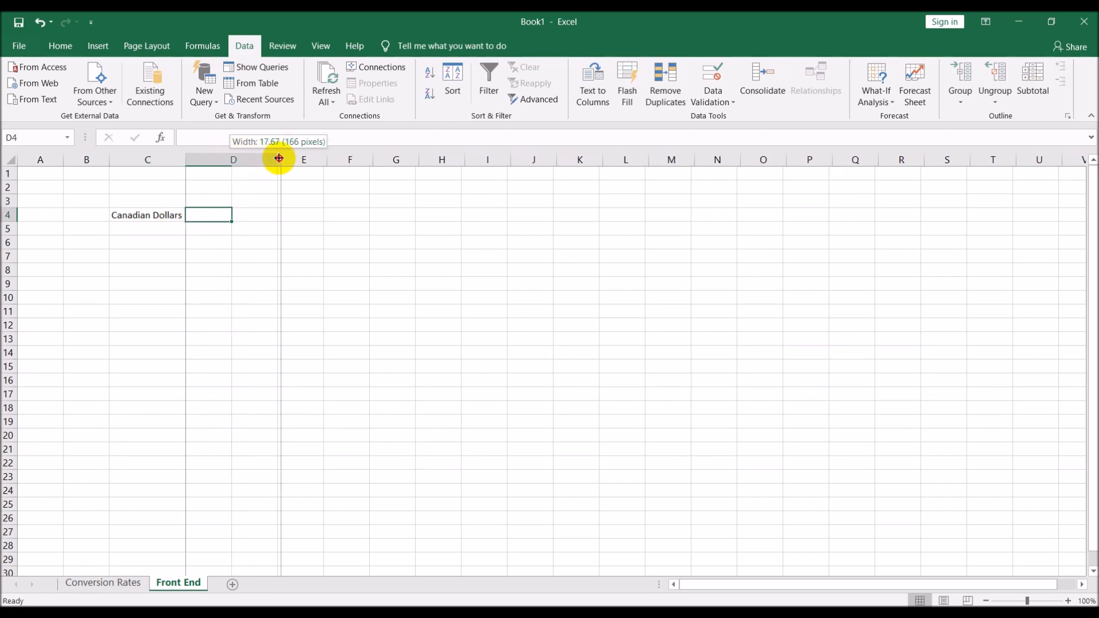
pyautogui.moveTo(280, 159); pyautogui.dragTo(326, 159)
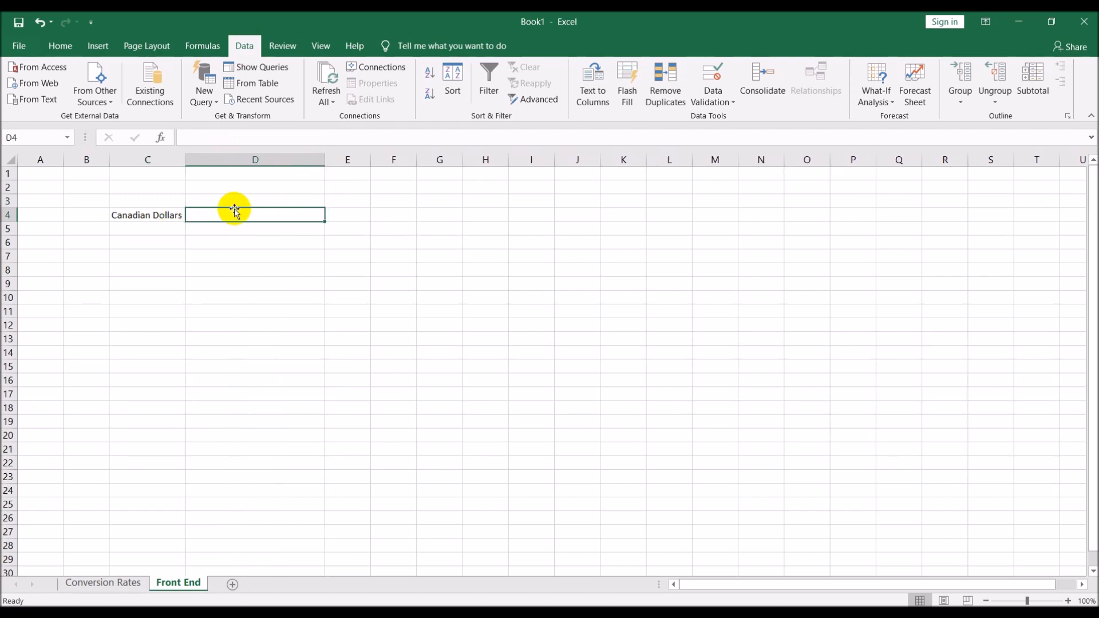
pyautogui.moveTo(251, 212)
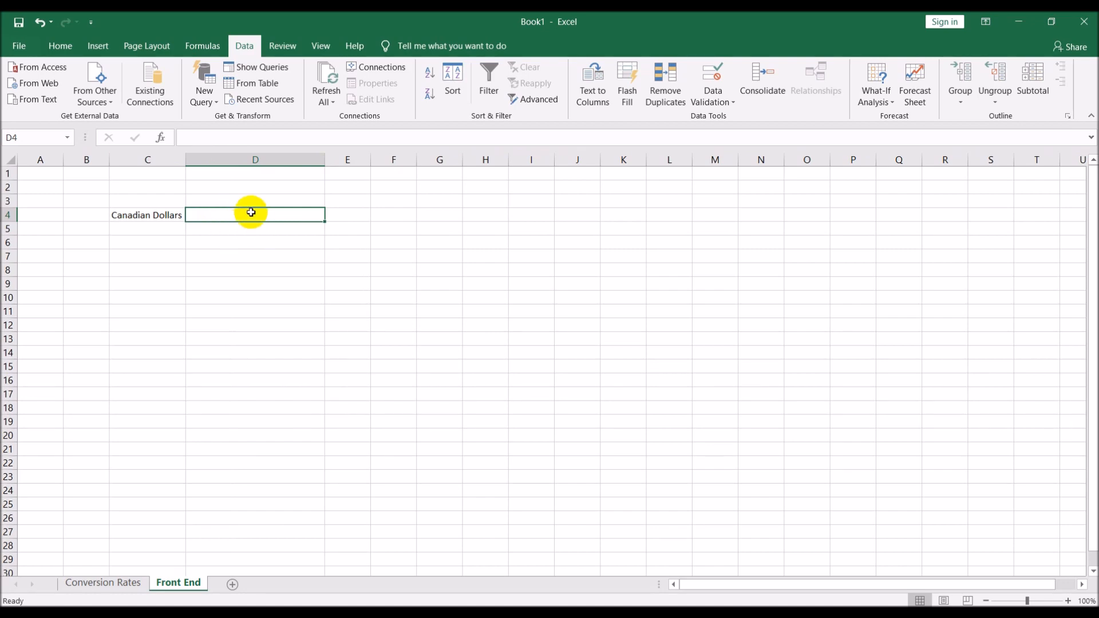
pyautogui.click(104, 583)
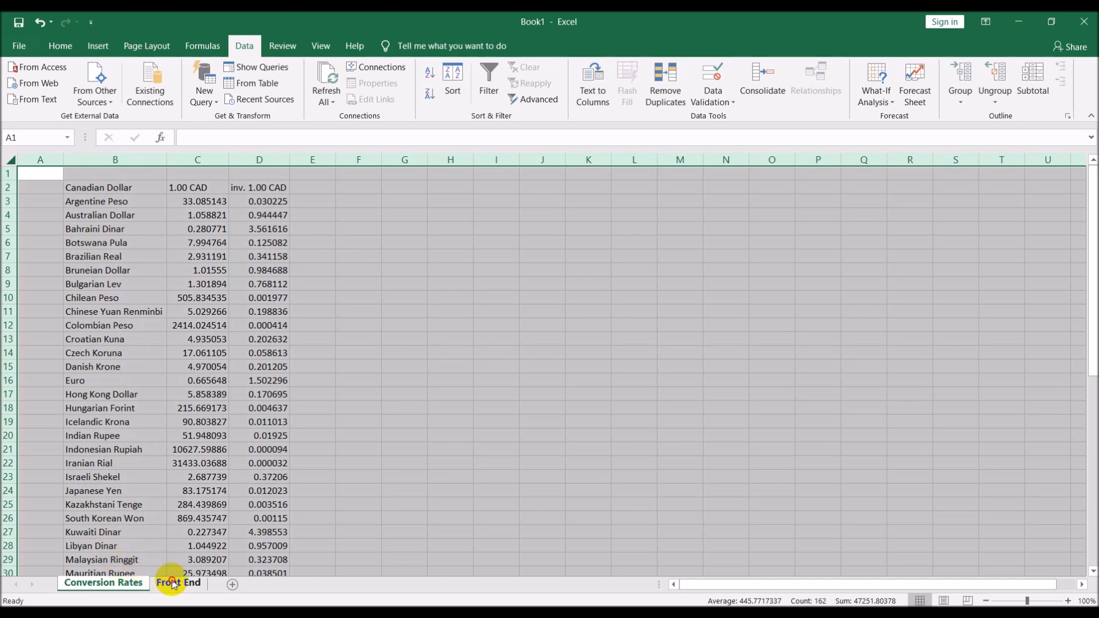
pyautogui.click(177, 583)
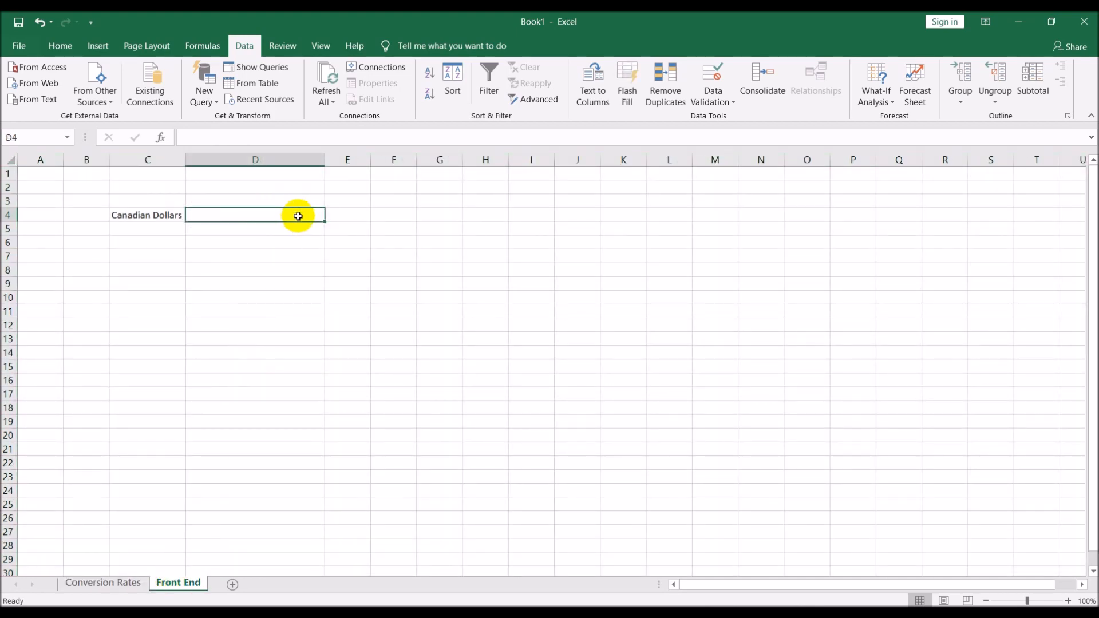
pyautogui.moveTo(293, 213)
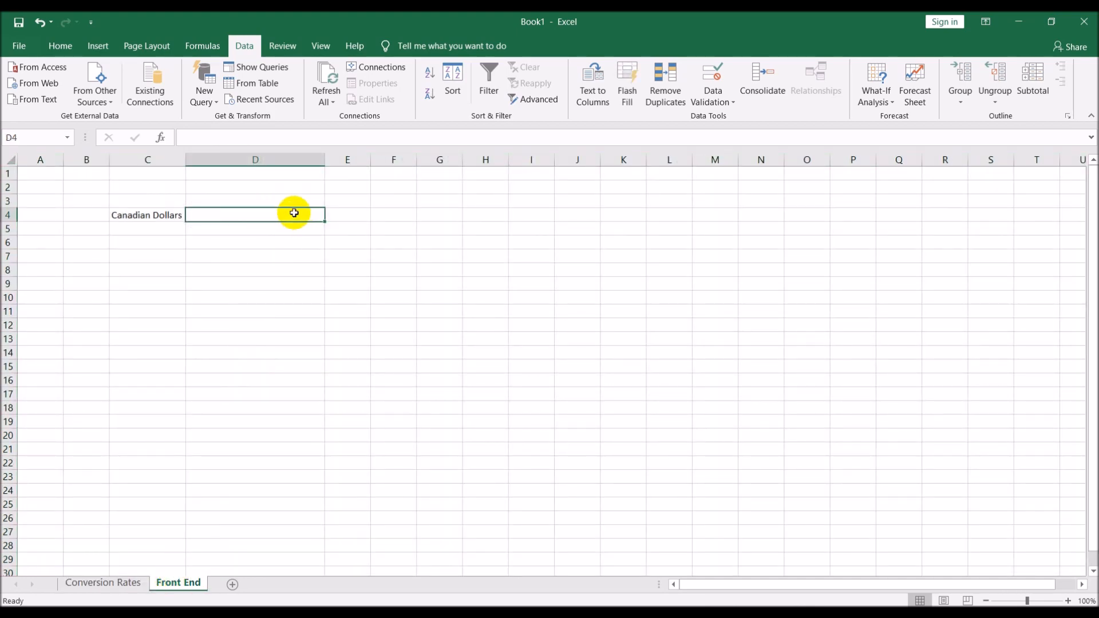
pyautogui.moveTo(485, 206)
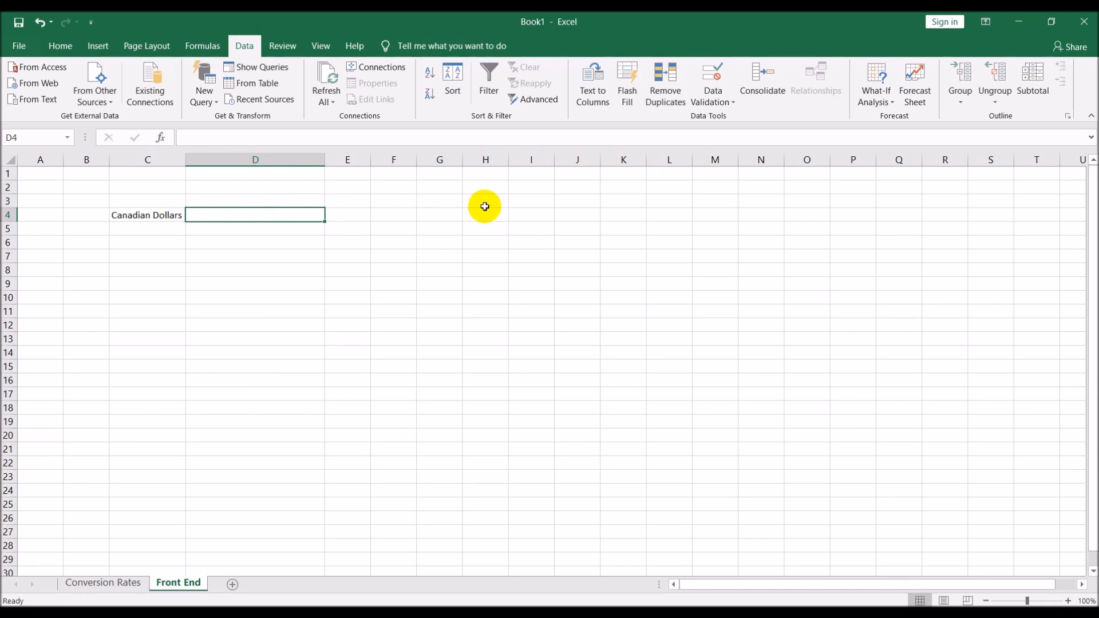
pyautogui.moveTo(482, 206)
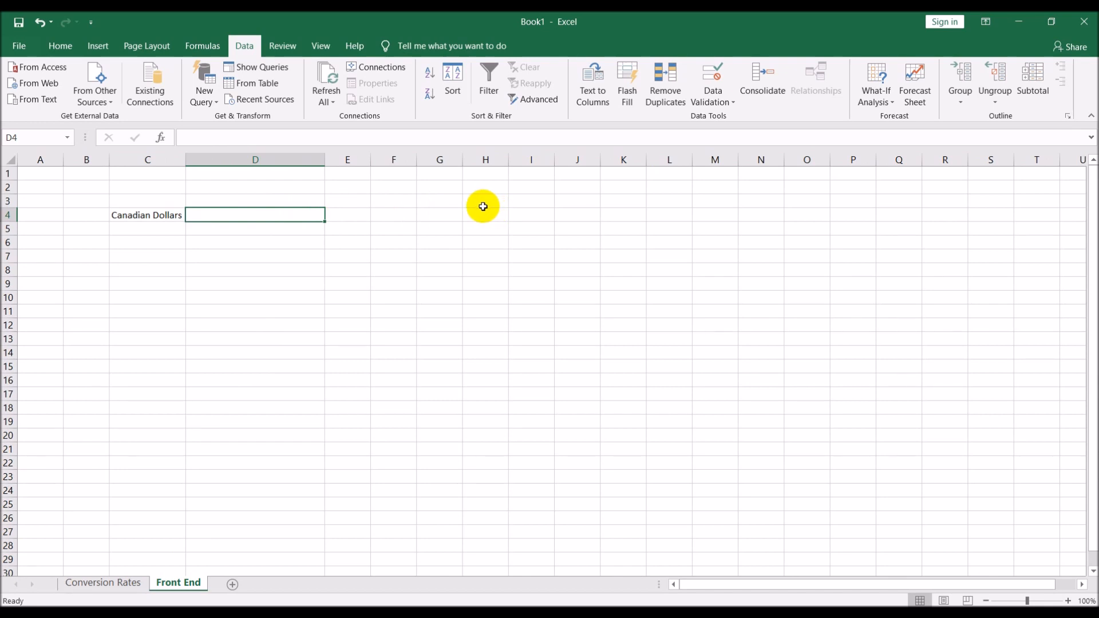
pyautogui.moveTo(476, 207)
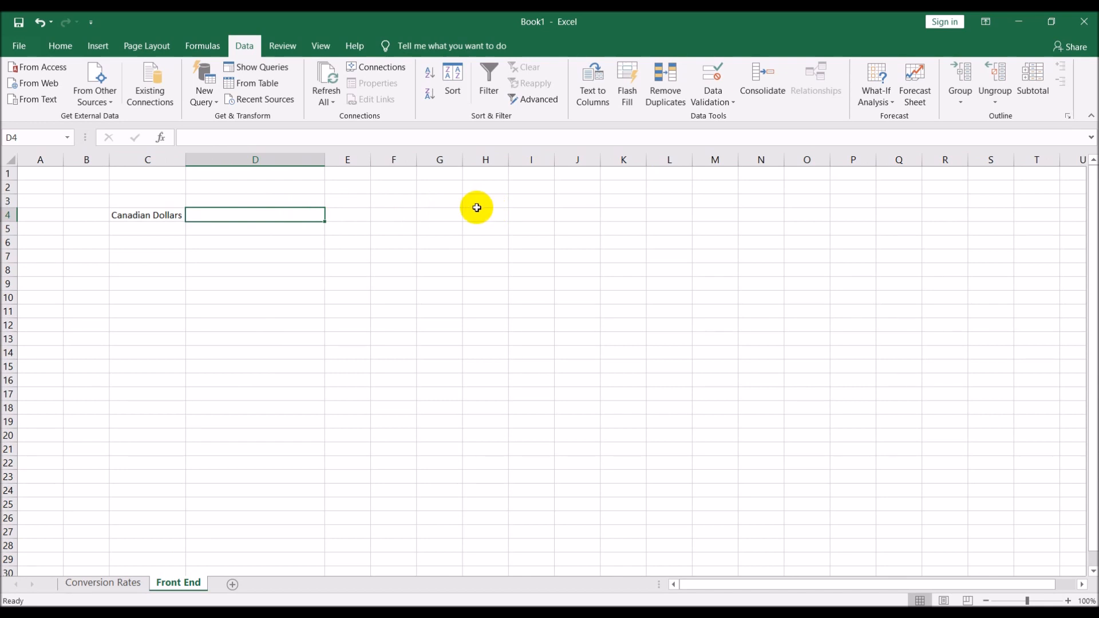
pyautogui.moveTo(721, 103)
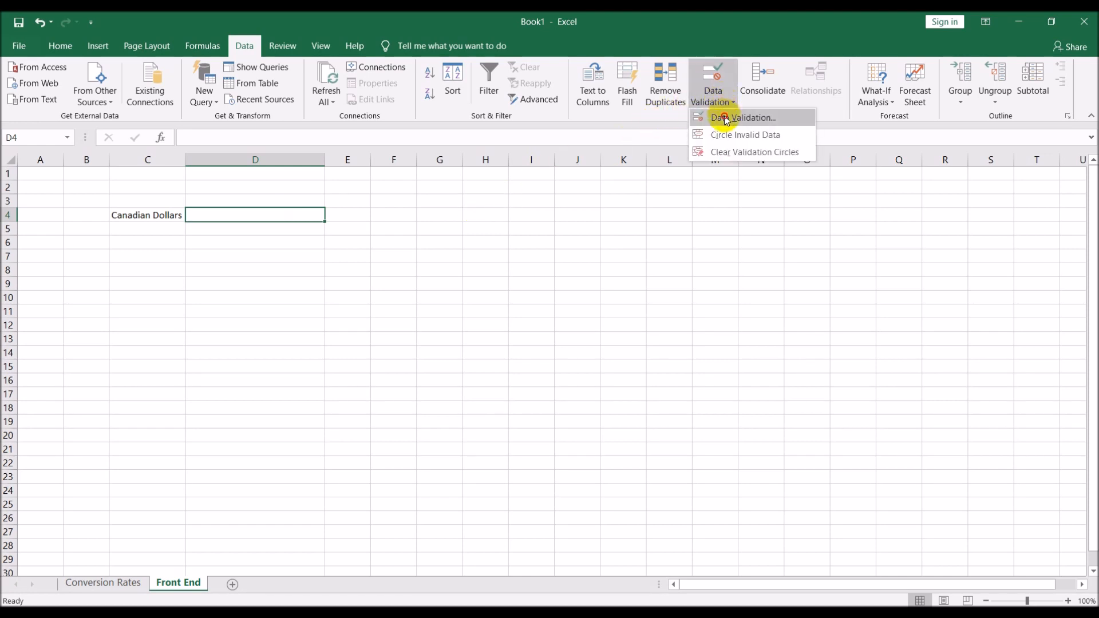
# - Give D4 a Data Validation list sourced from the Conversion Rates currency names
pyautogui.click(728, 117)
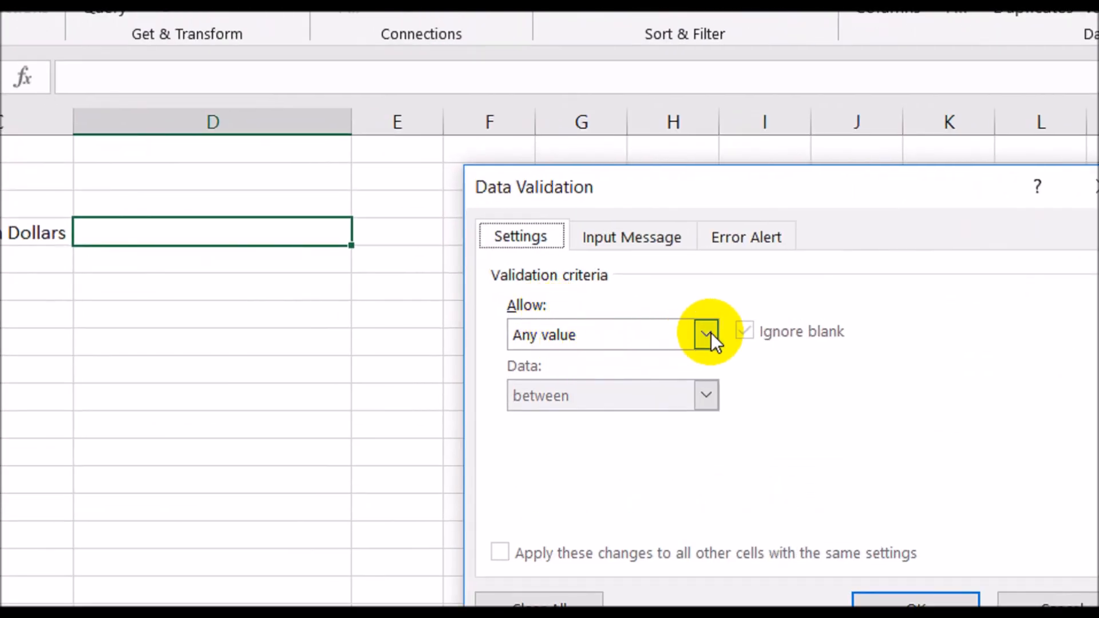
pyautogui.click(707, 334)
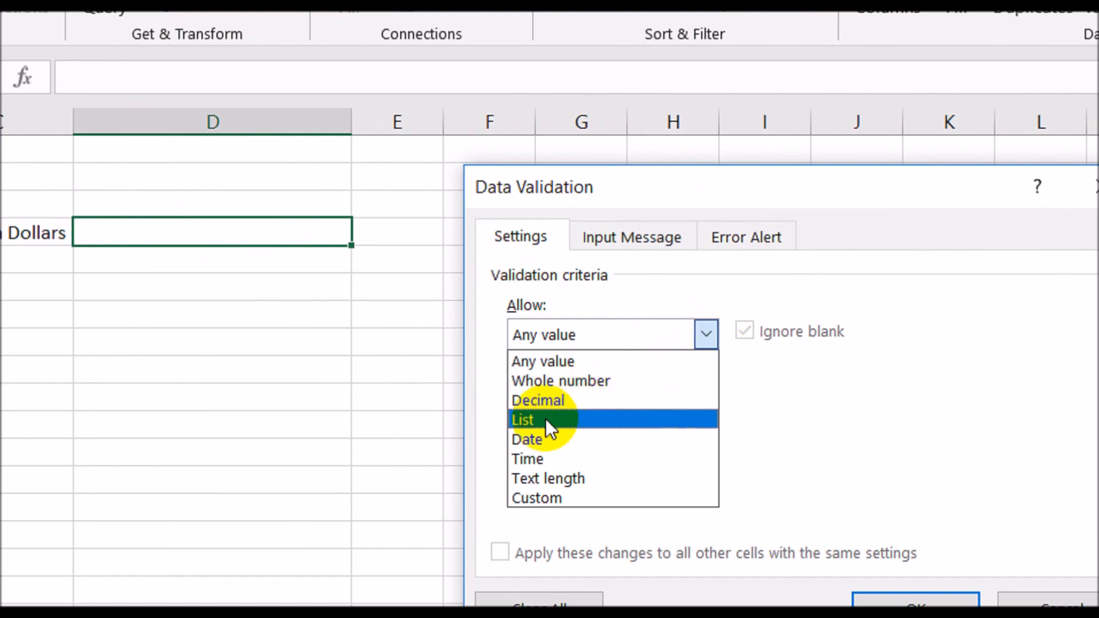
pyautogui.click(522, 419)
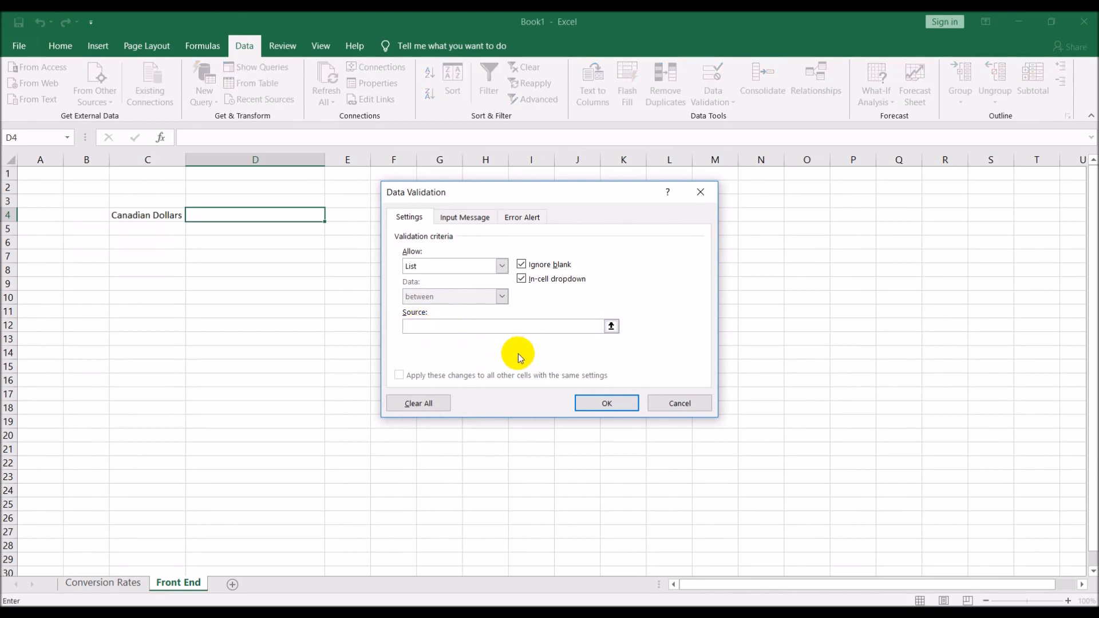
pyautogui.click(102, 583)
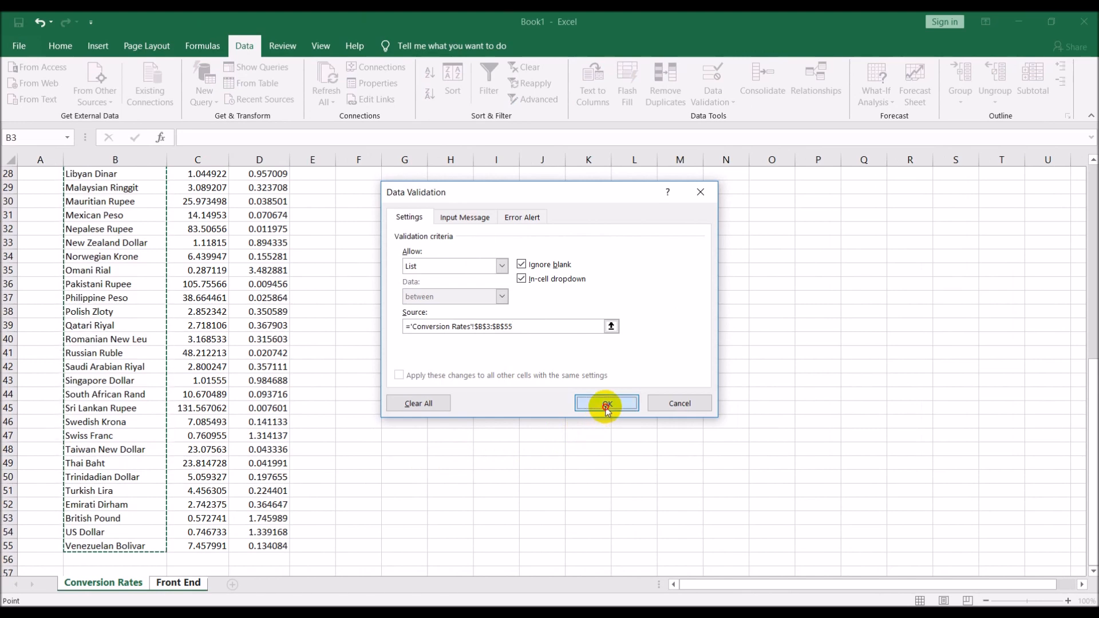
pyautogui.click(607, 403)
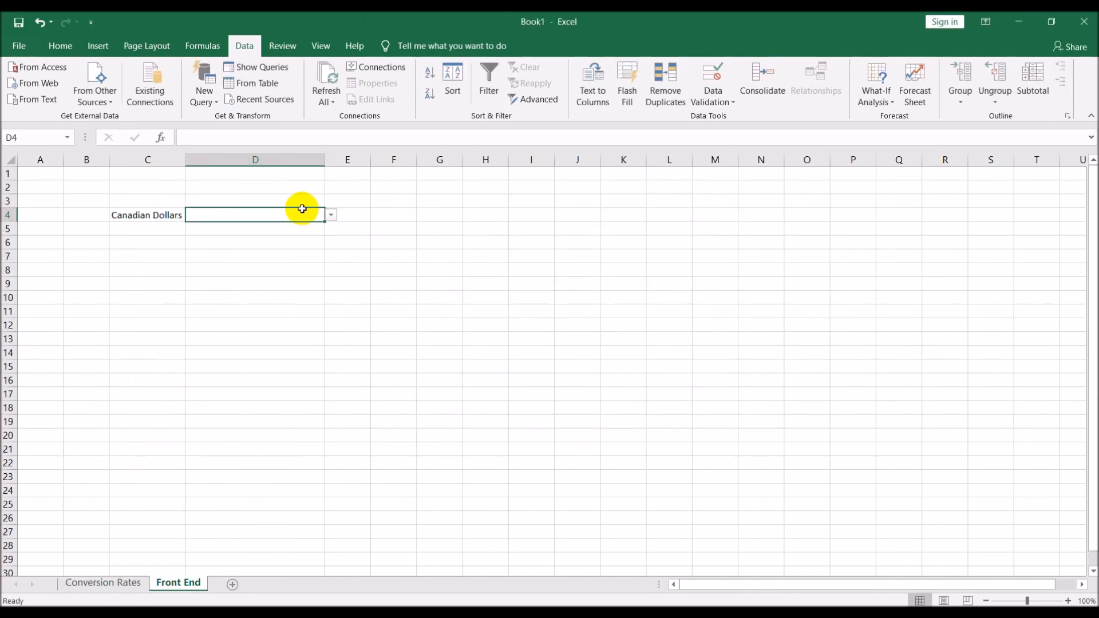
# - Pick Brazilian Real from D4's currency dropdown and select D5 for the result
pyautogui.click(329, 215)
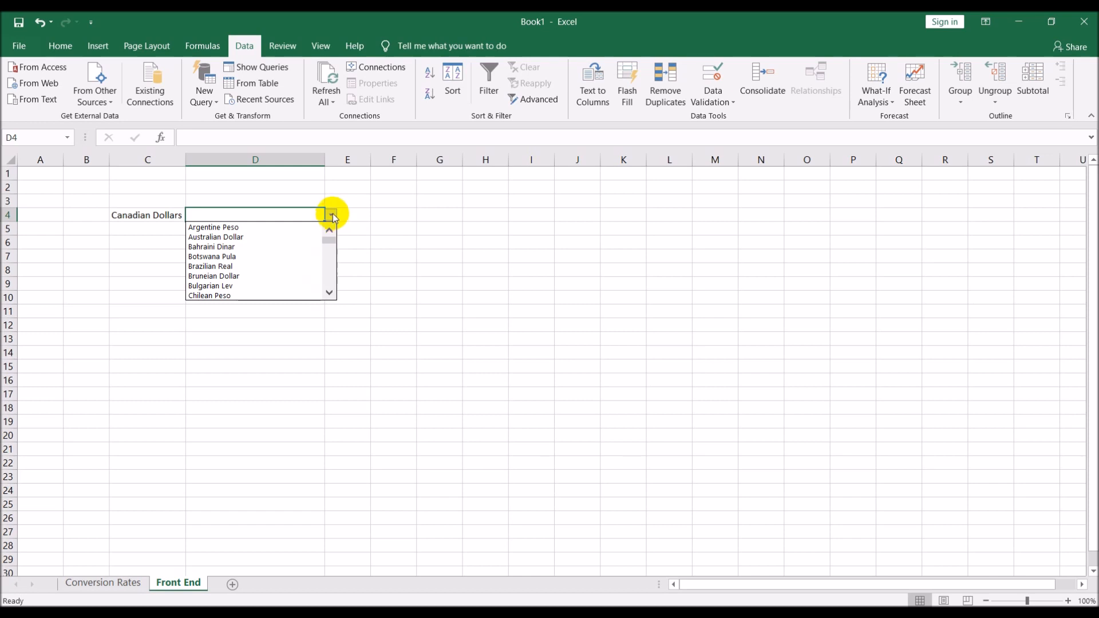
pyautogui.moveTo(281, 244)
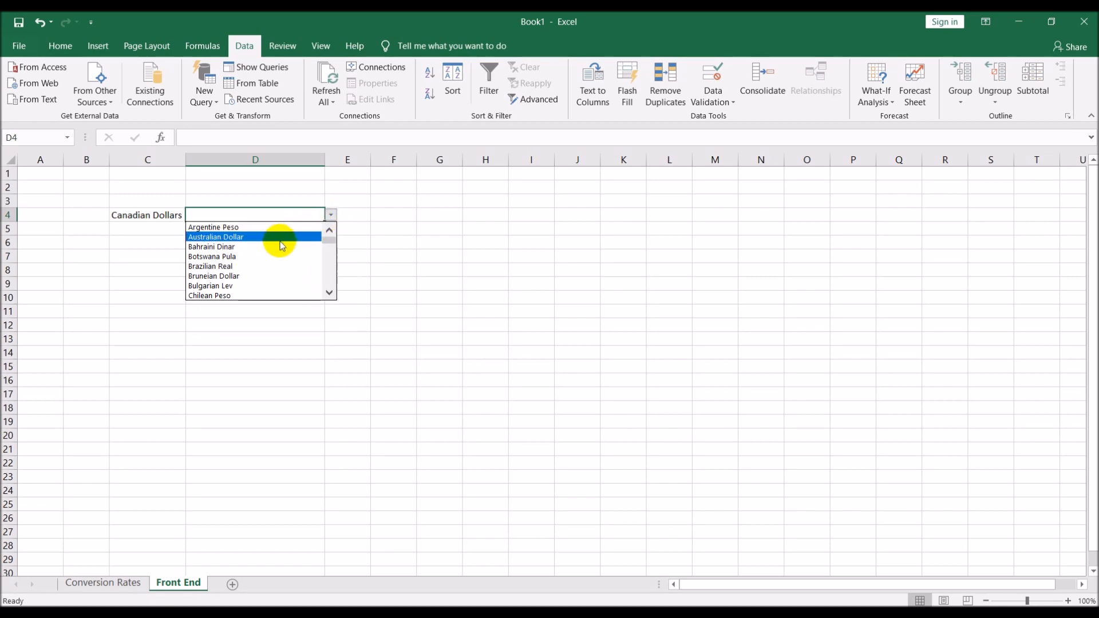
pyautogui.click(211, 266)
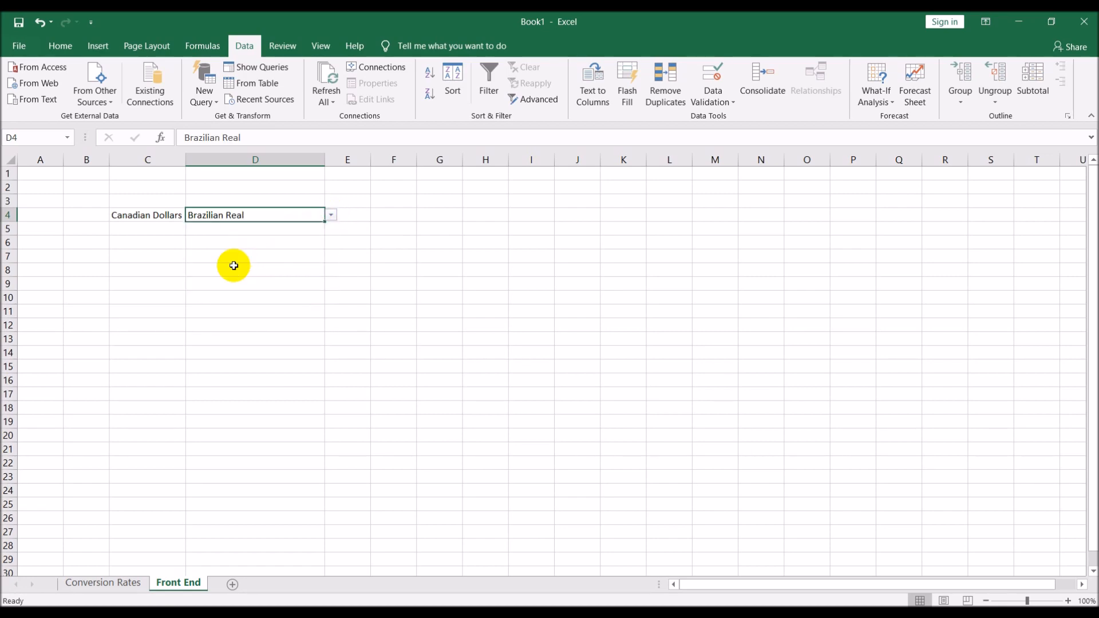
pyautogui.moveTo(174, 240)
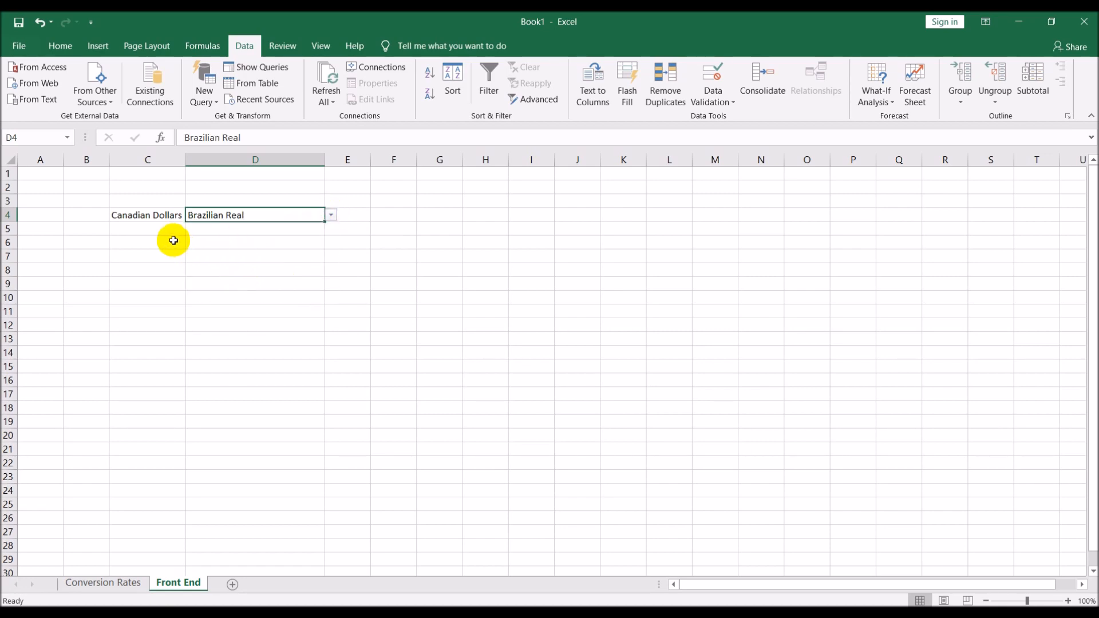
pyautogui.click(254, 228)
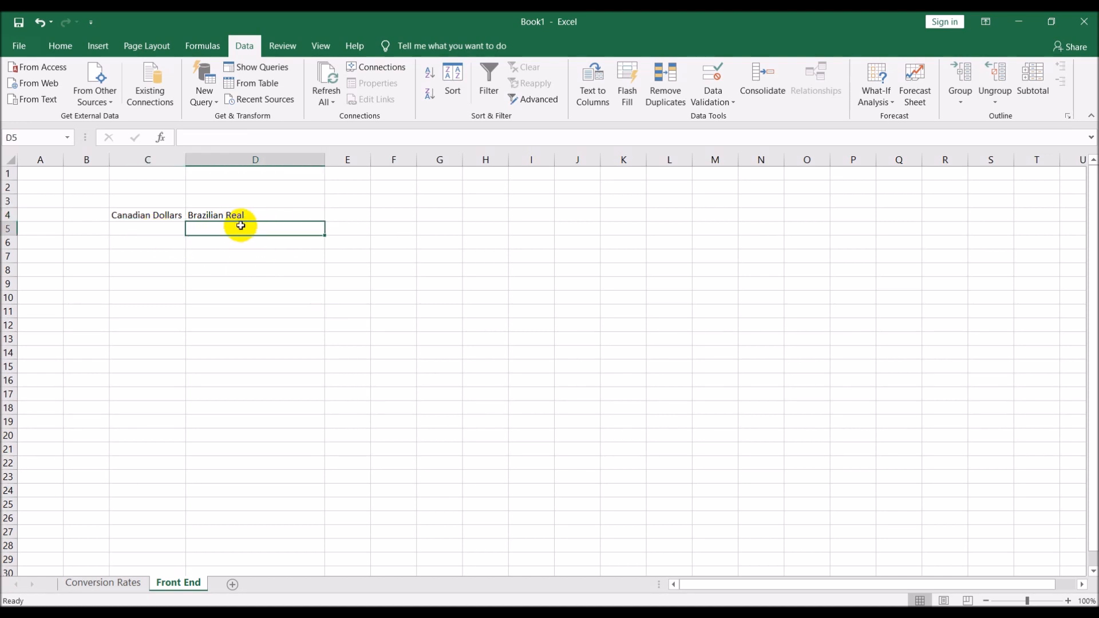
pyautogui.moveTo(84, 579)
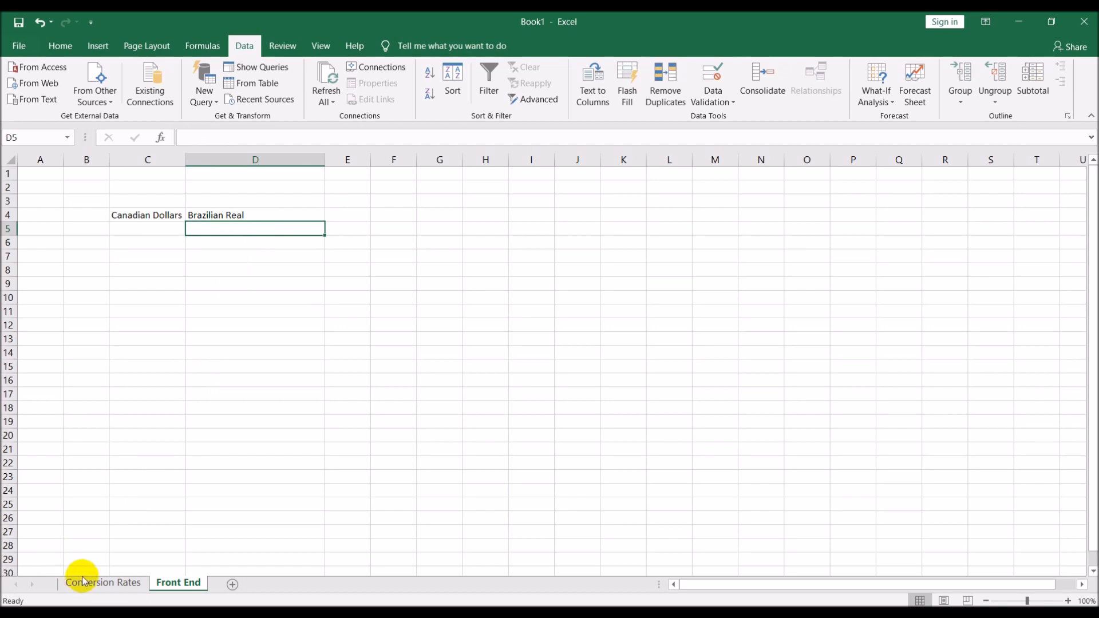
pyautogui.click(103, 583)
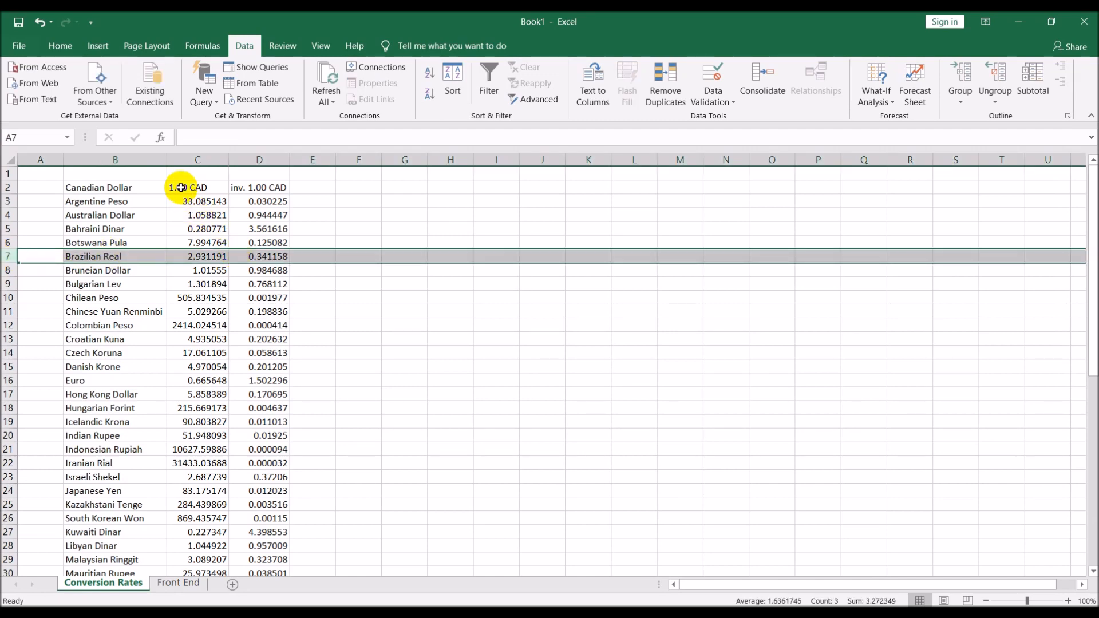
pyautogui.moveTo(193, 270)
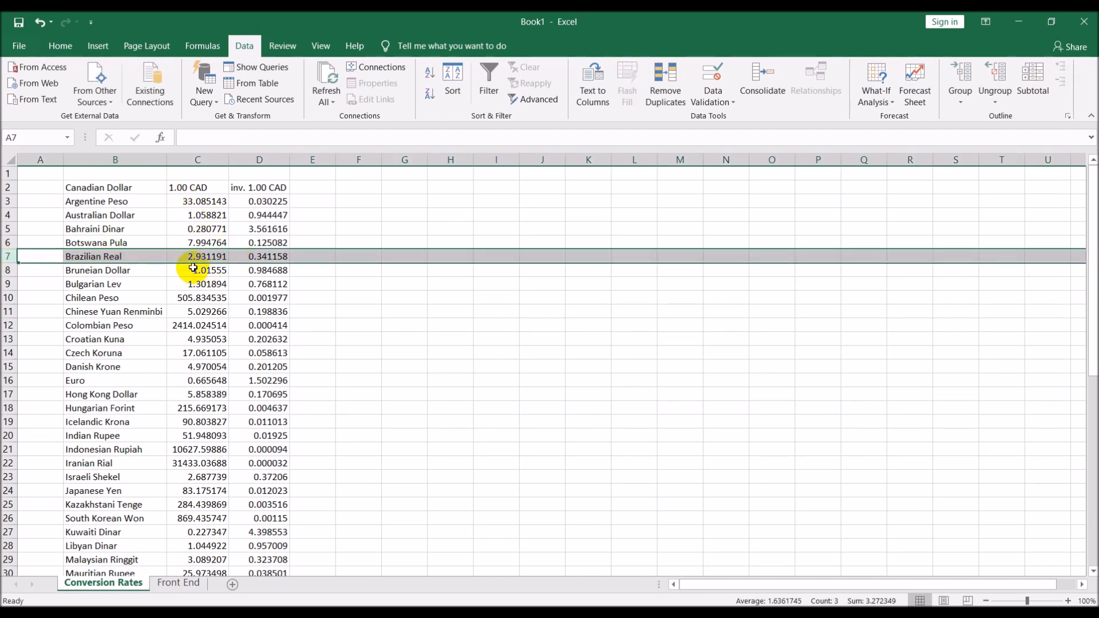
pyautogui.moveTo(199, 266)
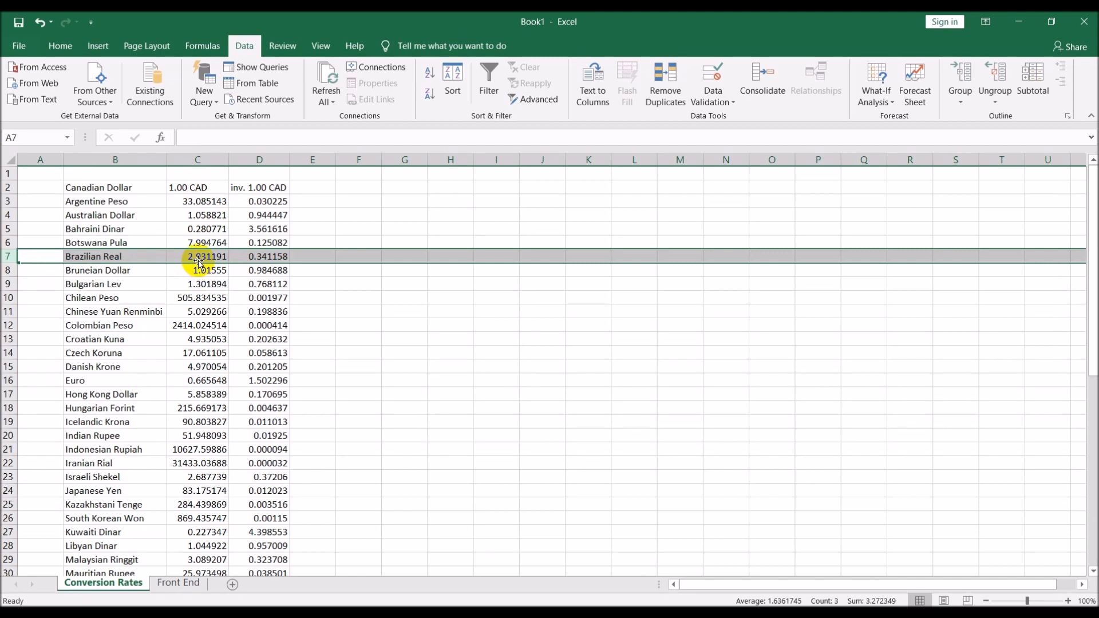
pyautogui.click(177, 583)
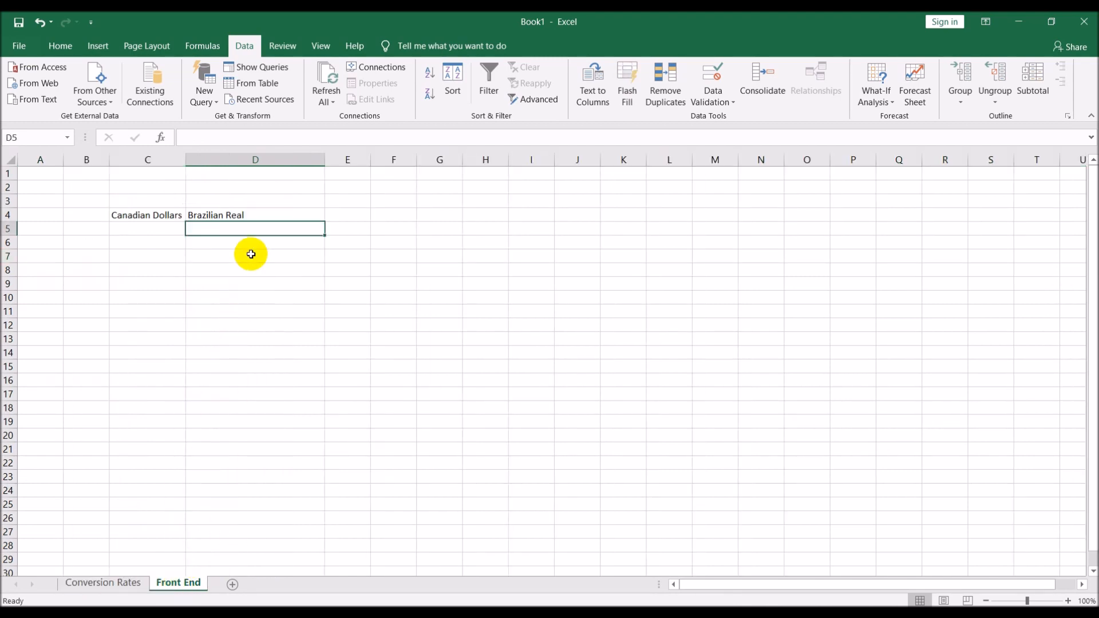
pyautogui.moveTo(118, 583)
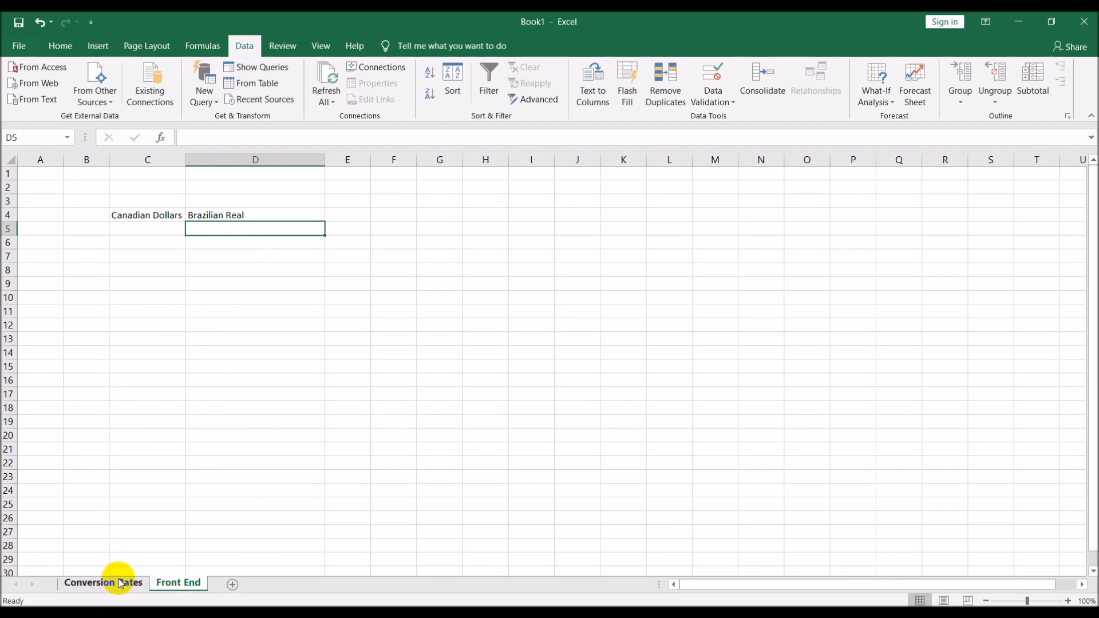
pyautogui.click(103, 583)
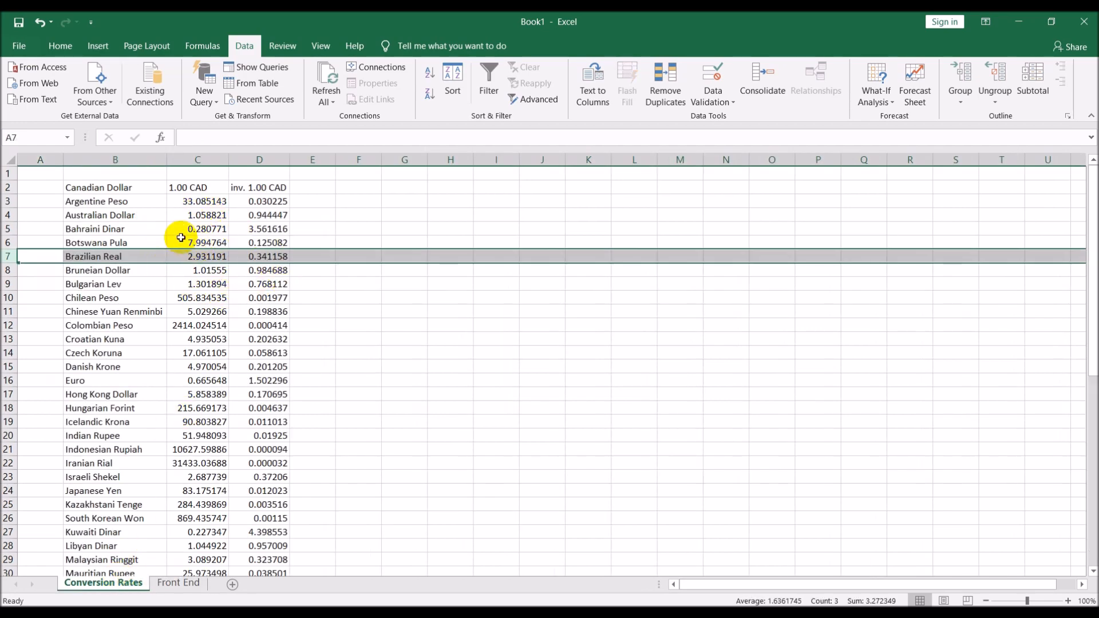
pyautogui.click(178, 583)
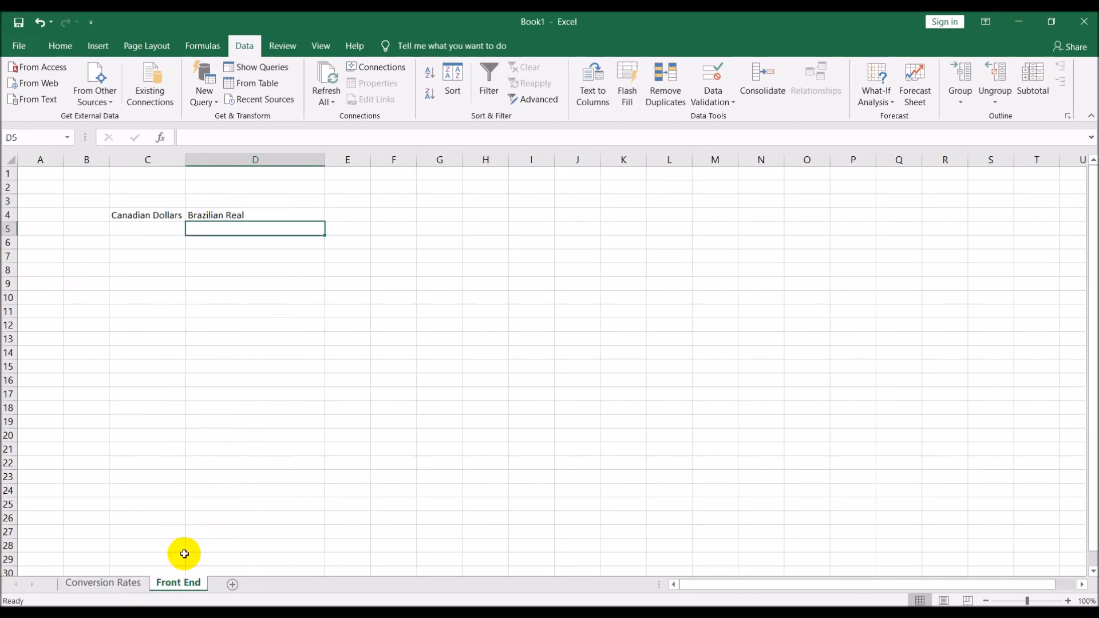
# - Enter =VLOOKUP(D4,'Conversion Rates'!B:C,2,FALSE) in D5, returning 1.01555 for Bruneian Dollar
pyautogui.write('=')
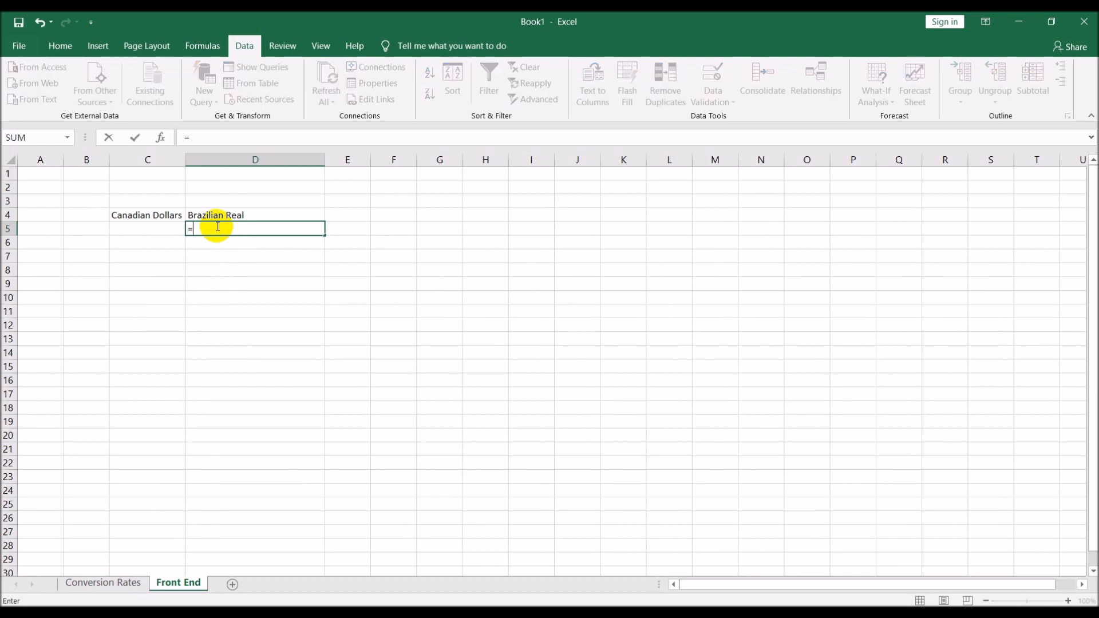
pyautogui.write('vl')
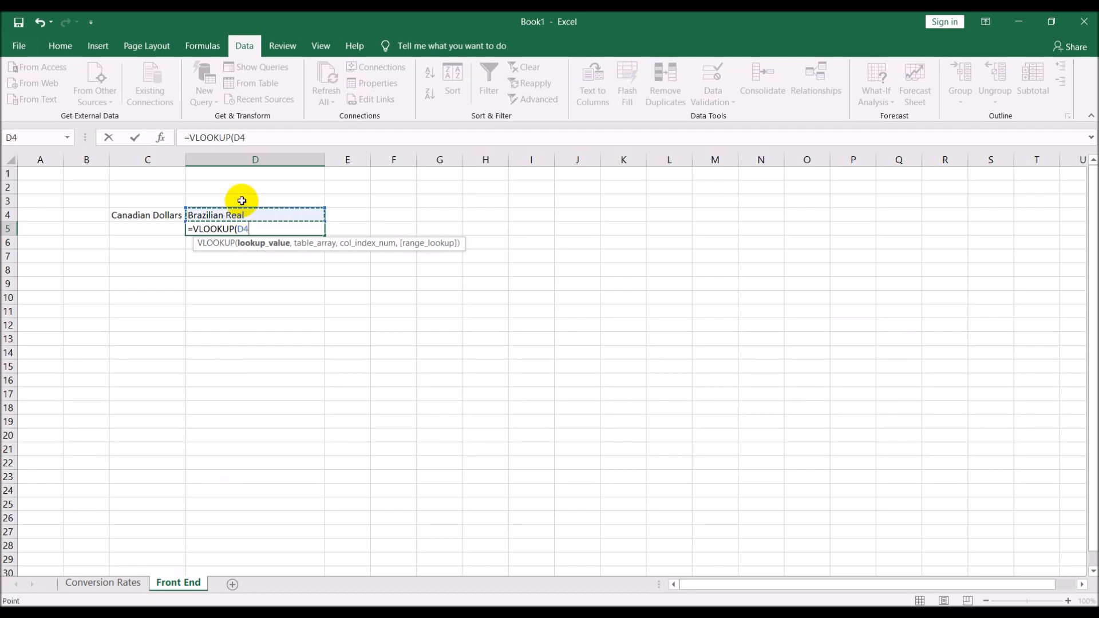
pyautogui.click(103, 583)
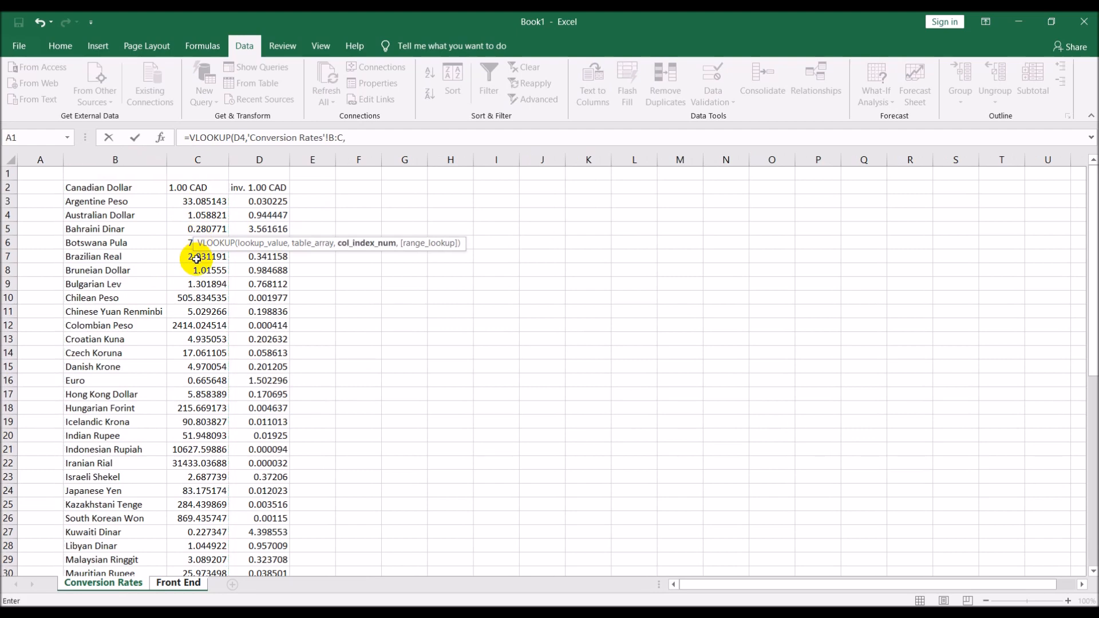
pyautogui.write('2,false')
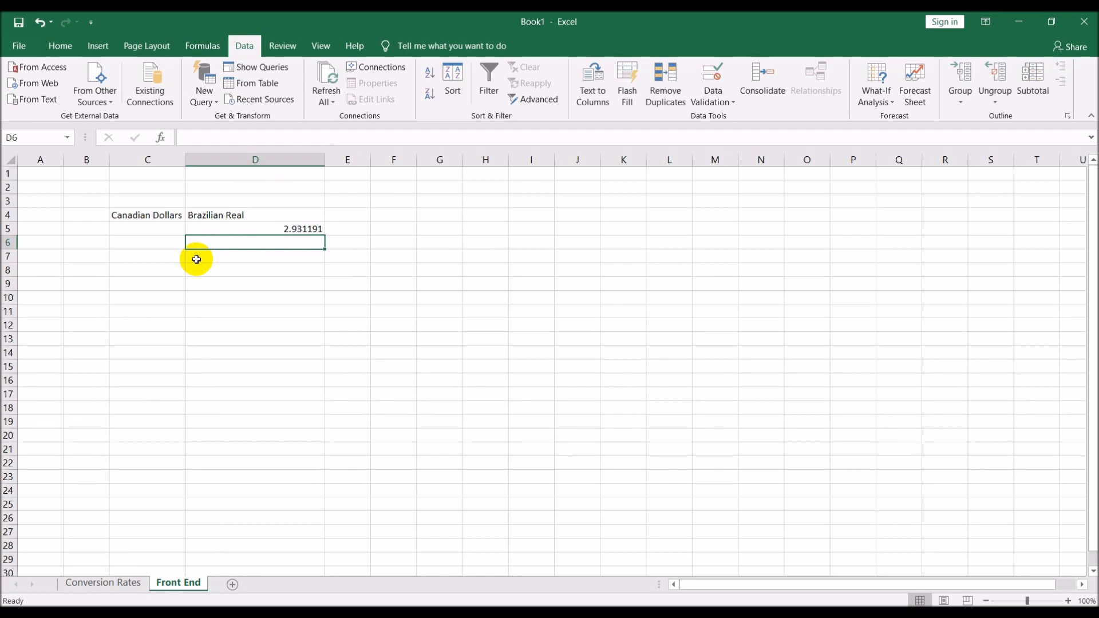
pyautogui.moveTo(169, 217)
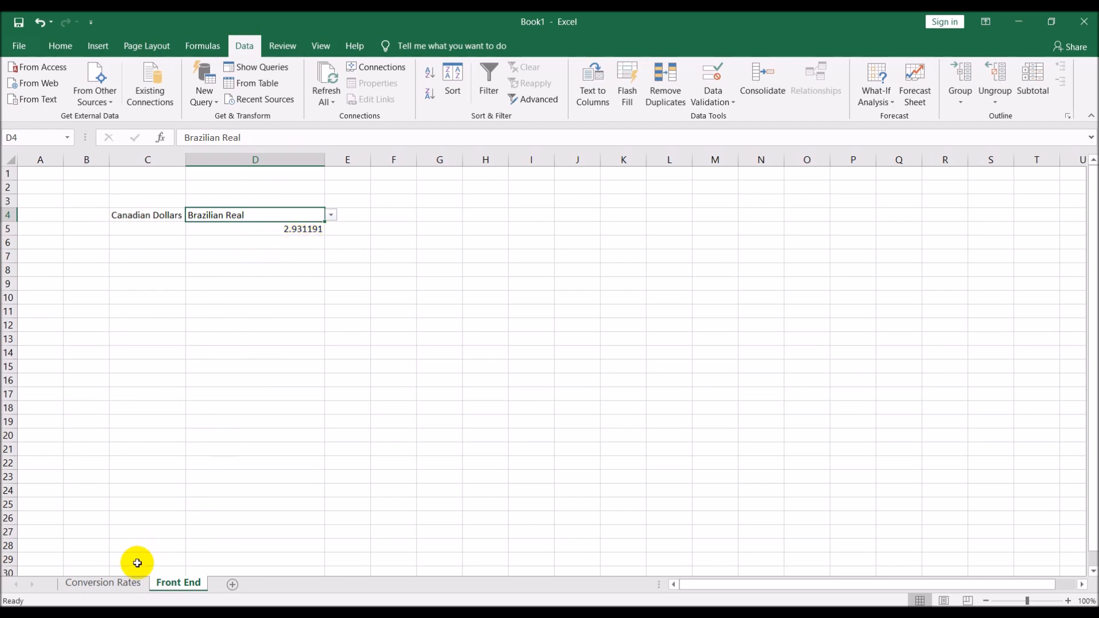
pyautogui.click(101, 581)
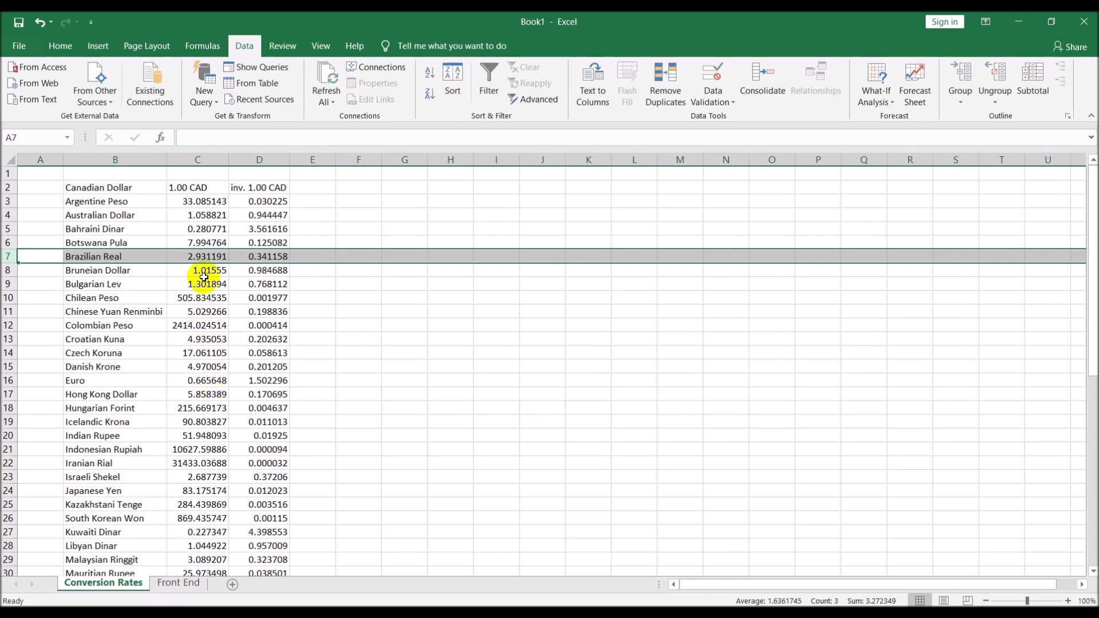
pyautogui.click(177, 583)
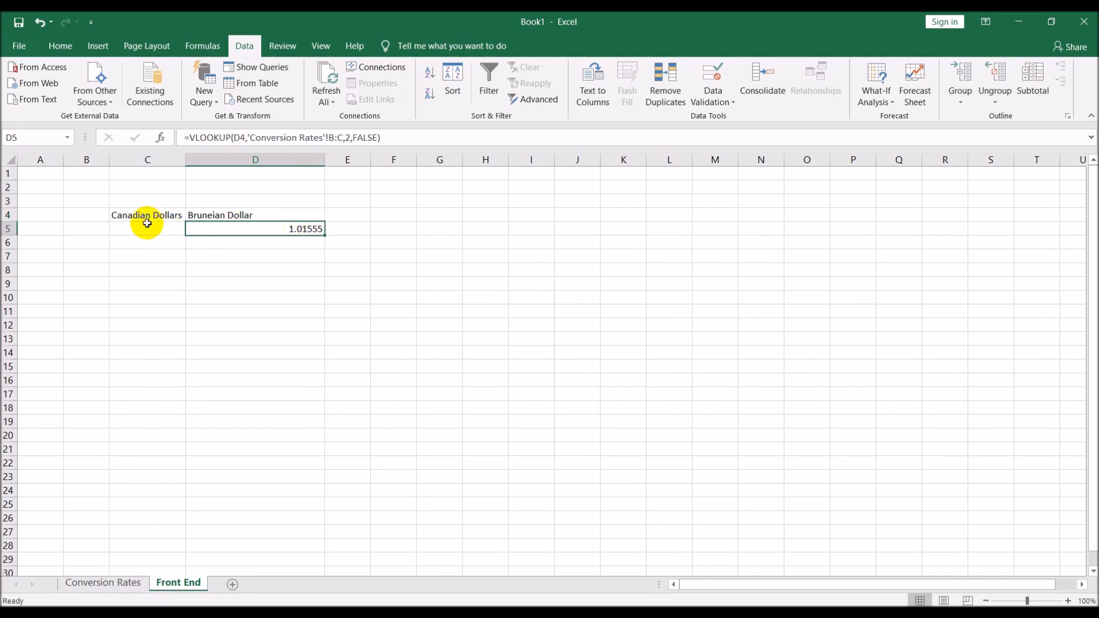
# - Enter 200 in C5, append *C5 to D5's formula, and pick Brazilian Real to get 586.2382
pyautogui.write('200')
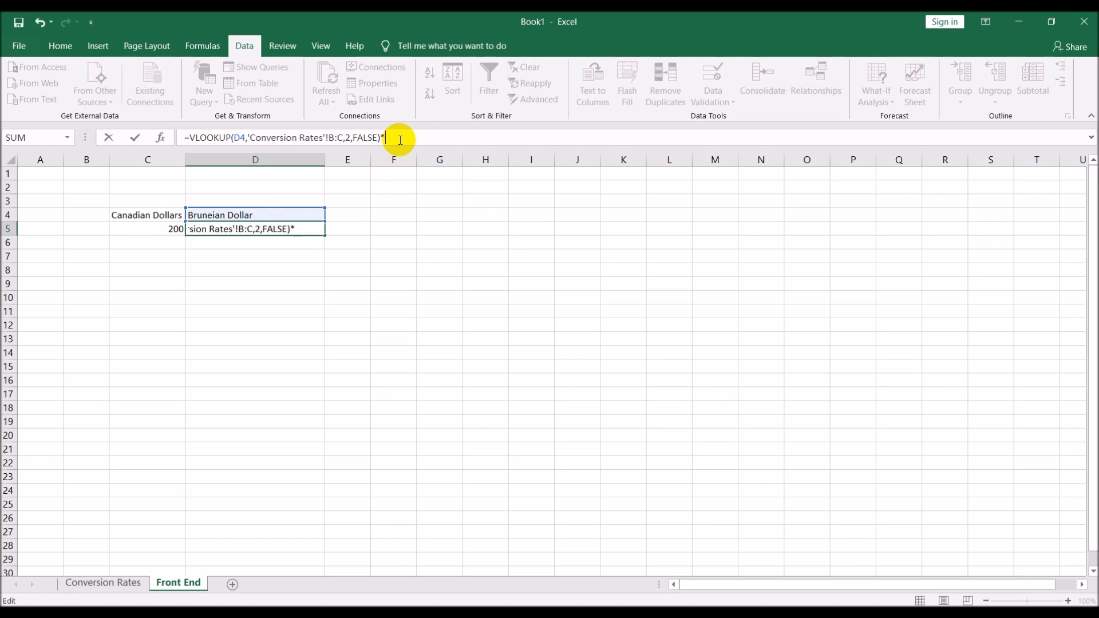
pyautogui.click(147, 229)
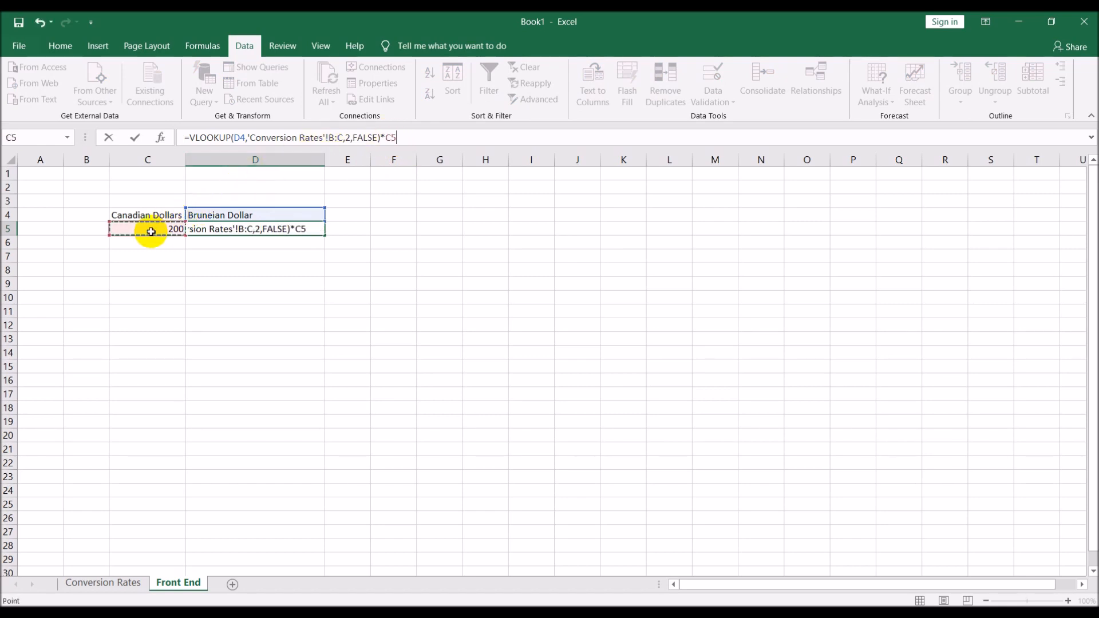
pyautogui.press('Enter')
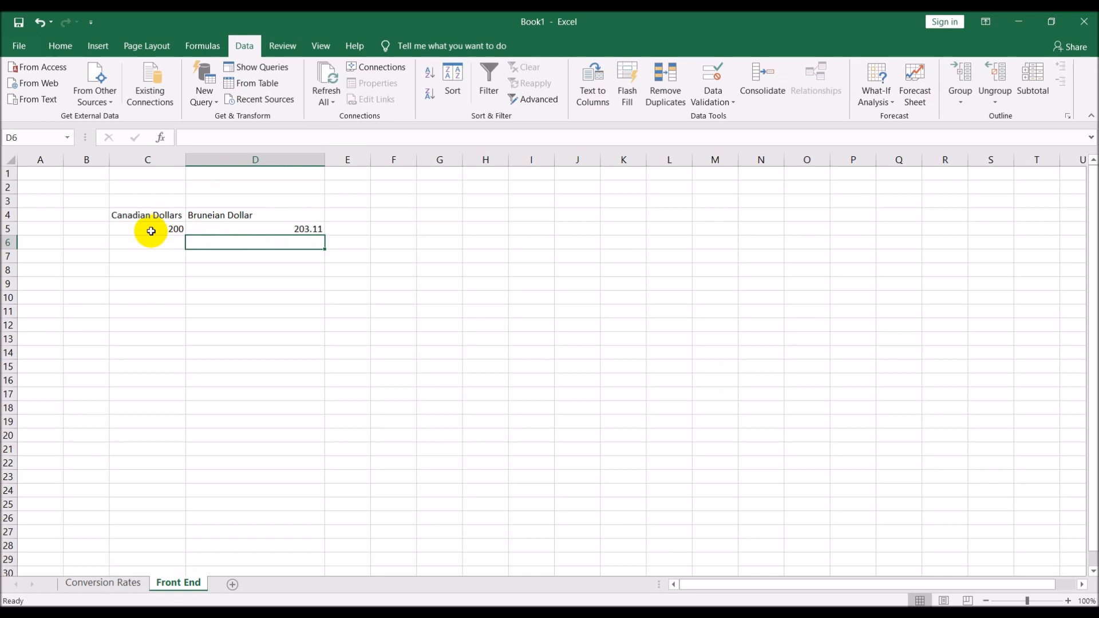
pyautogui.moveTo(258, 215)
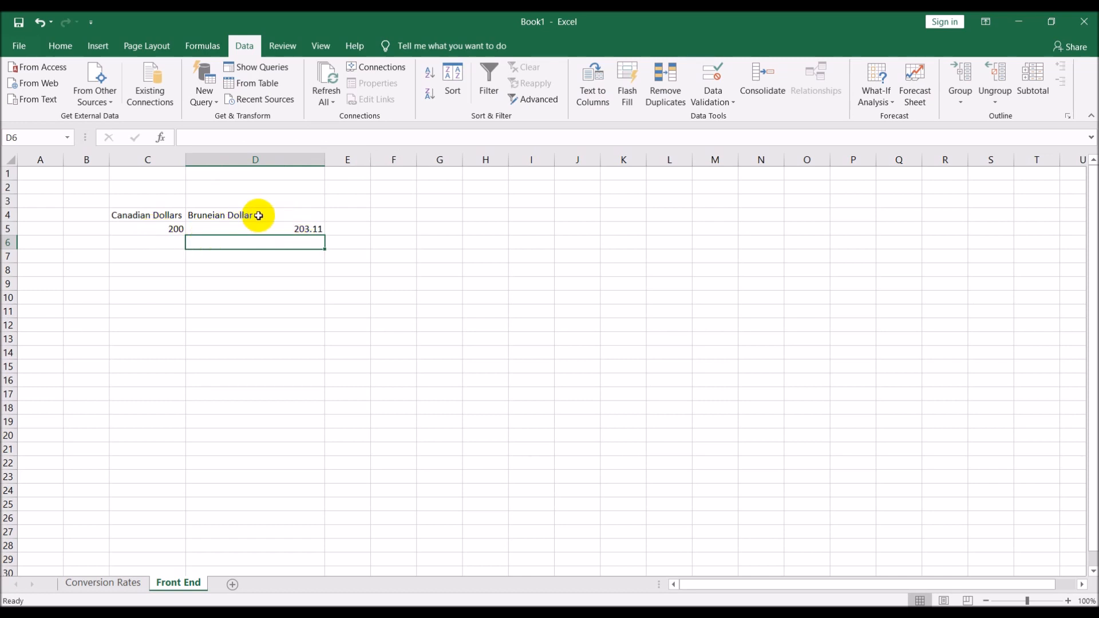
pyautogui.click(325, 215)
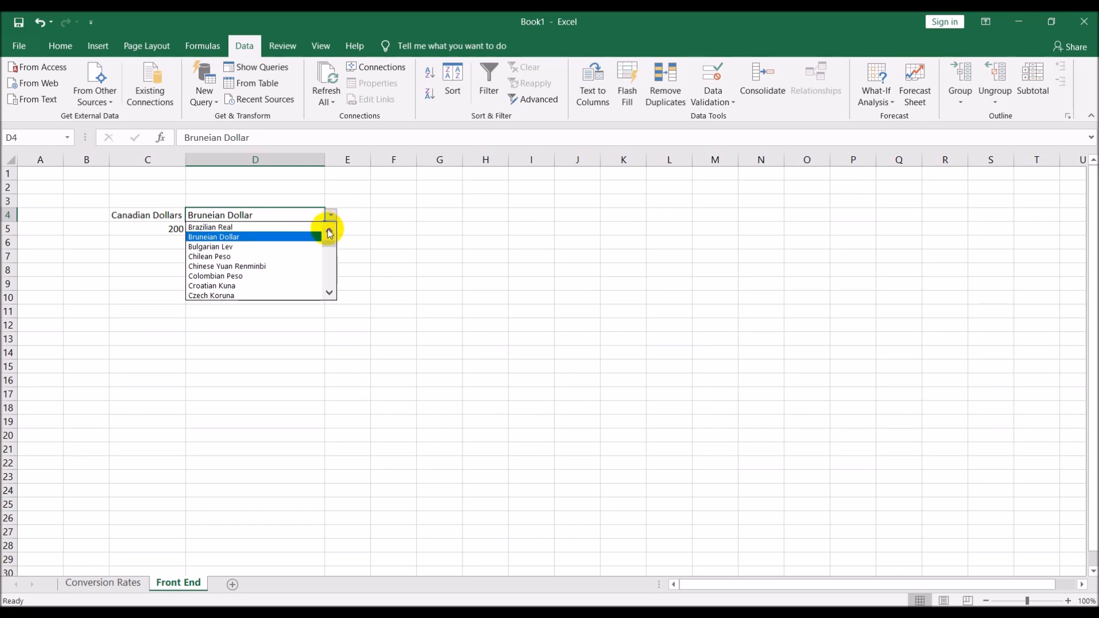
pyautogui.click(211, 227)
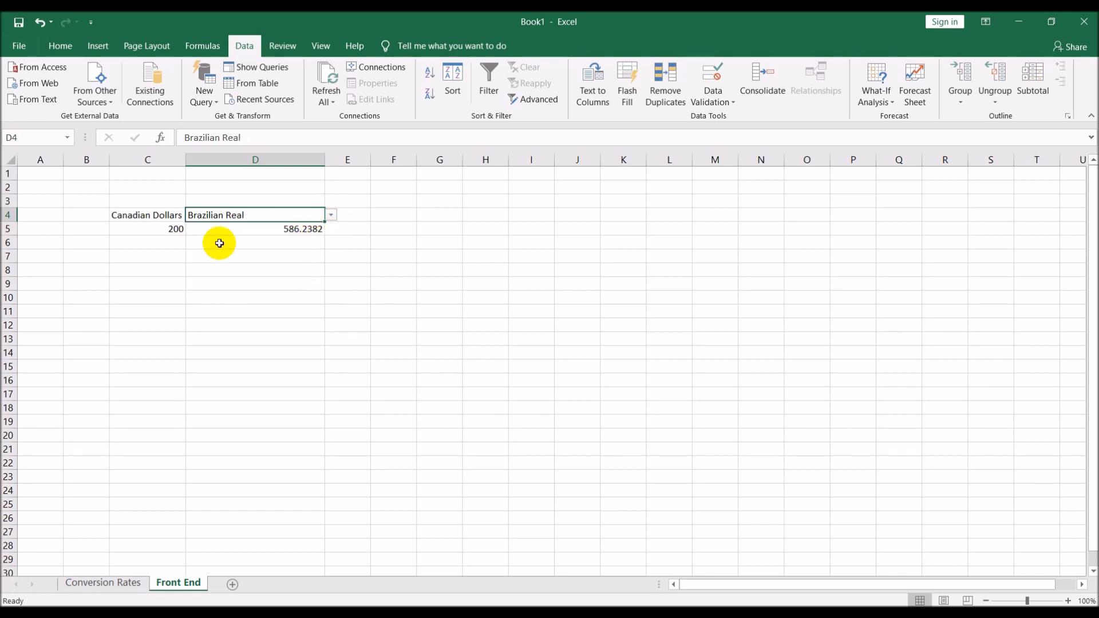
pyautogui.moveTo(304, 242)
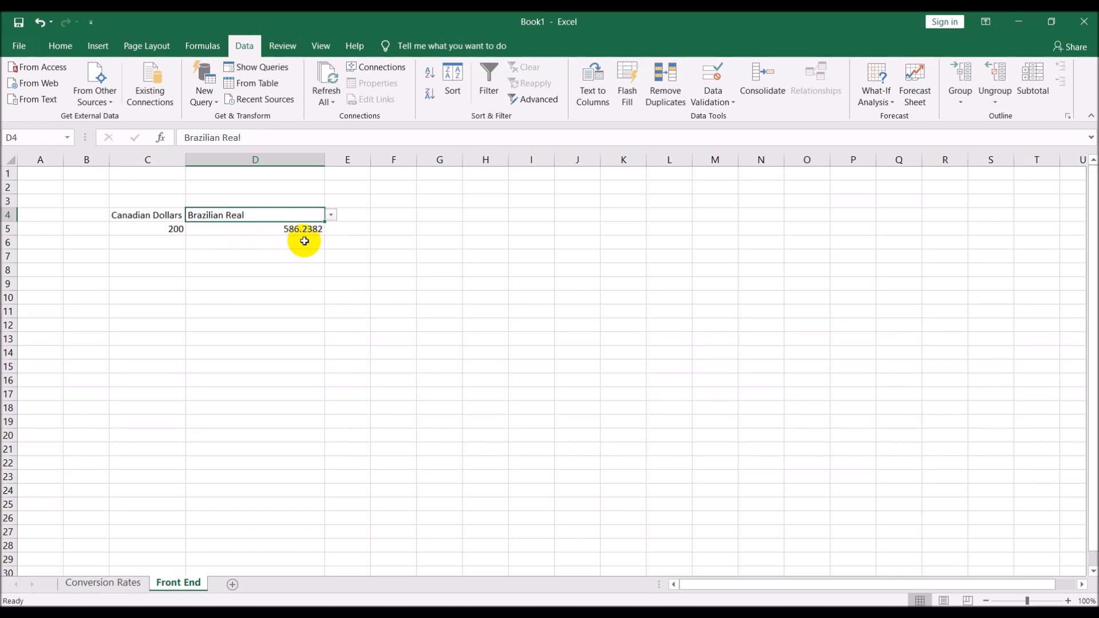
pyautogui.moveTo(316, 235)
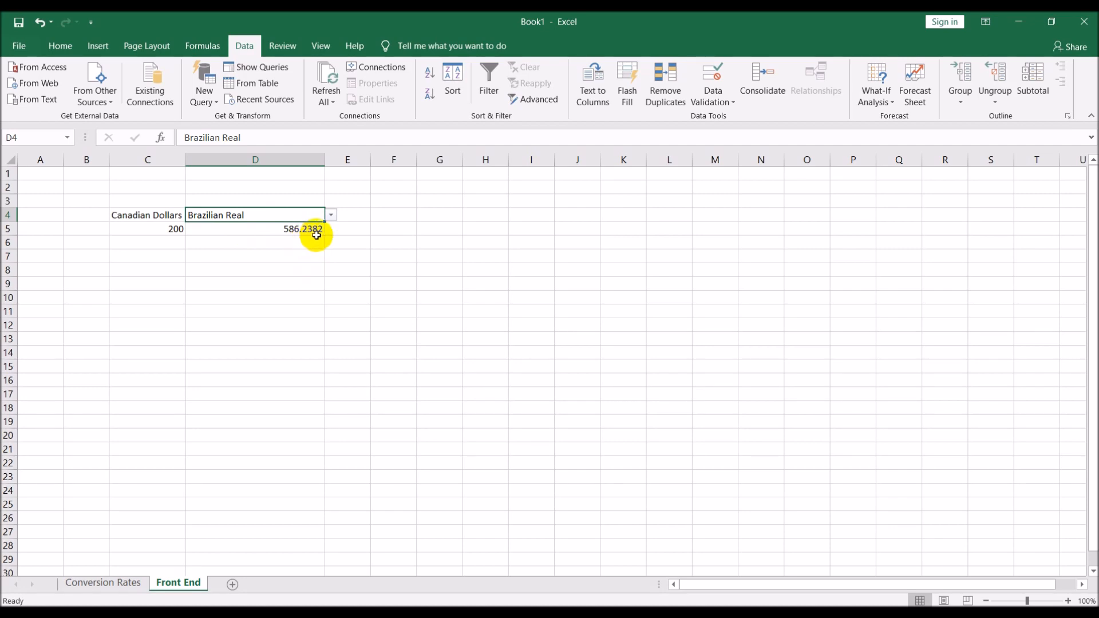
# - Format D5 to two decimals and give C5:D5 comma style, converting 2,000.00 CAD to 5,862.38 Real
pyautogui.click(254, 229)
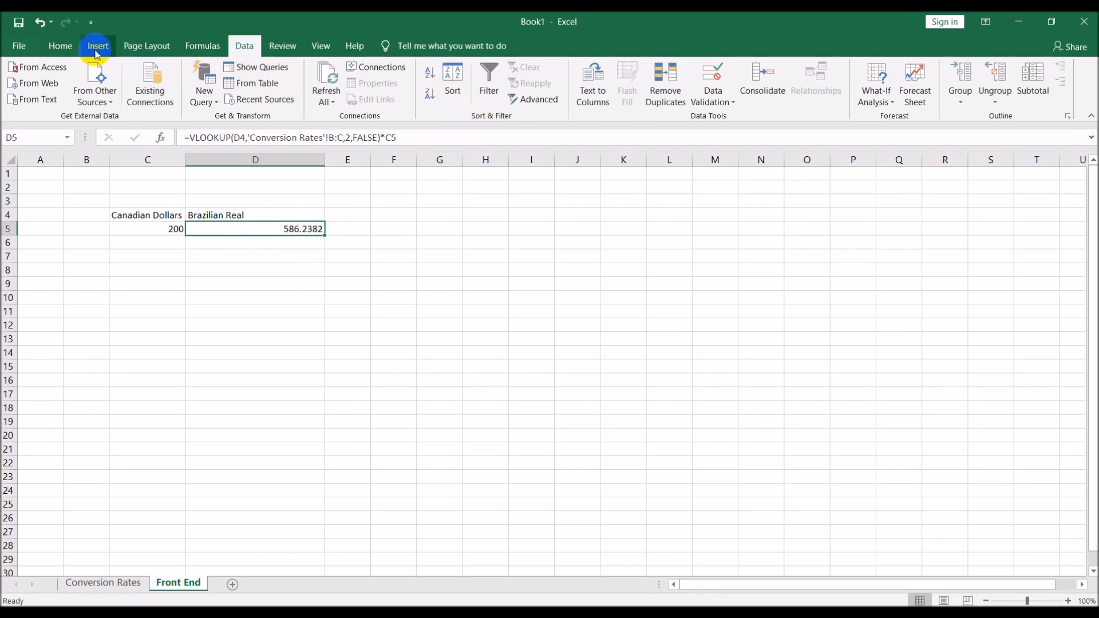
pyautogui.click(61, 46)
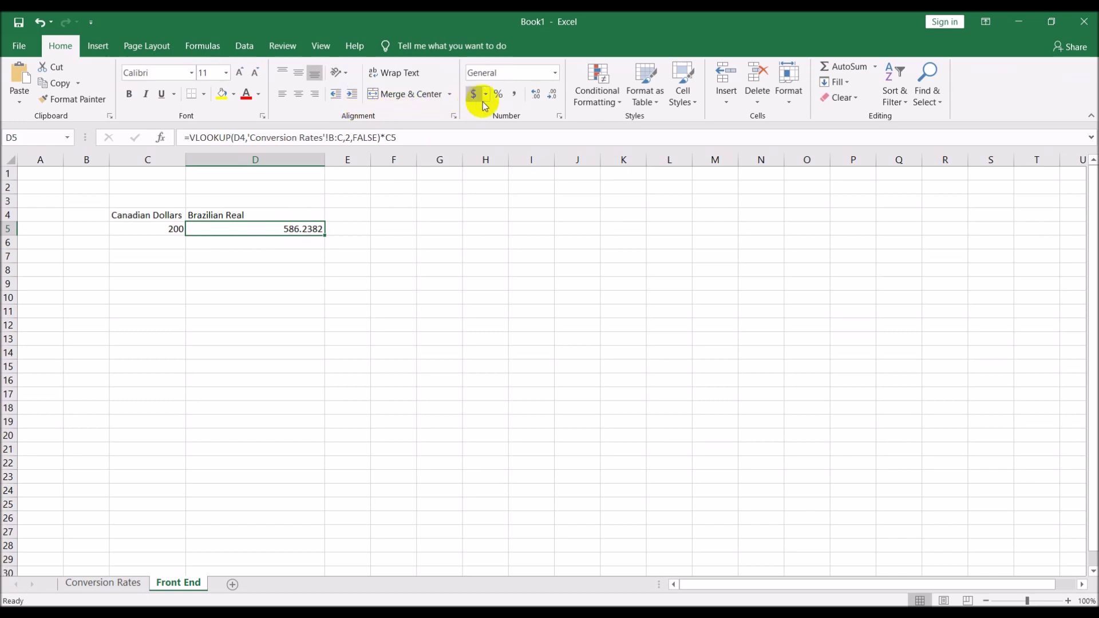
pyautogui.click(552, 94)
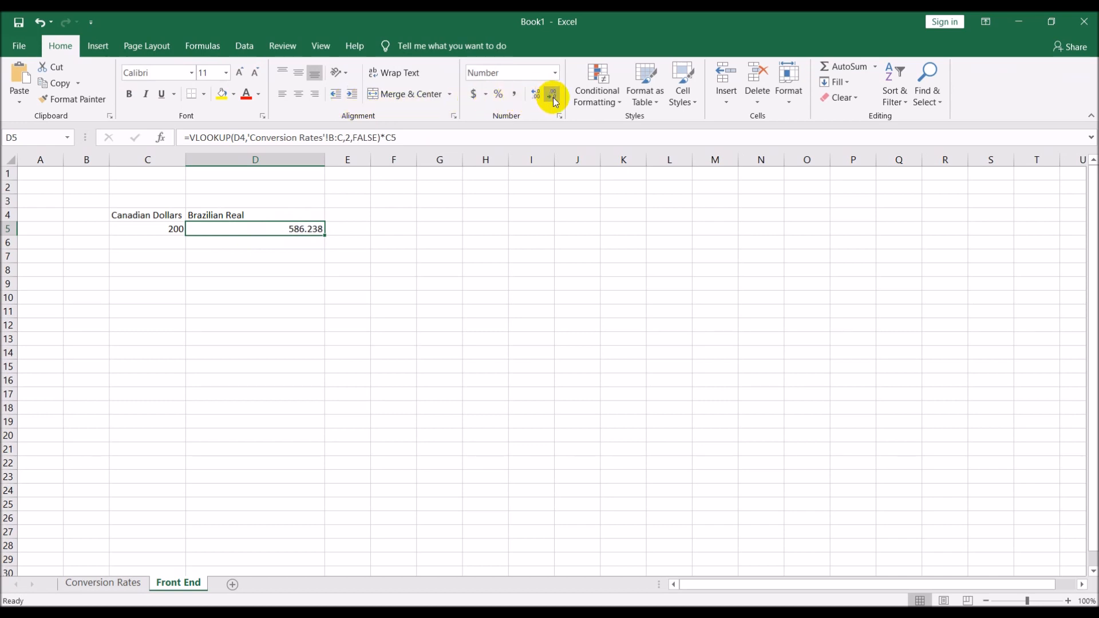
pyautogui.click(551, 94)
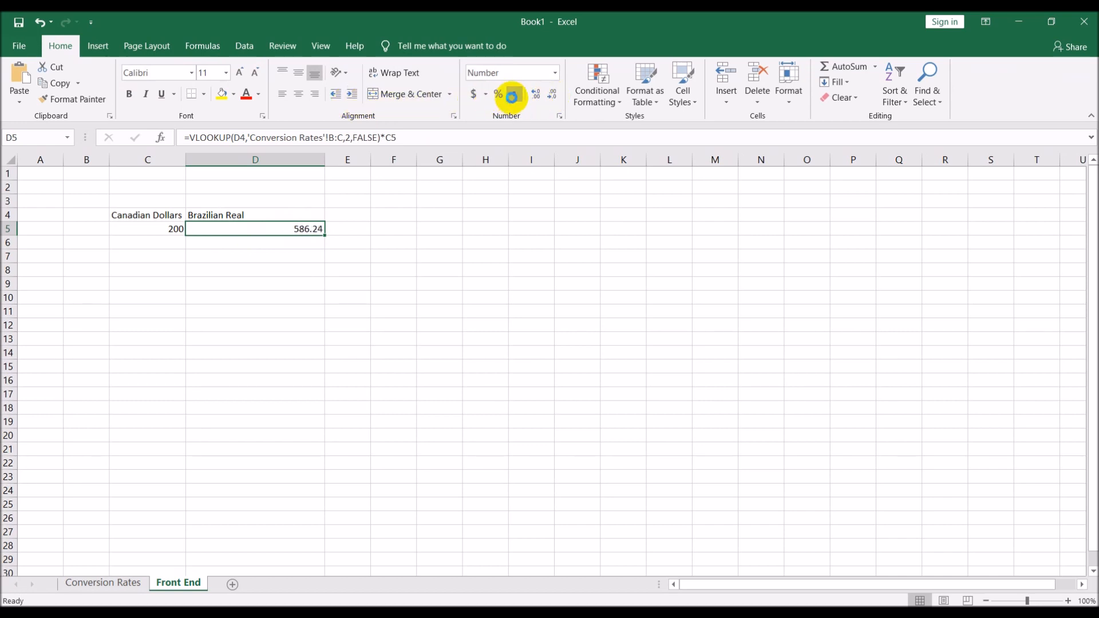
pyautogui.click(146, 228)
pyautogui.write('2,000')
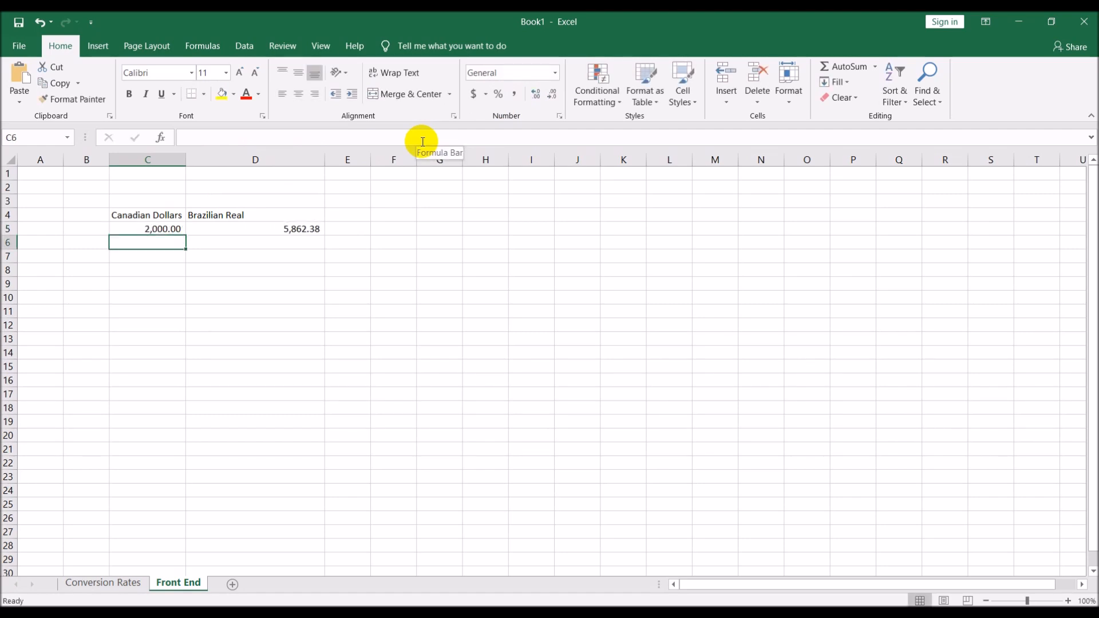
pyautogui.moveTo(174, 263)
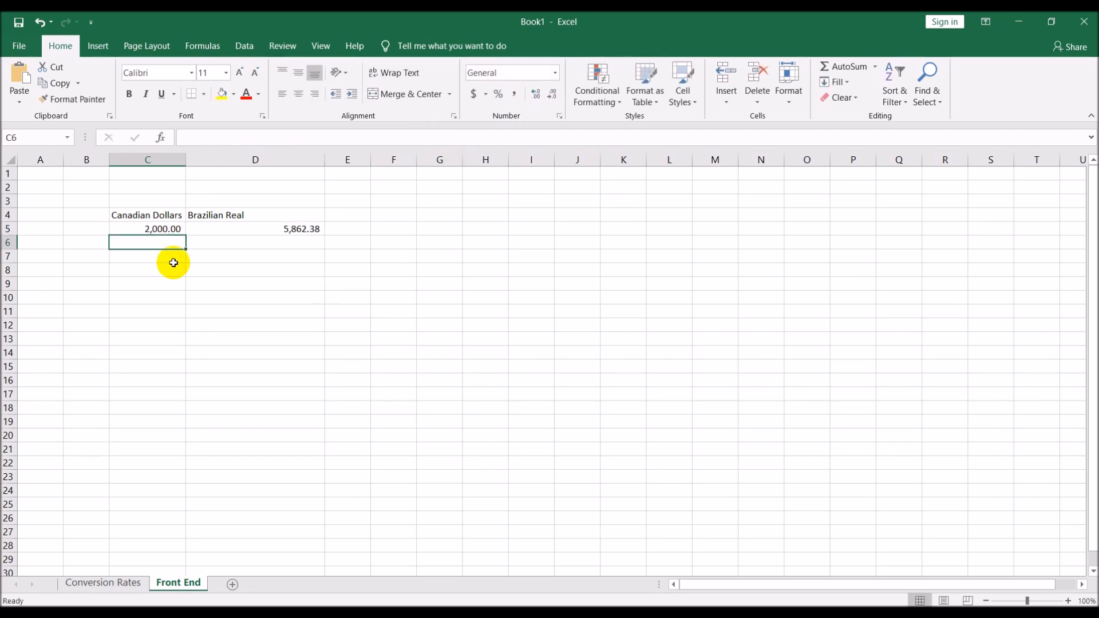
pyautogui.moveTo(222, 240)
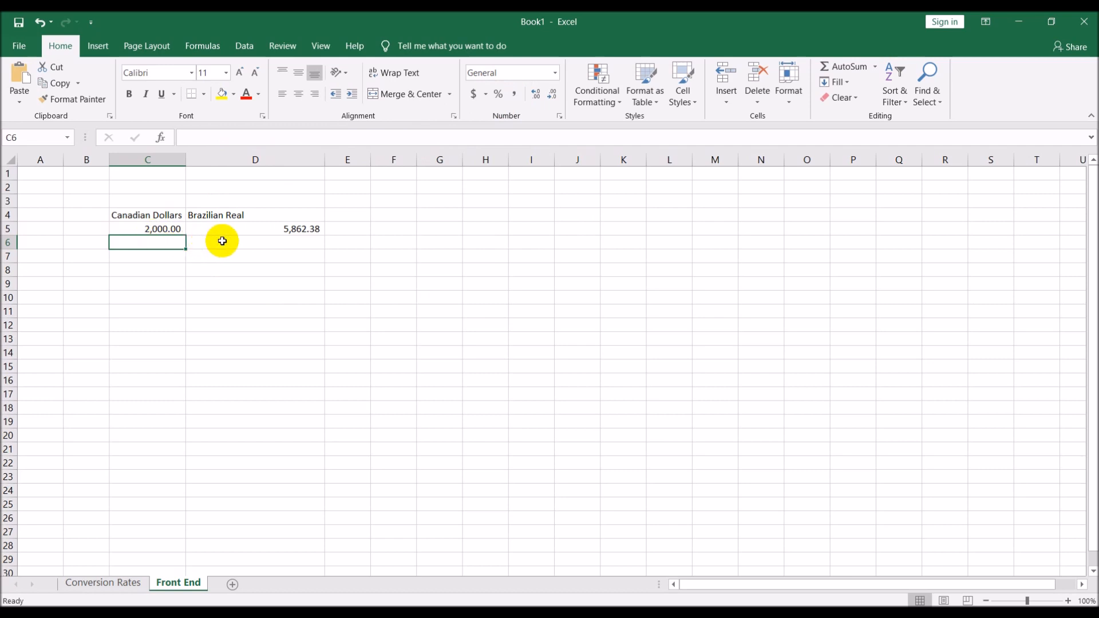
pyautogui.moveTo(372, 231)
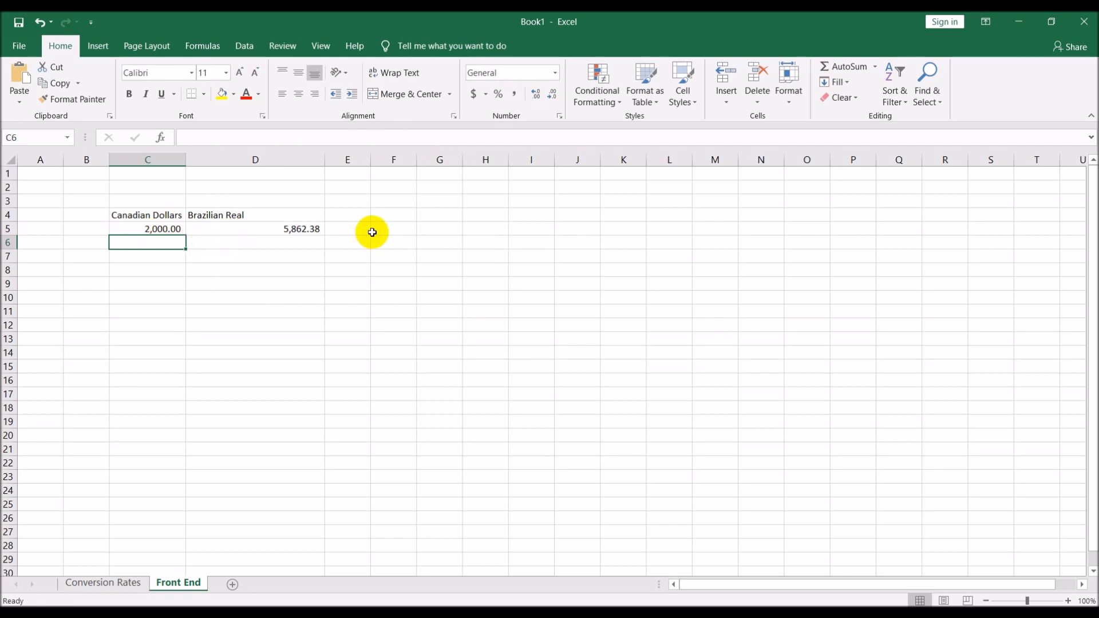
pyautogui.moveTo(218, 389)
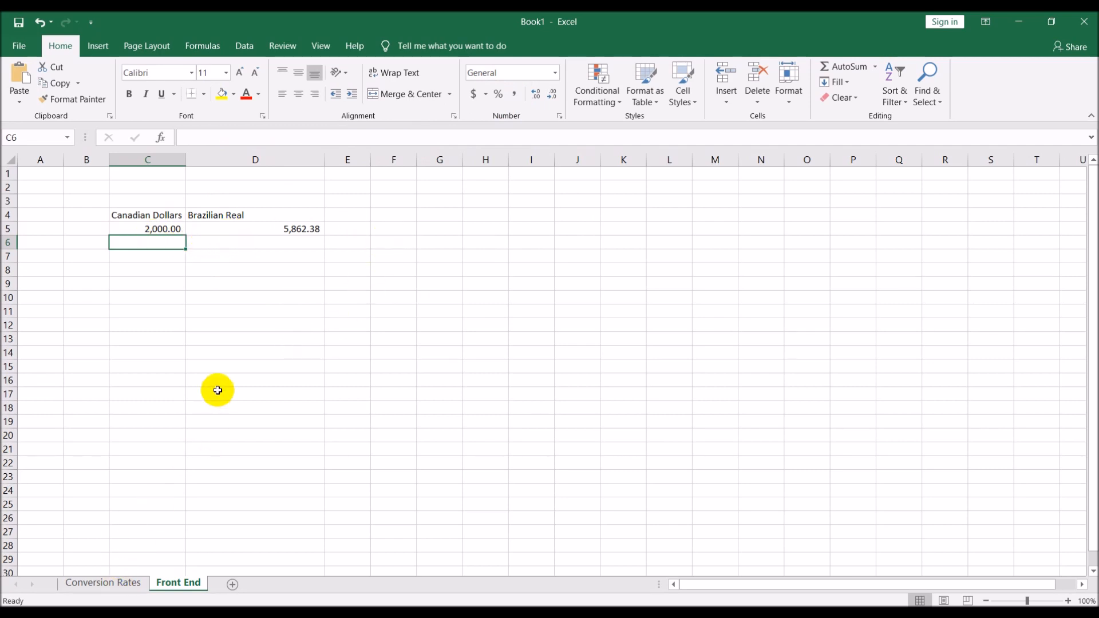
# - Return to the Conversion Rates sheet with the Brazilian Real row at 2.931191
pyautogui.click(102, 583)
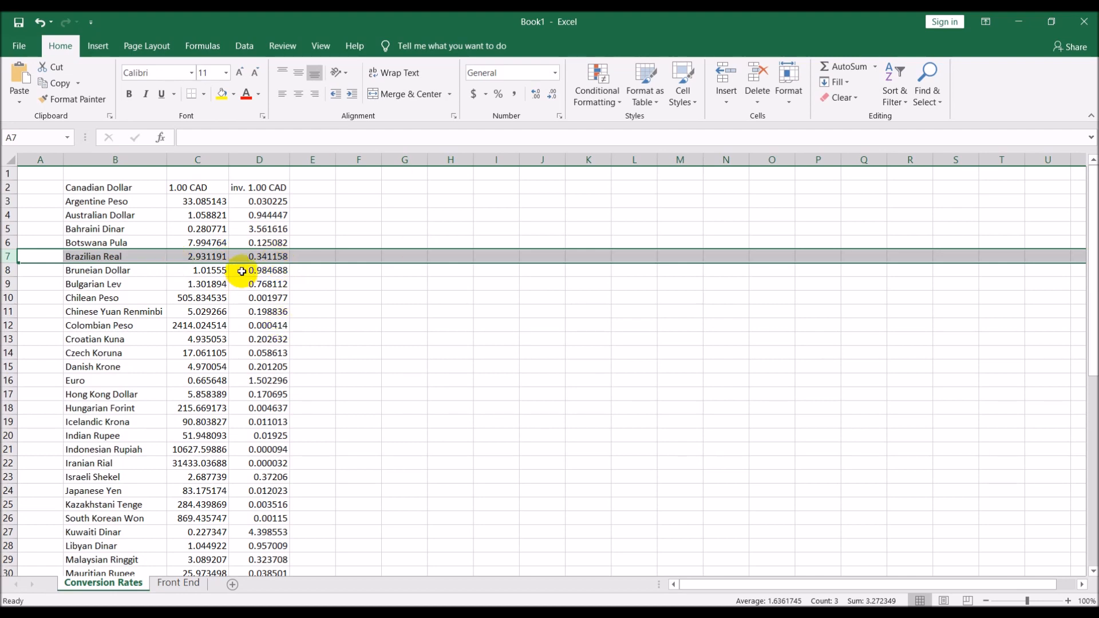
# - Paste columns C:D into F1 as values with source formatting, freezing the current rates
pyautogui.click(244, 46)
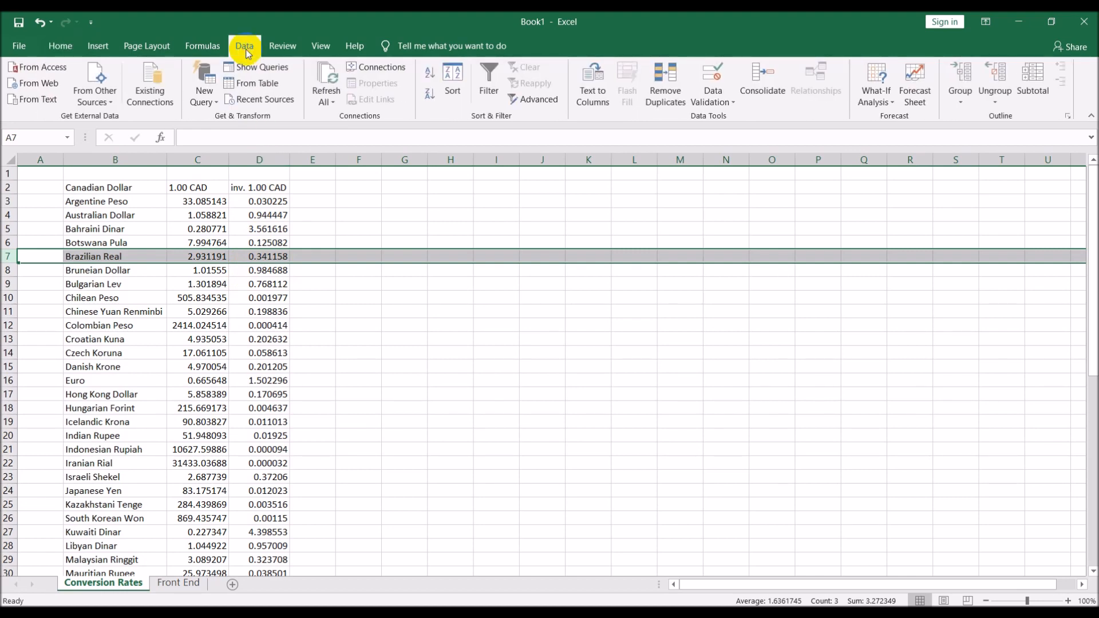
pyautogui.moveTo(376, 67)
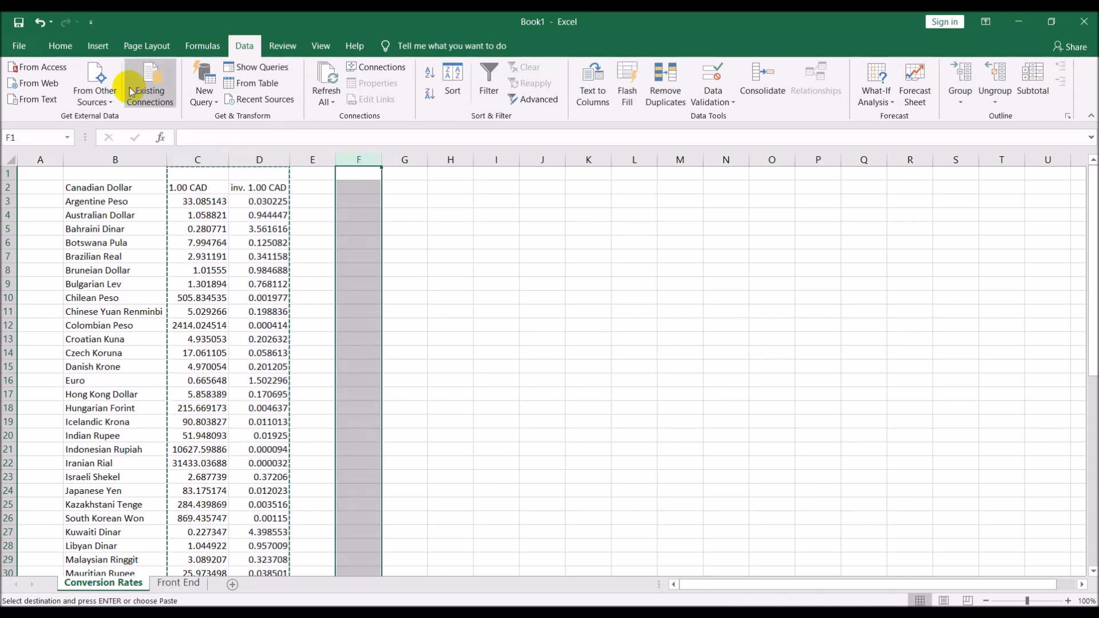
pyautogui.click(18, 85)
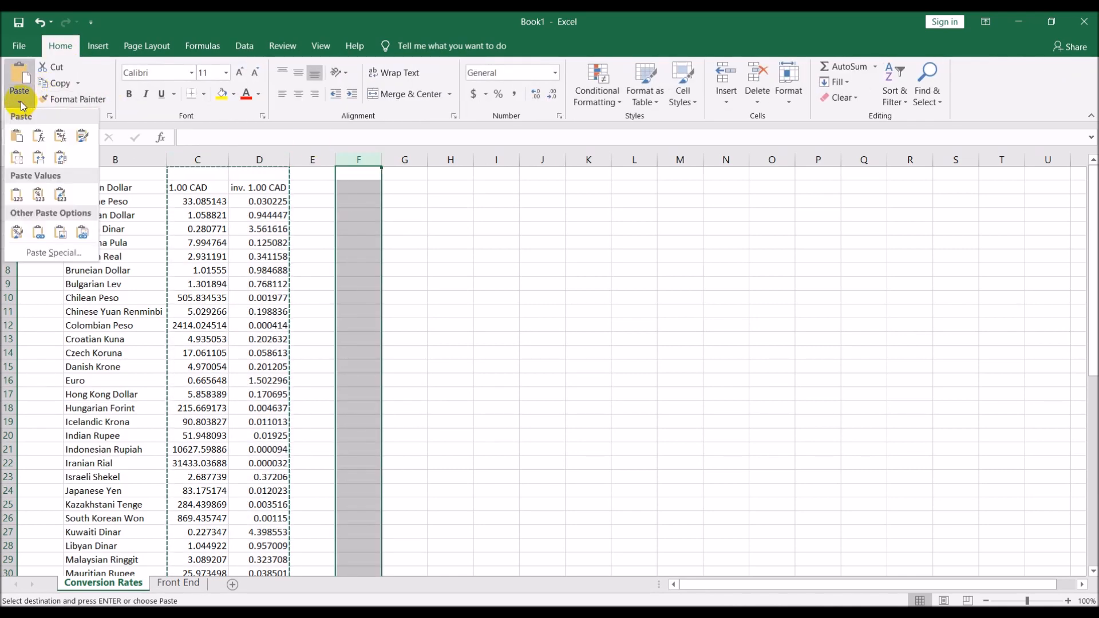
pyautogui.moveTo(60, 197)
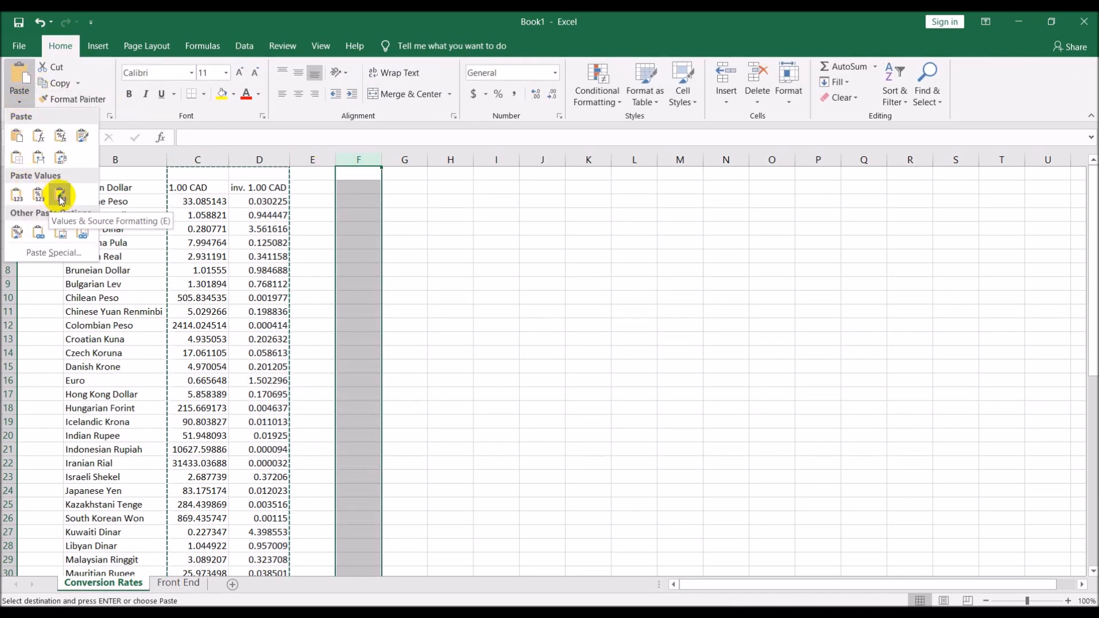
pyautogui.click(60, 197)
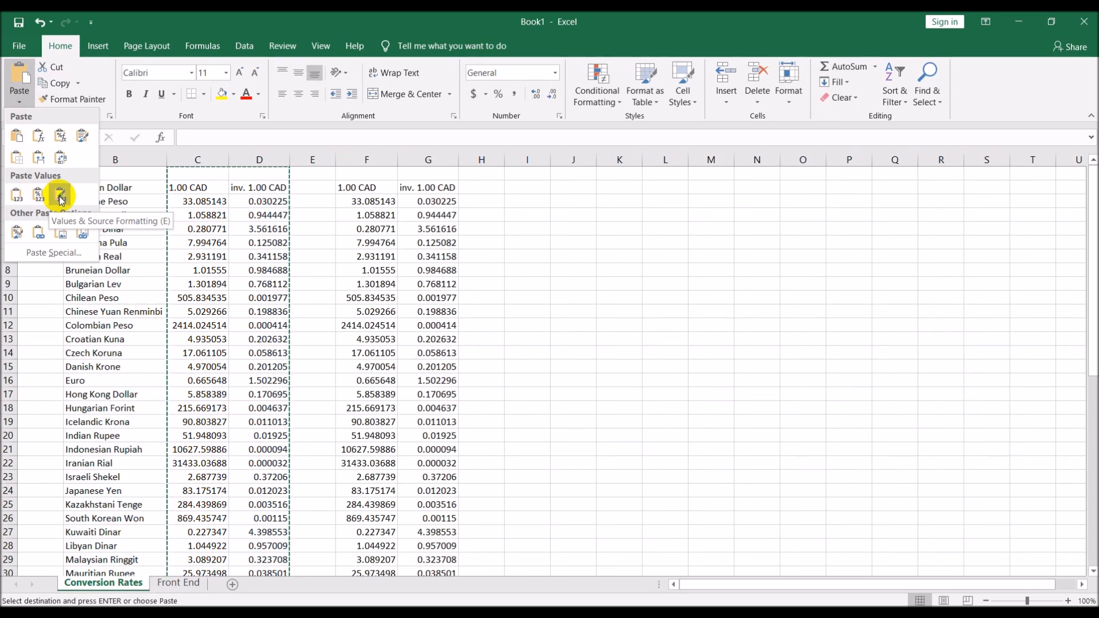
pyautogui.click(60, 198)
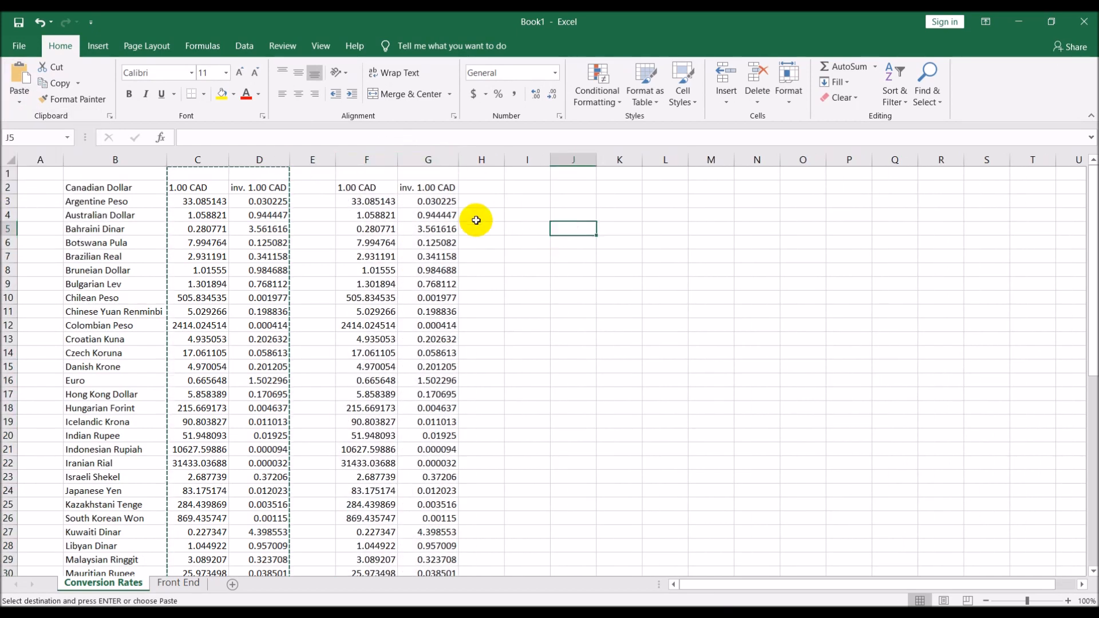
pyautogui.click(197, 215)
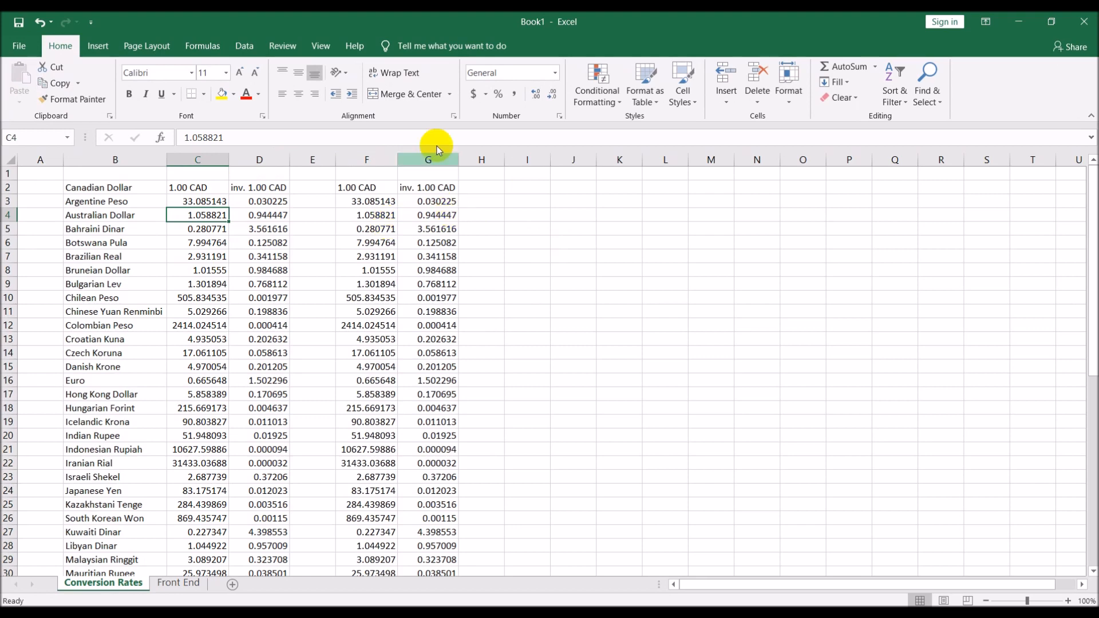
# - Refresh the web rates connection from Workbook Connections so the live table updates
pyautogui.click(243, 46)
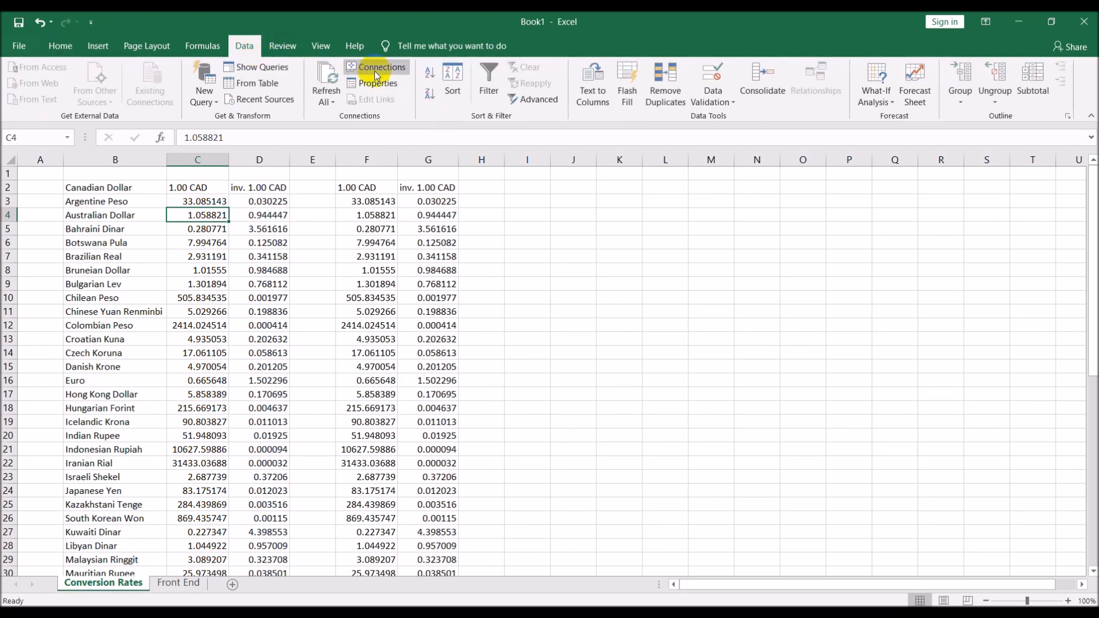
pyautogui.click(378, 67)
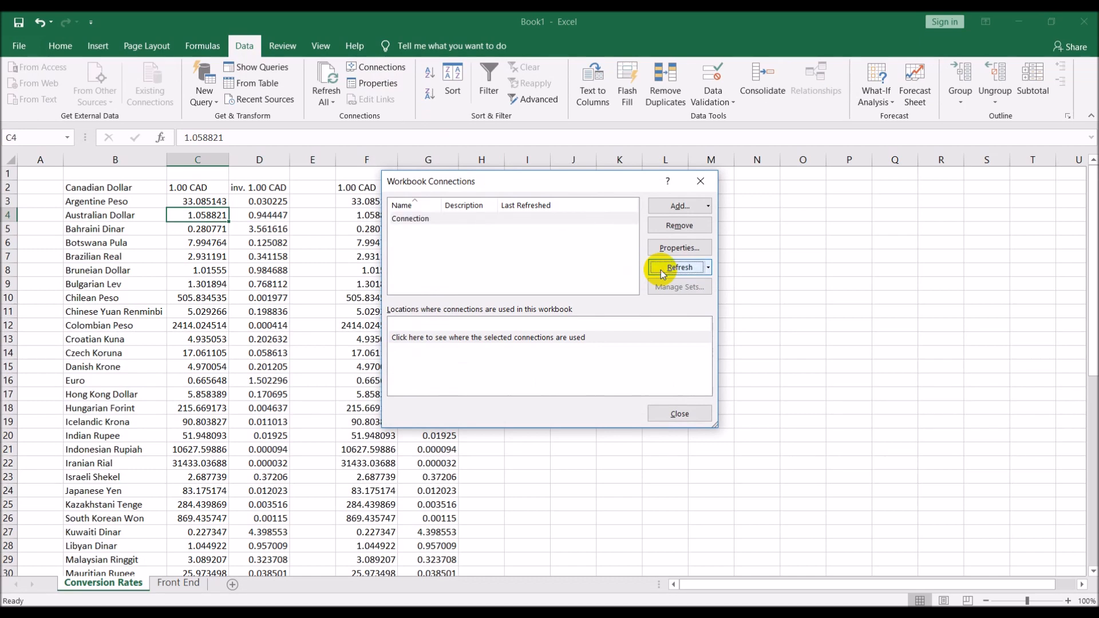
pyautogui.click(676, 268)
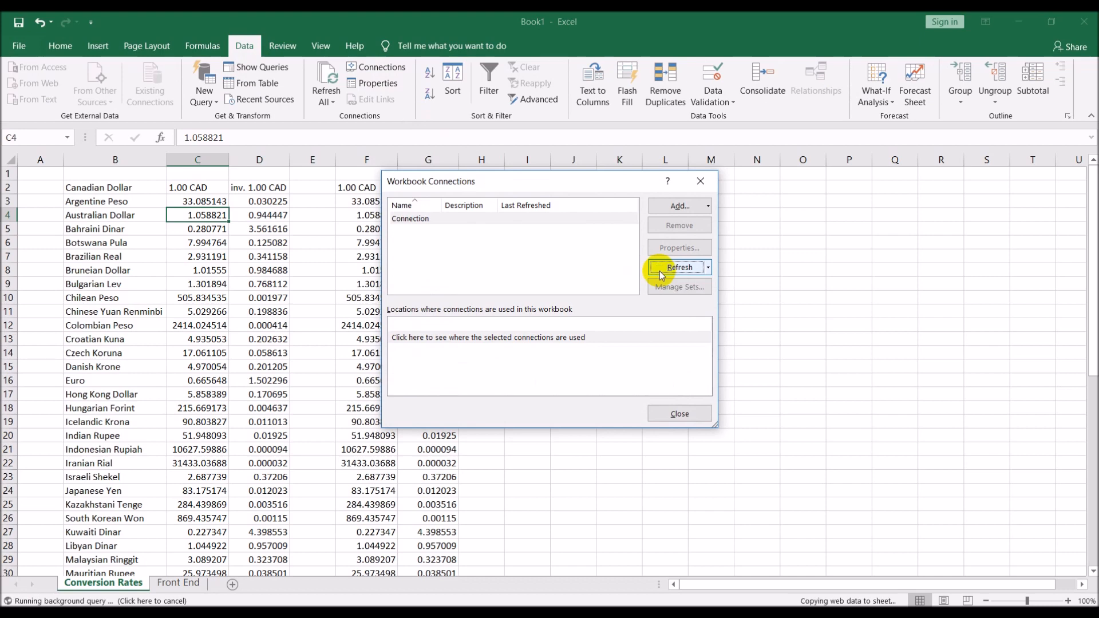
pyautogui.click(681, 268)
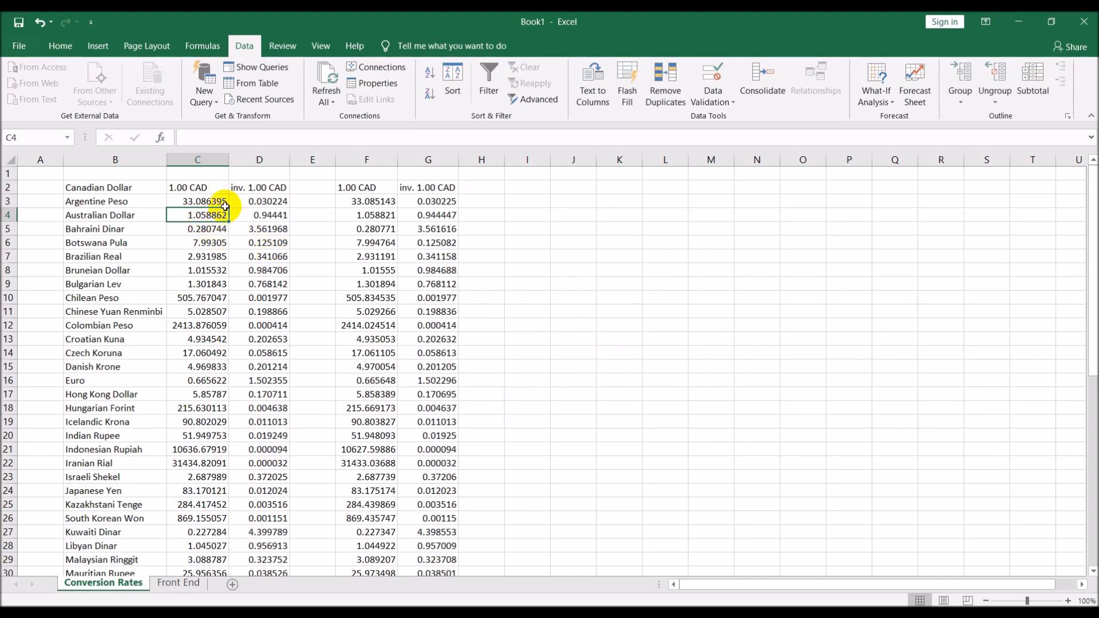
pyautogui.click(197, 200)
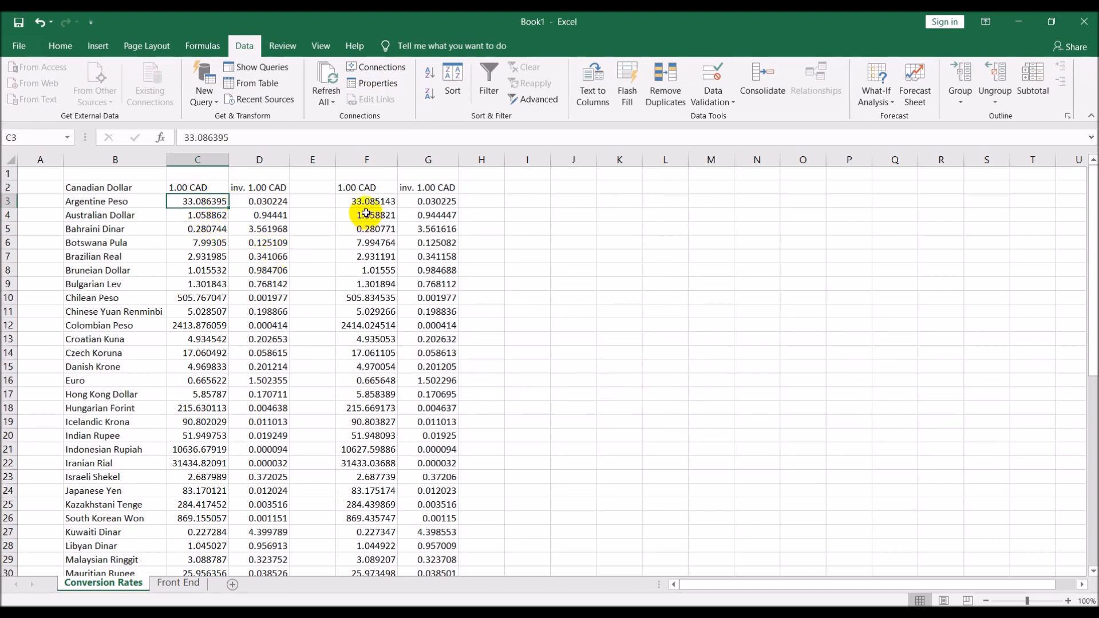
pyautogui.click(197, 205)
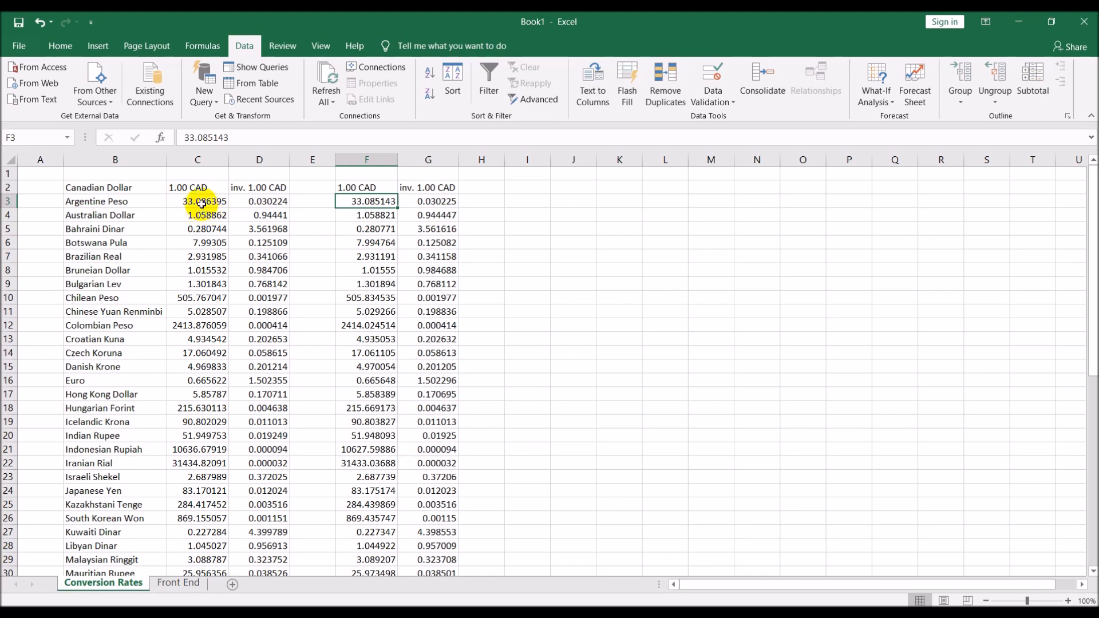
pyautogui.click(197, 201)
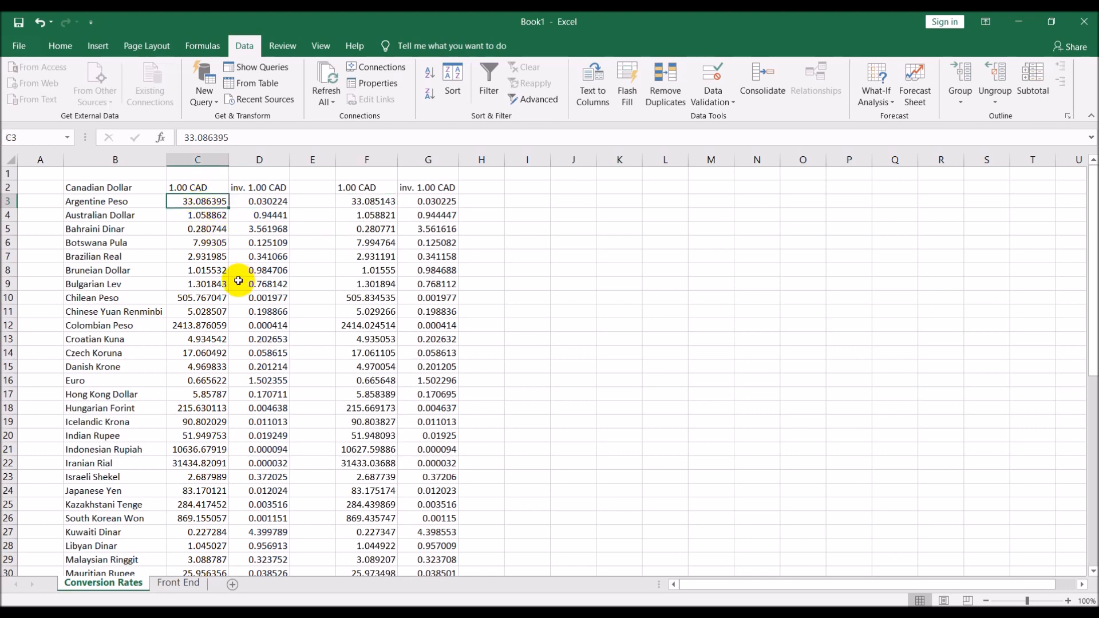
pyautogui.moveTo(235, 268)
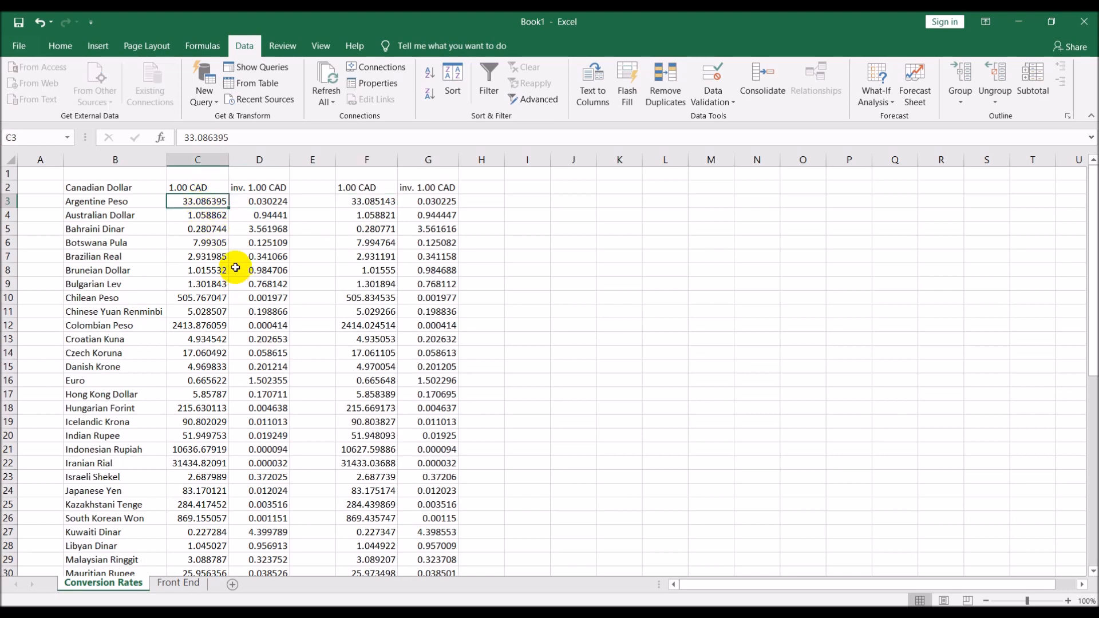
pyautogui.moveTo(251, 284)
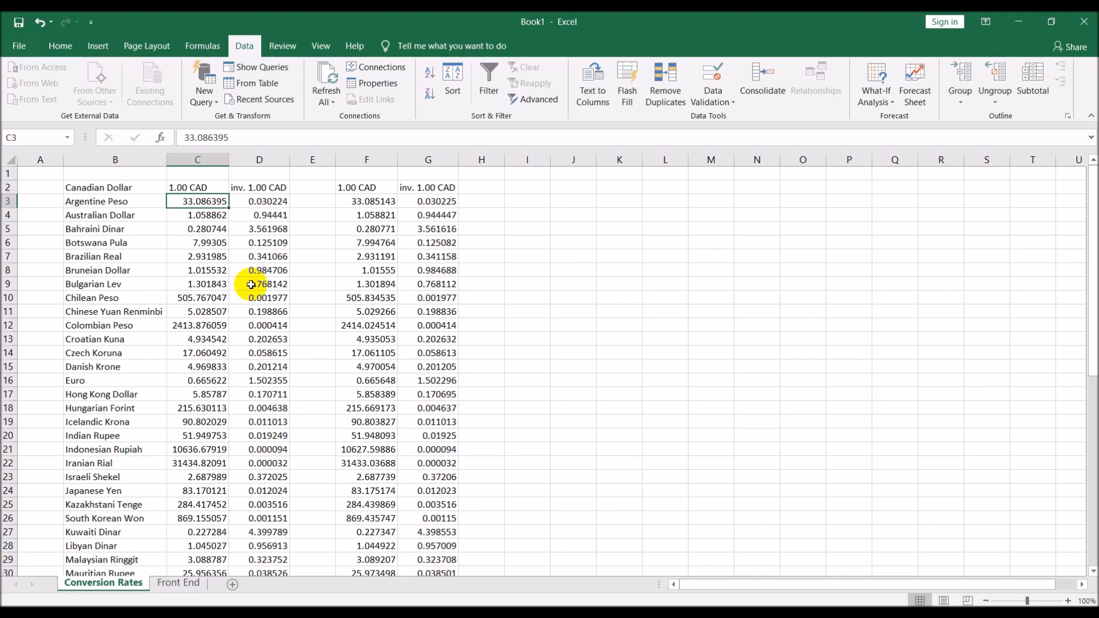
pyautogui.moveTo(253, 286)
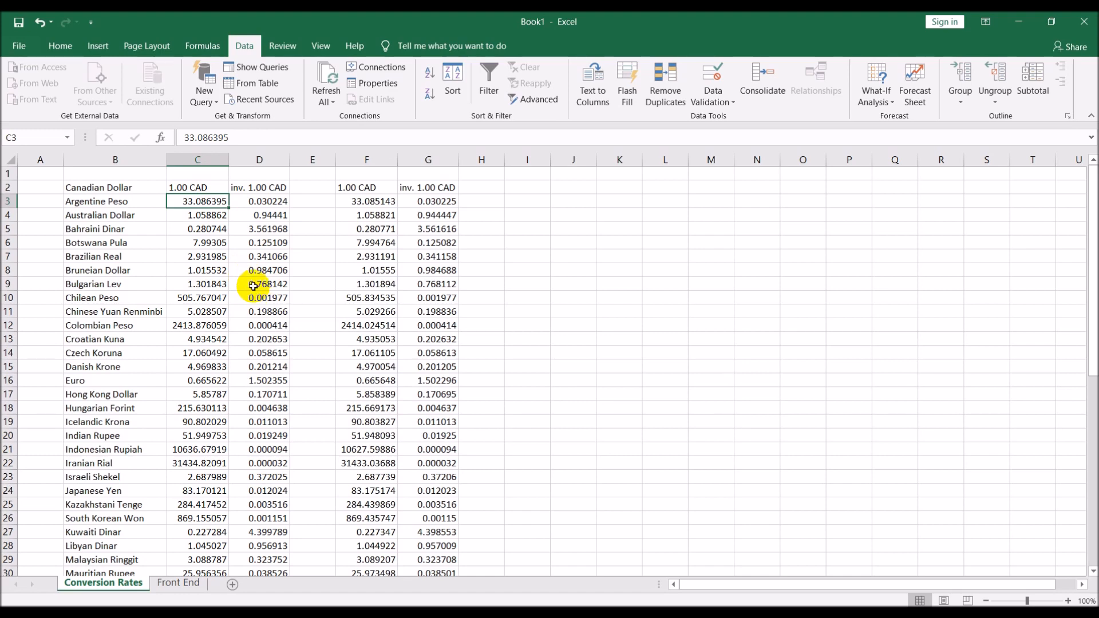
pyautogui.moveTo(253, 284)
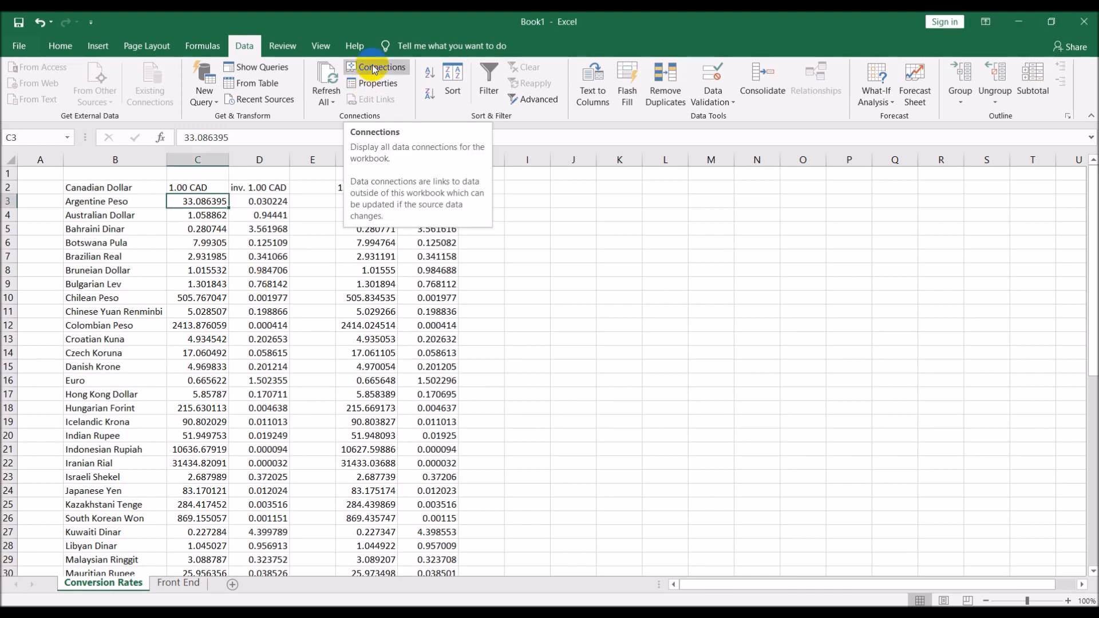
# - Set the rates connection to refresh every 3 minutes and on file open, then confirm
pyautogui.click(375, 66)
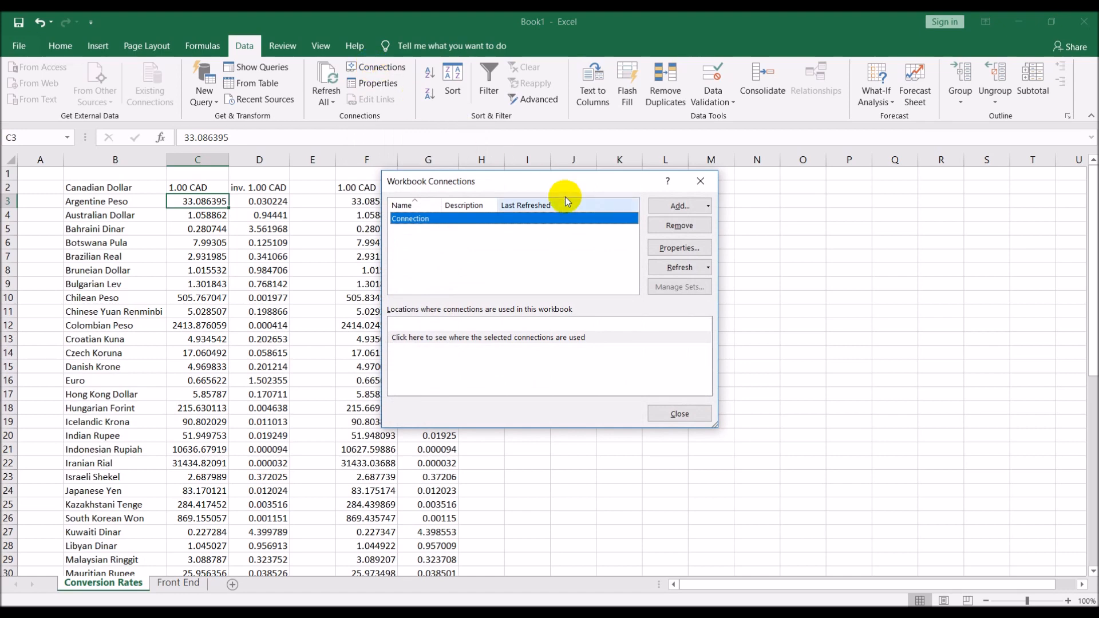
pyautogui.click(679, 247)
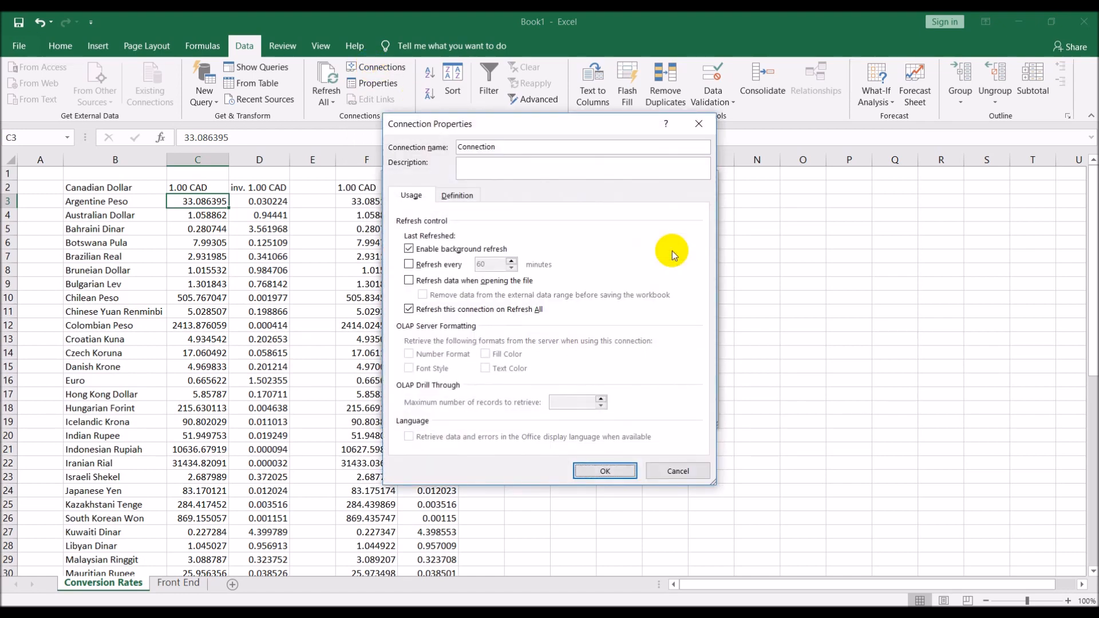
pyautogui.moveTo(511, 226)
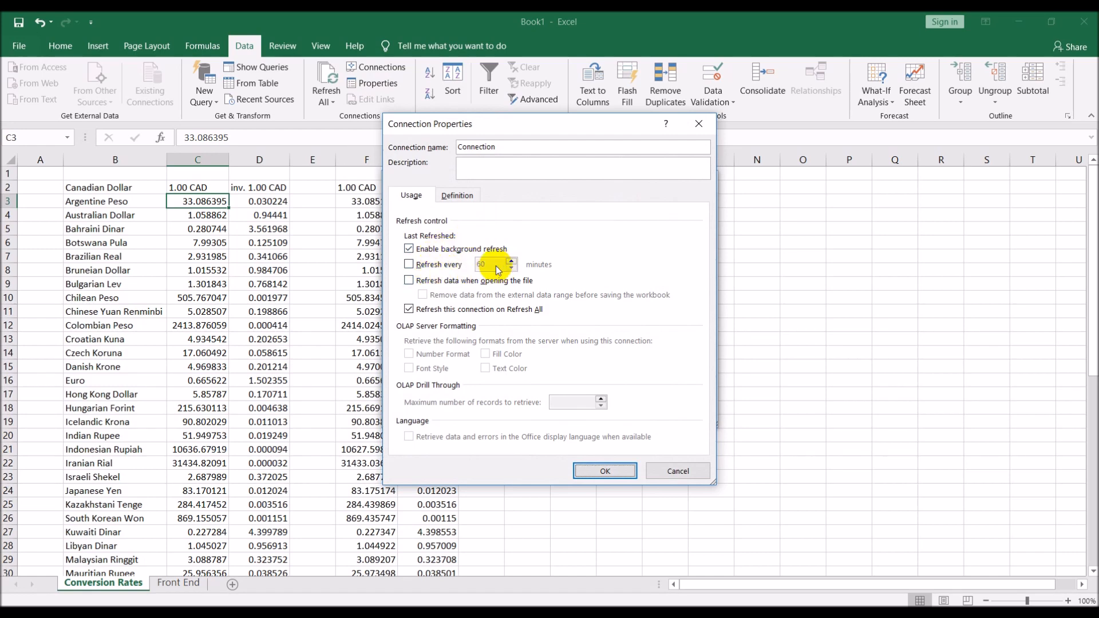
pyautogui.click(409, 264)
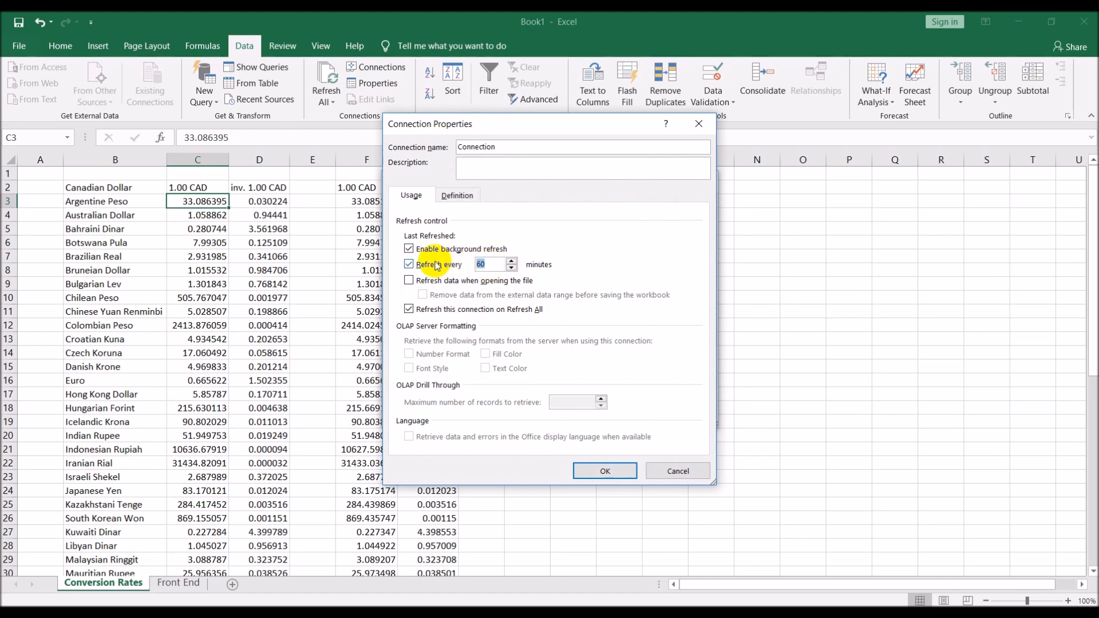
pyautogui.write('3')
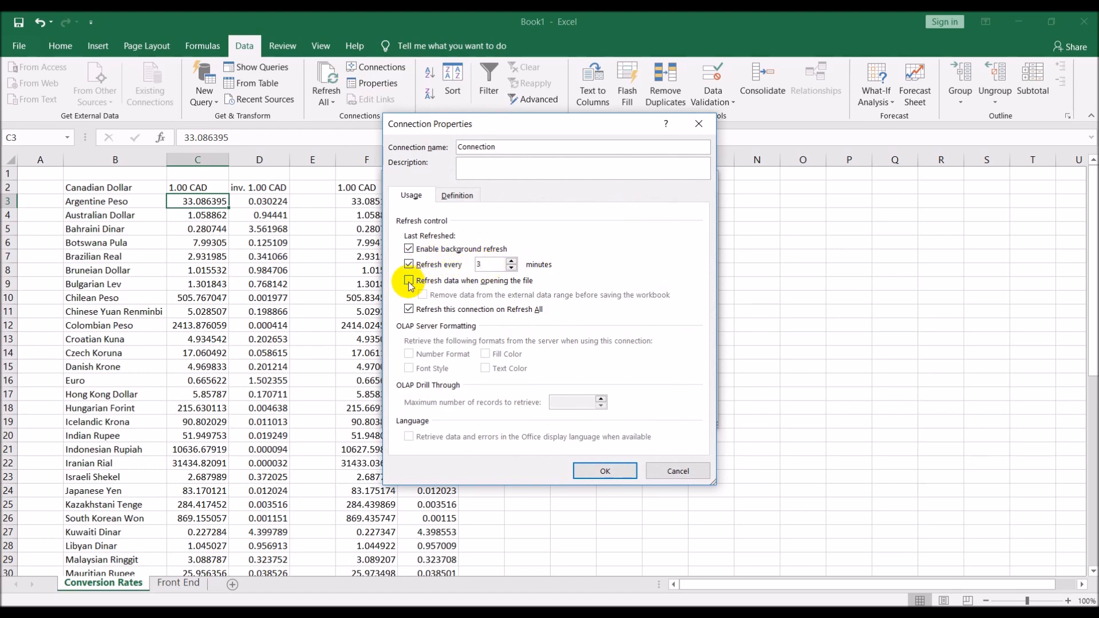
pyautogui.click(408, 281)
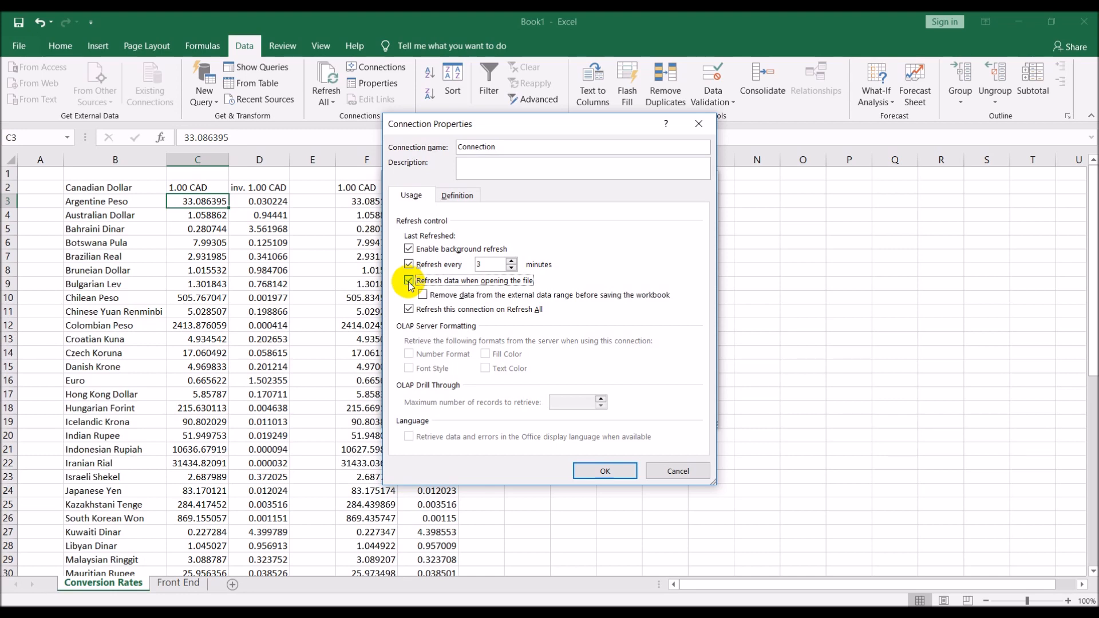
pyautogui.moveTo(488, 366)
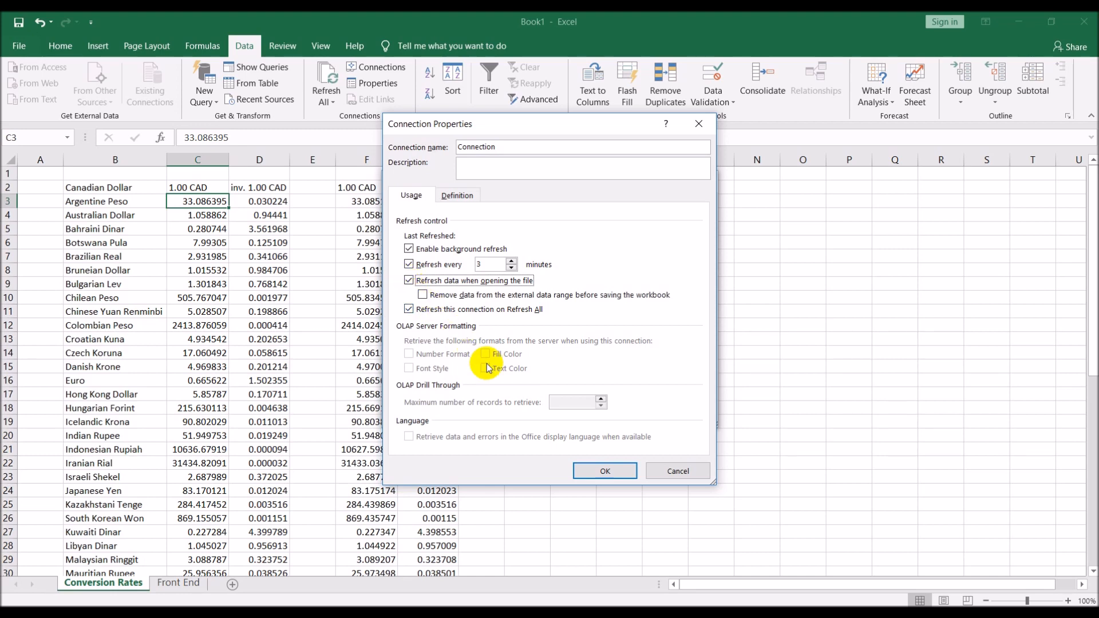
pyautogui.click(604, 471)
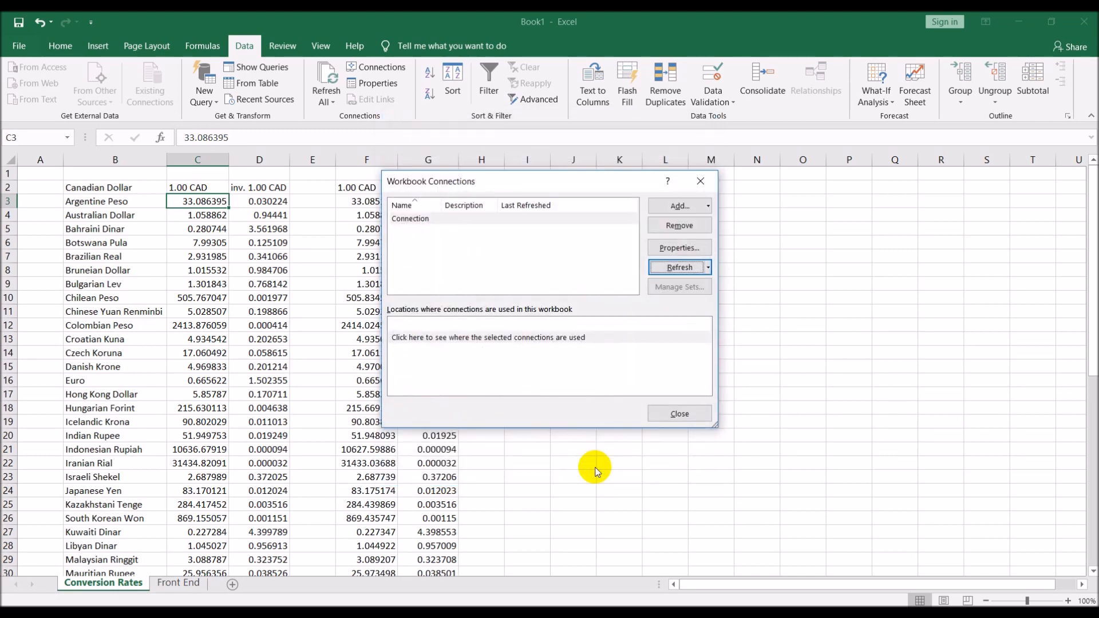
pyautogui.click(679, 413)
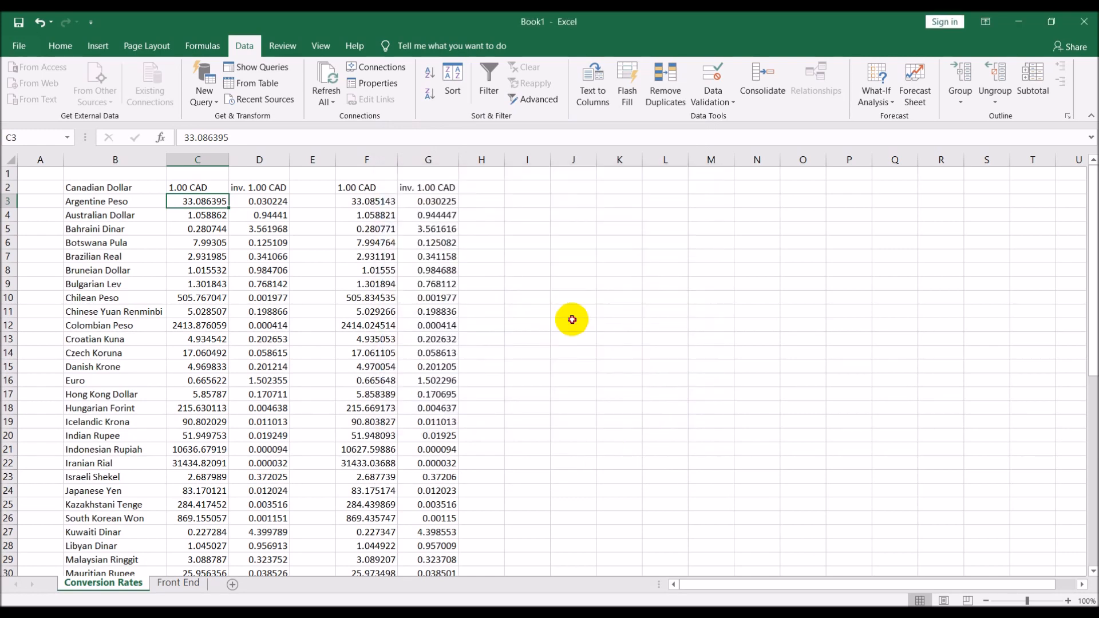
pyautogui.click(572, 325)
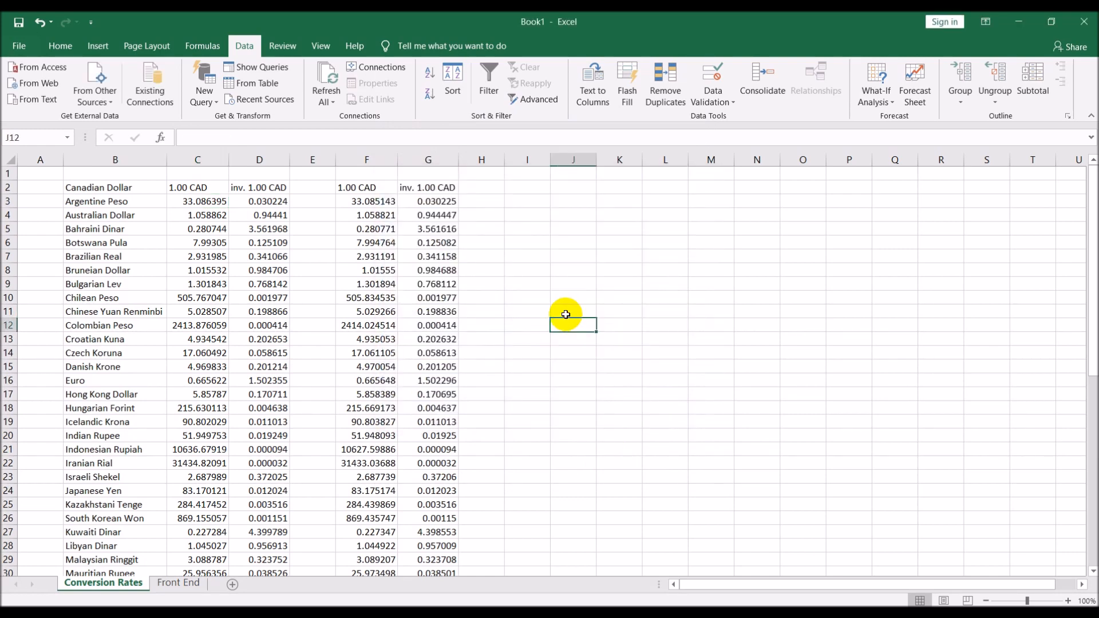
pyautogui.moveTo(248, 267)
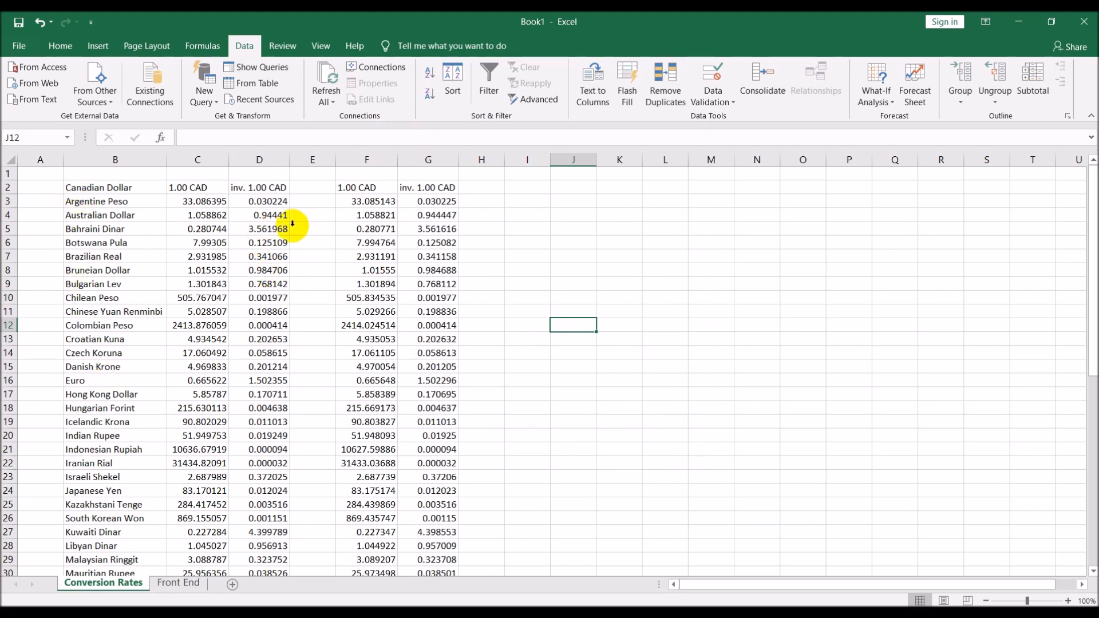
pyautogui.moveTo(224, 317)
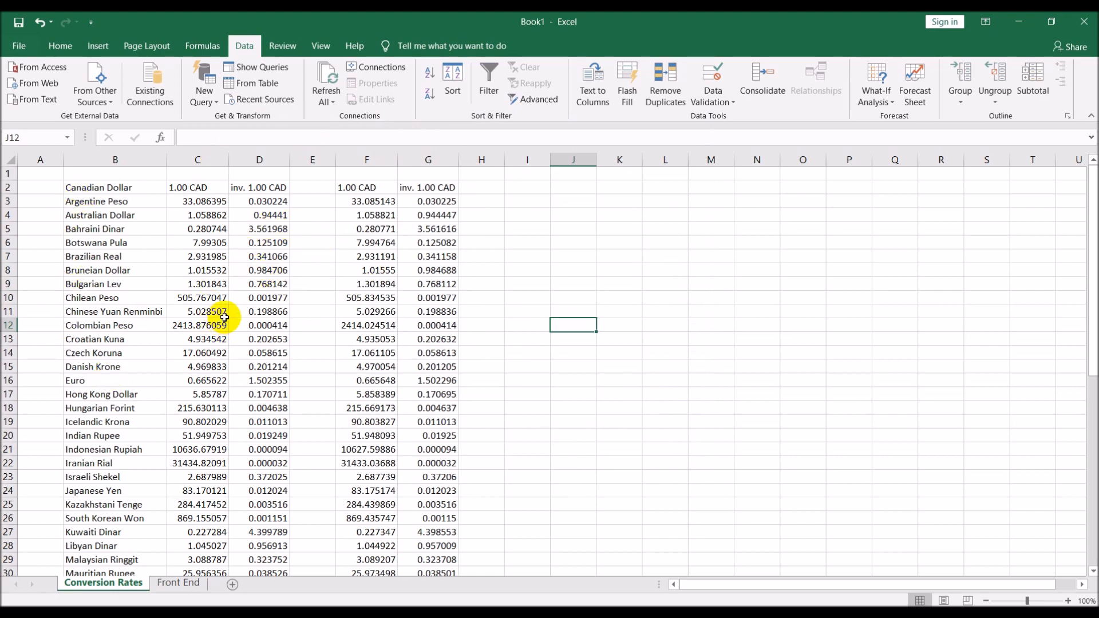
pyautogui.moveTo(182, 194)
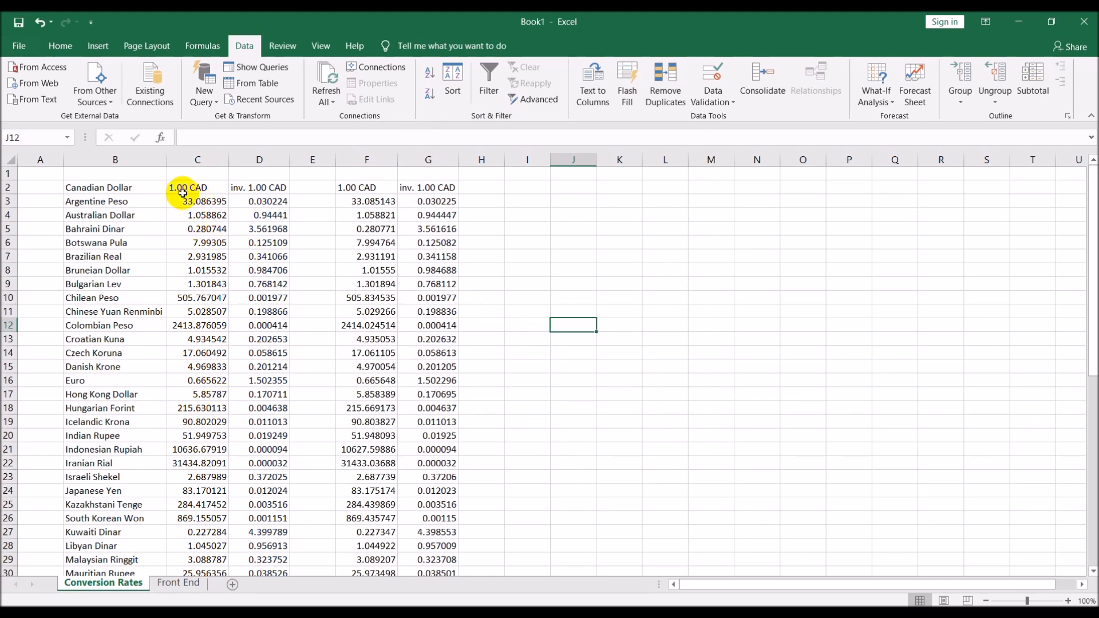
pyautogui.click(177, 583)
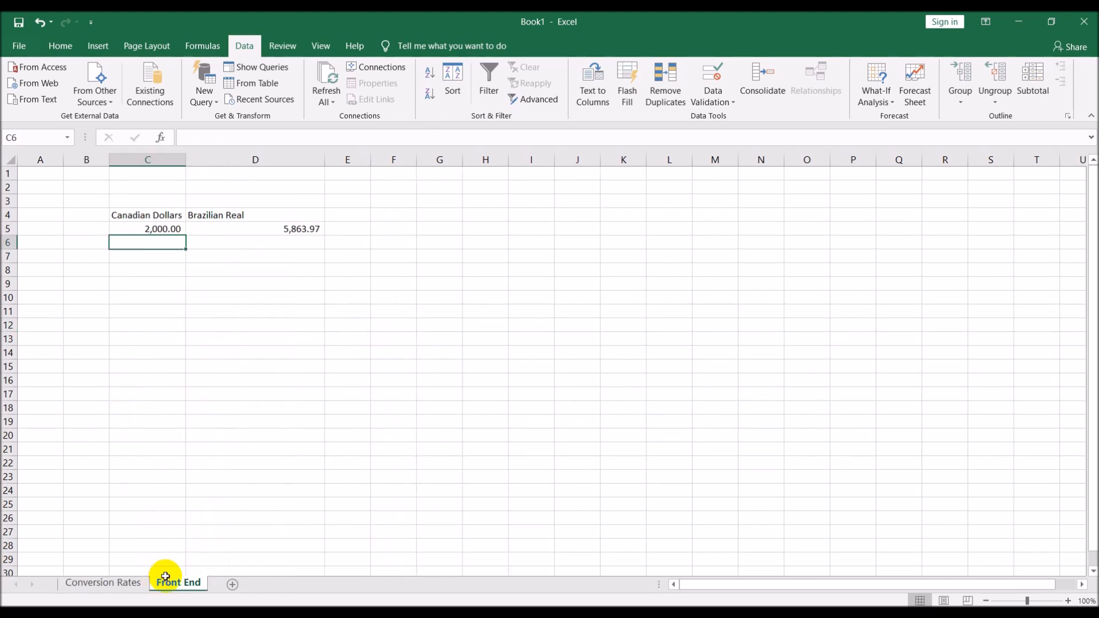
pyautogui.click(254, 298)
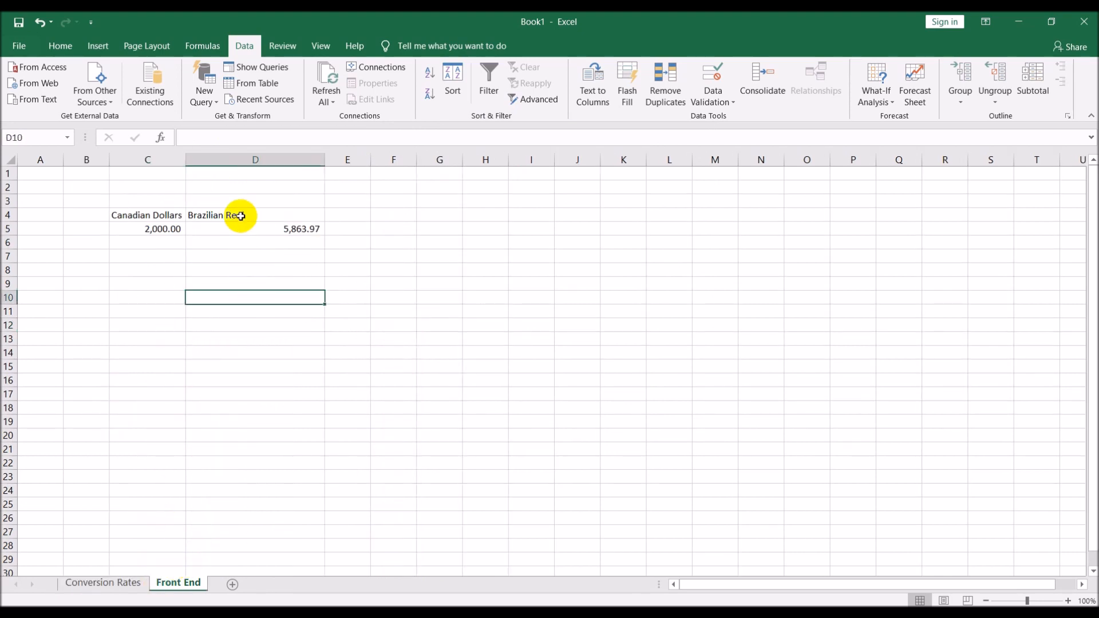
pyautogui.click(240, 216)
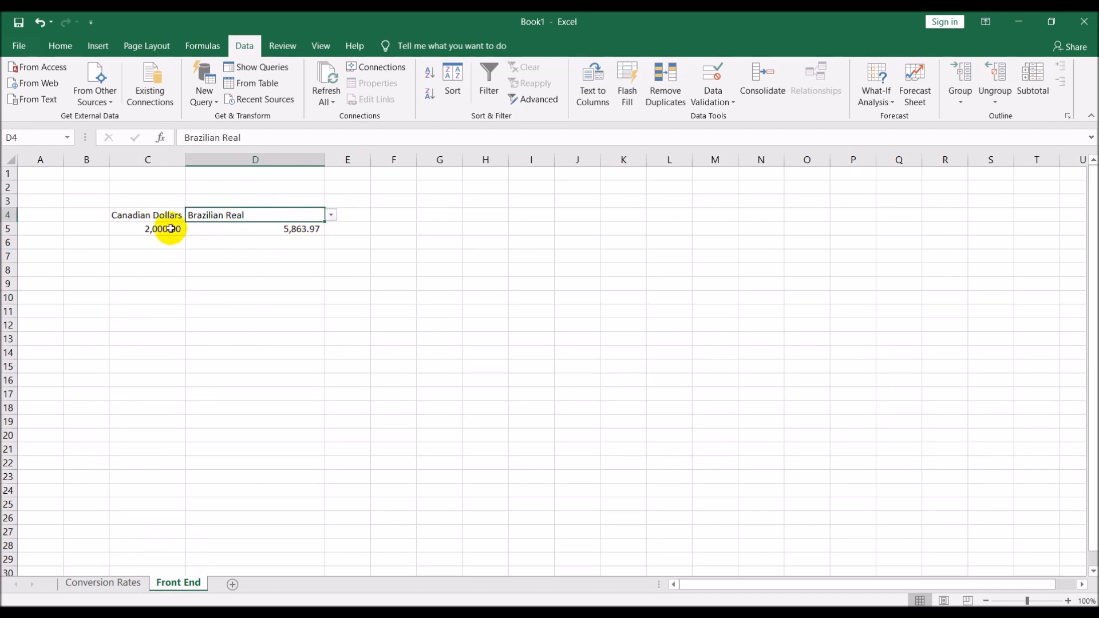
pyautogui.click(103, 583)
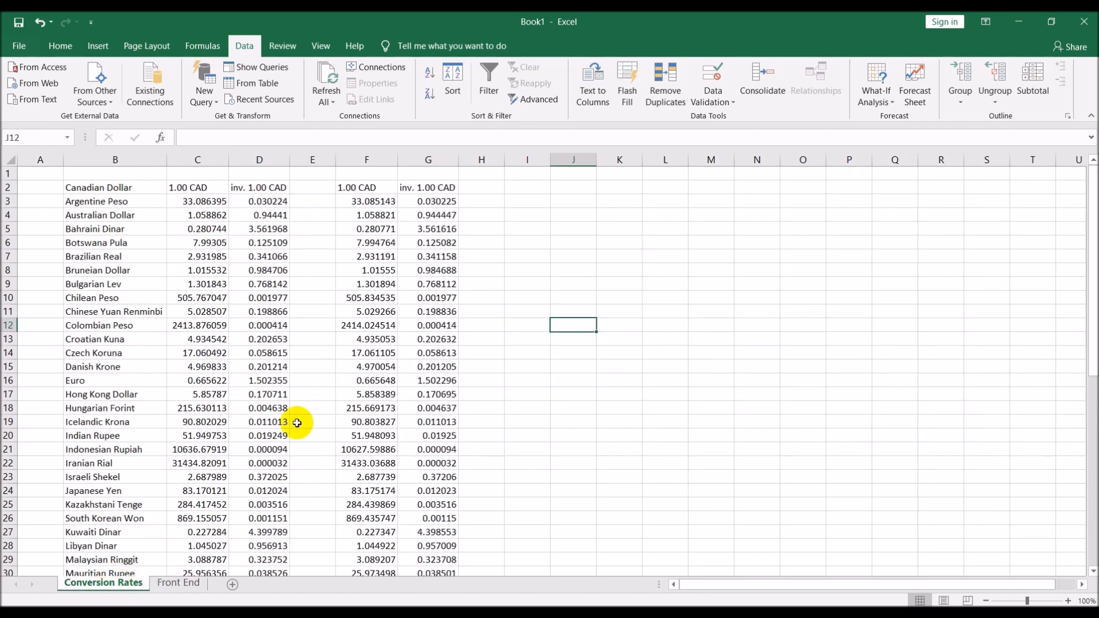
pyautogui.click(197, 202)
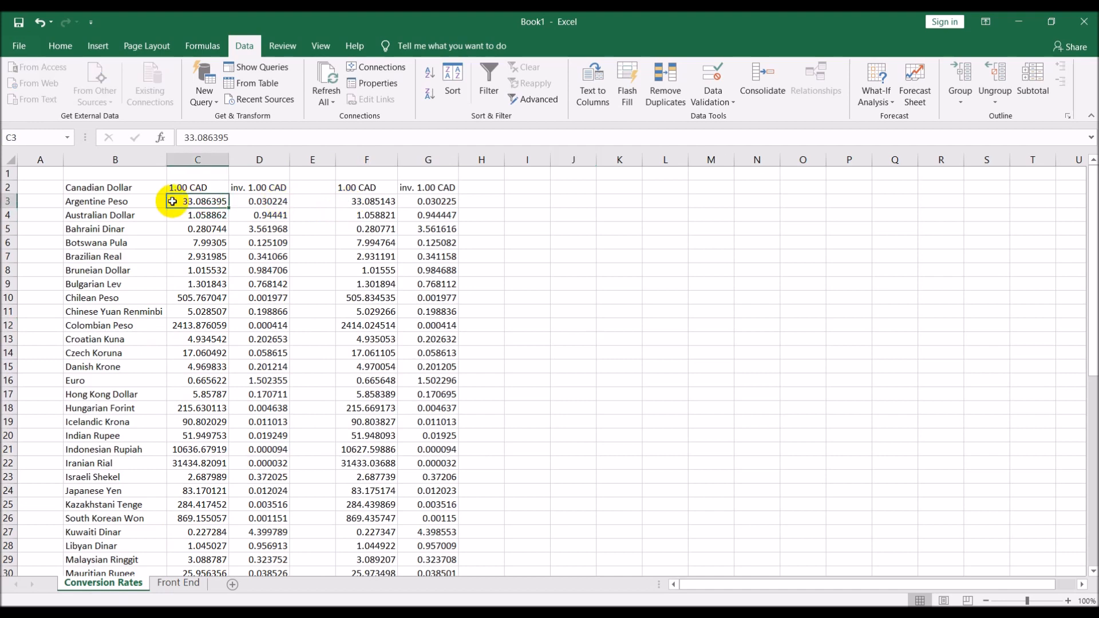
# - Fill the Argentine Peso rates in C3 and F3 yellow and enter =2000*F3 in I3, giving 66170.29
pyautogui.click(60, 46)
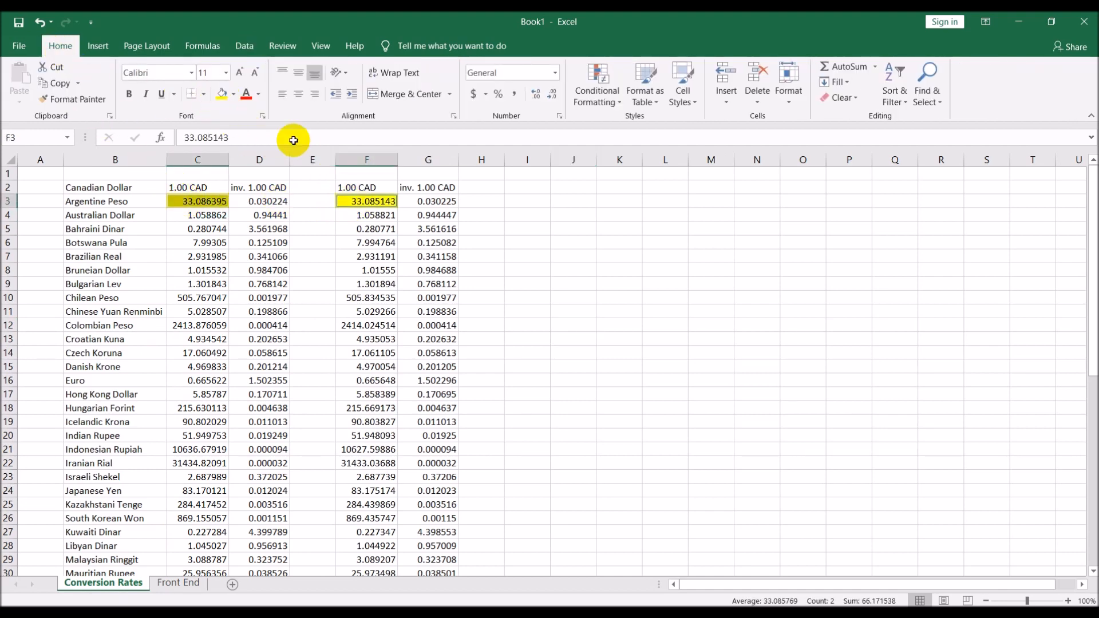
pyautogui.click(618, 271)
pyautogui.write('=')
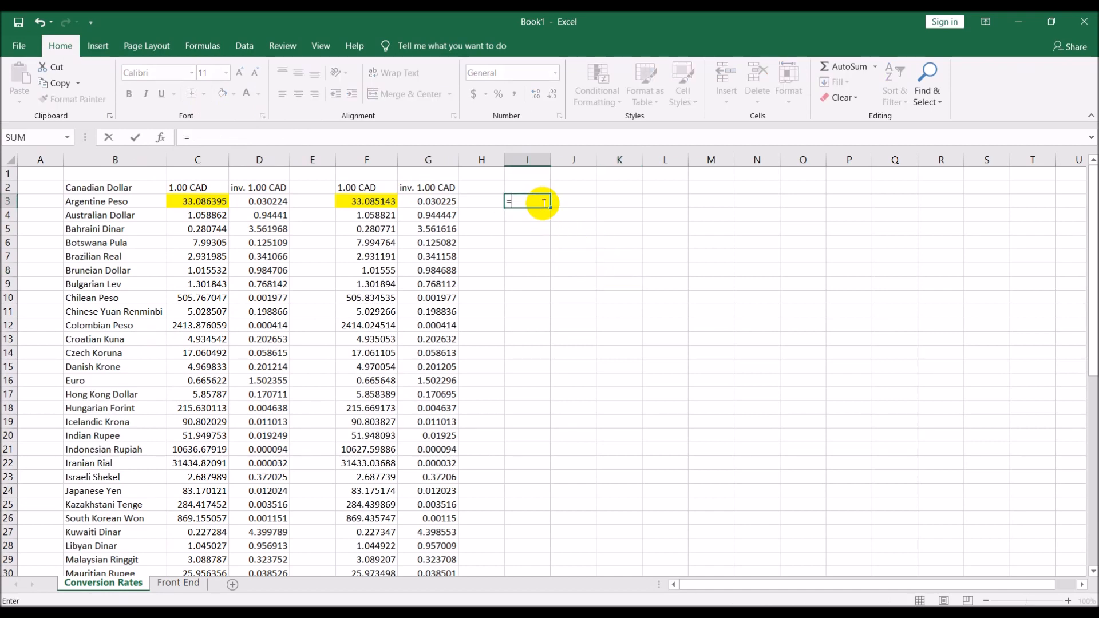
pyautogui.write('2000*')
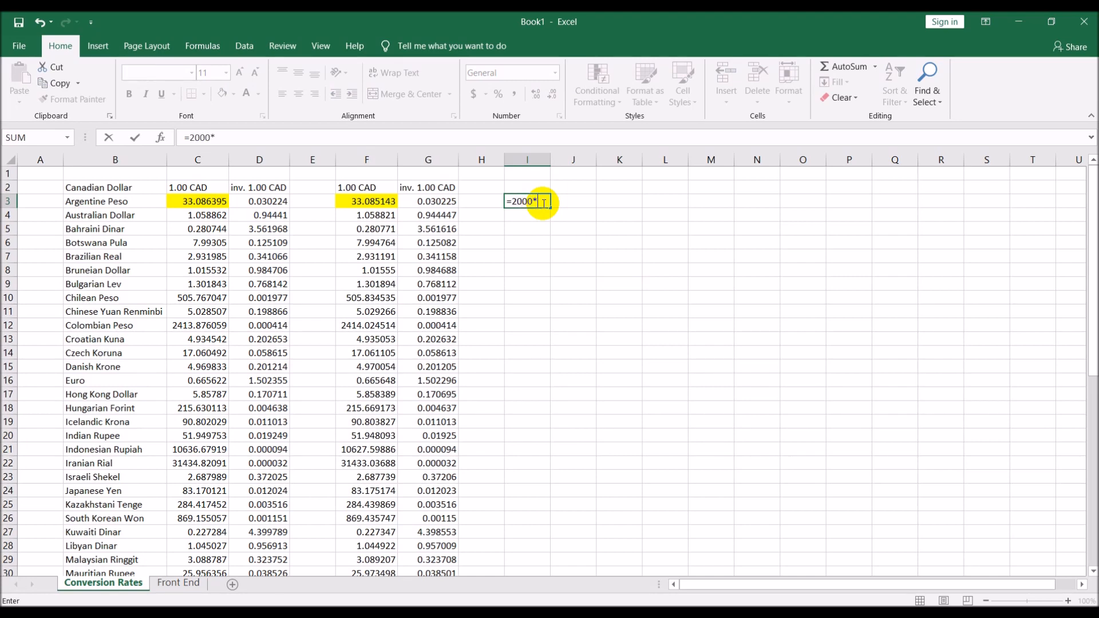
pyautogui.click(367, 200)
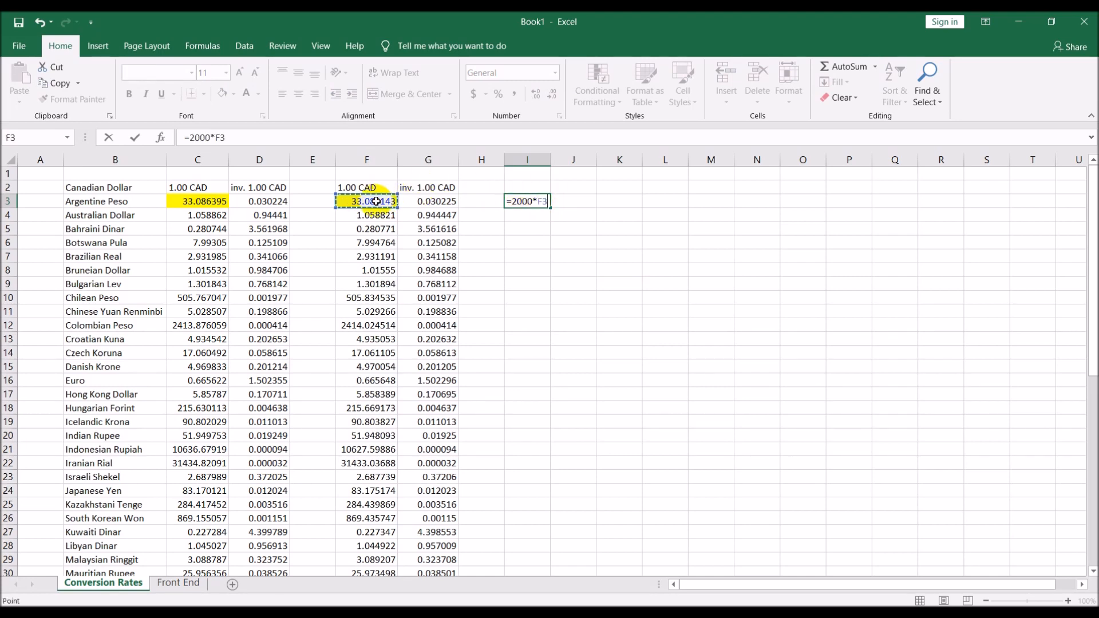
pyautogui.press('Enter')
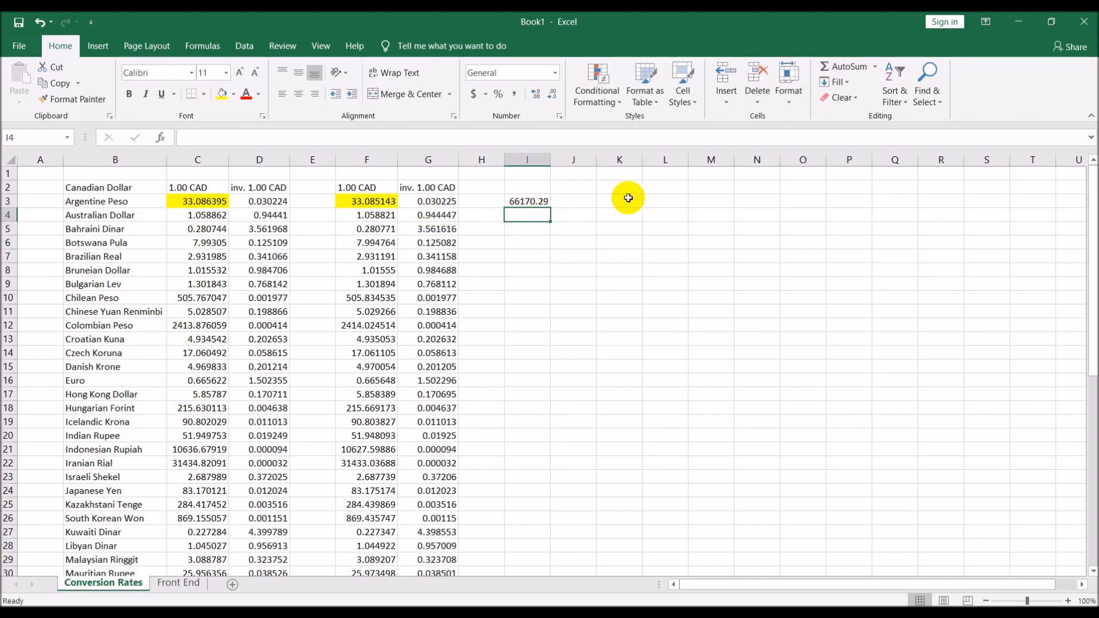
# - Enter =2000*C3 in K3, giving 66172.79 from the refreshed rate
pyautogui.write('=2000*')
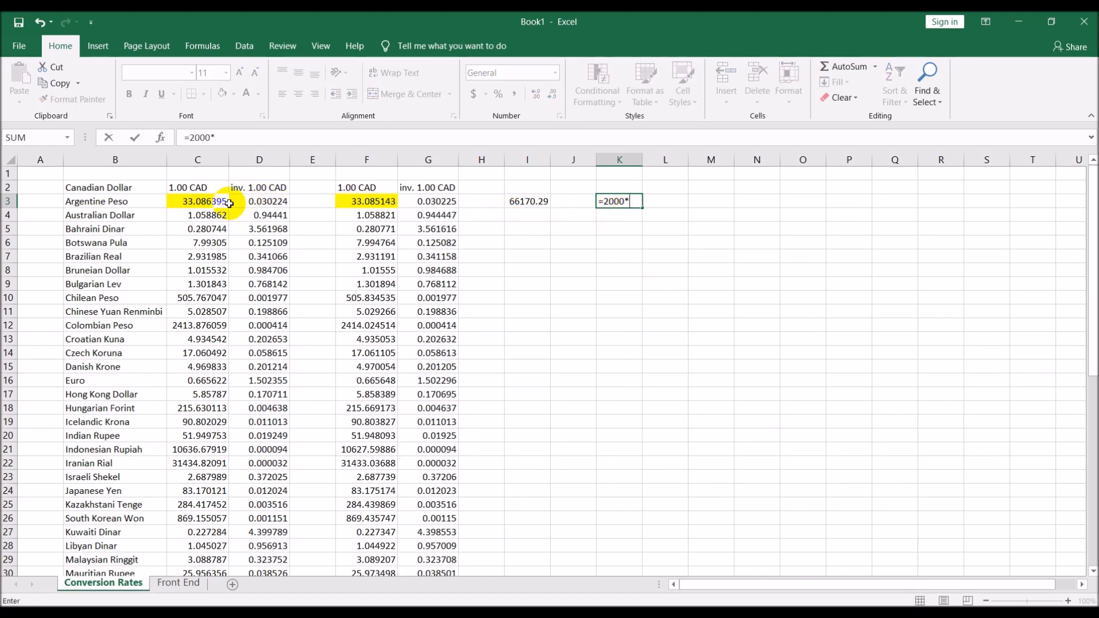
pyautogui.click(197, 200)
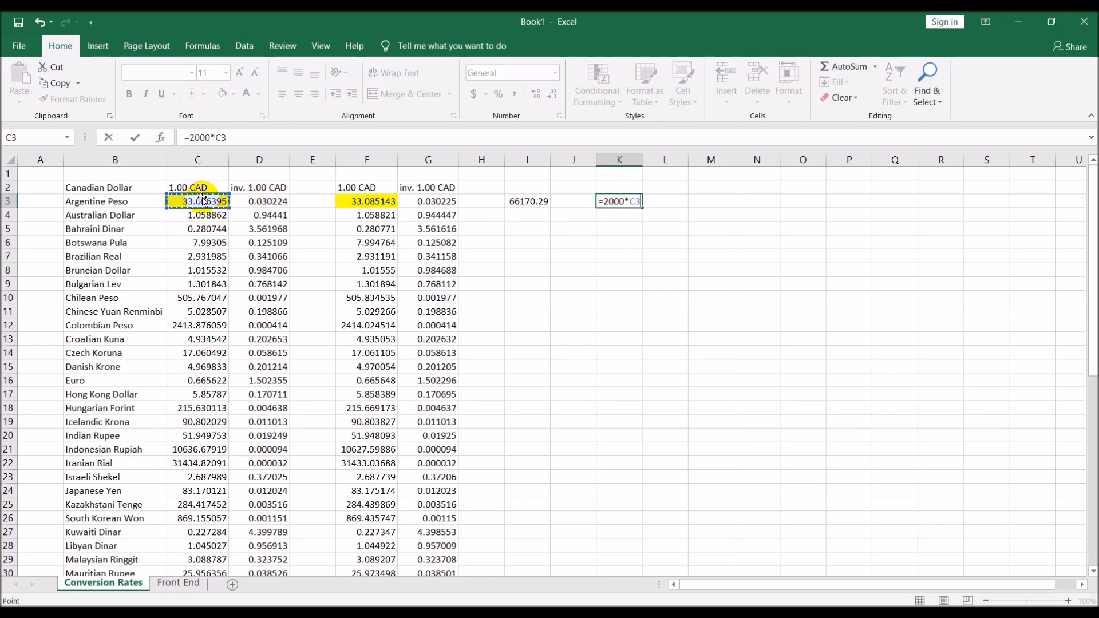
pyautogui.press('Enter')
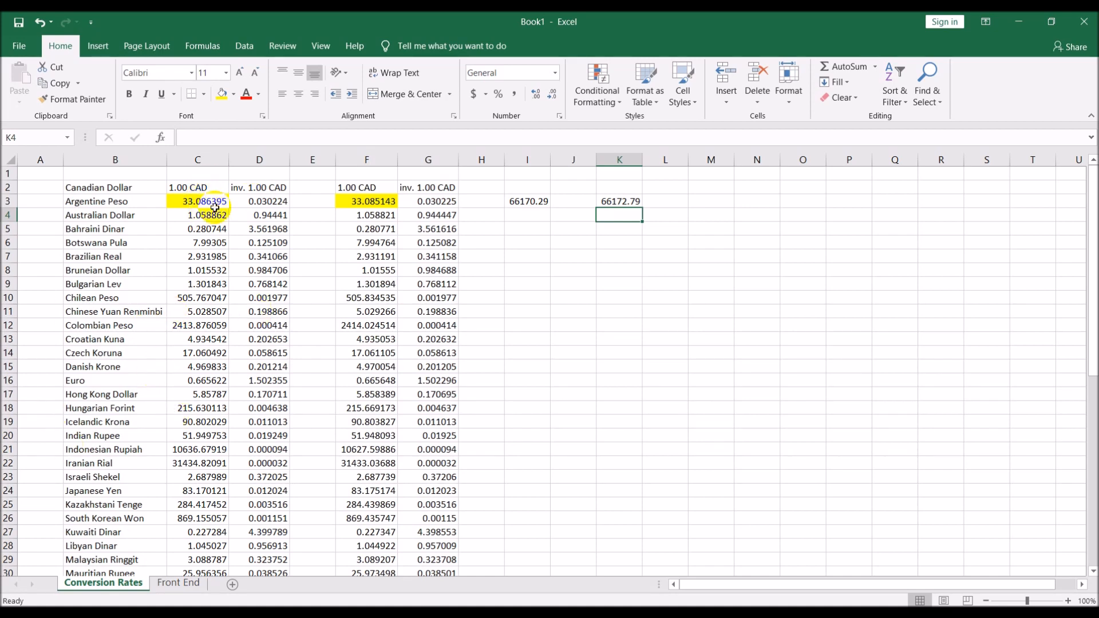
# - On Front End, enter 500 in C5 and choose US Dollar, converting to 373.33
pyautogui.click(178, 582)
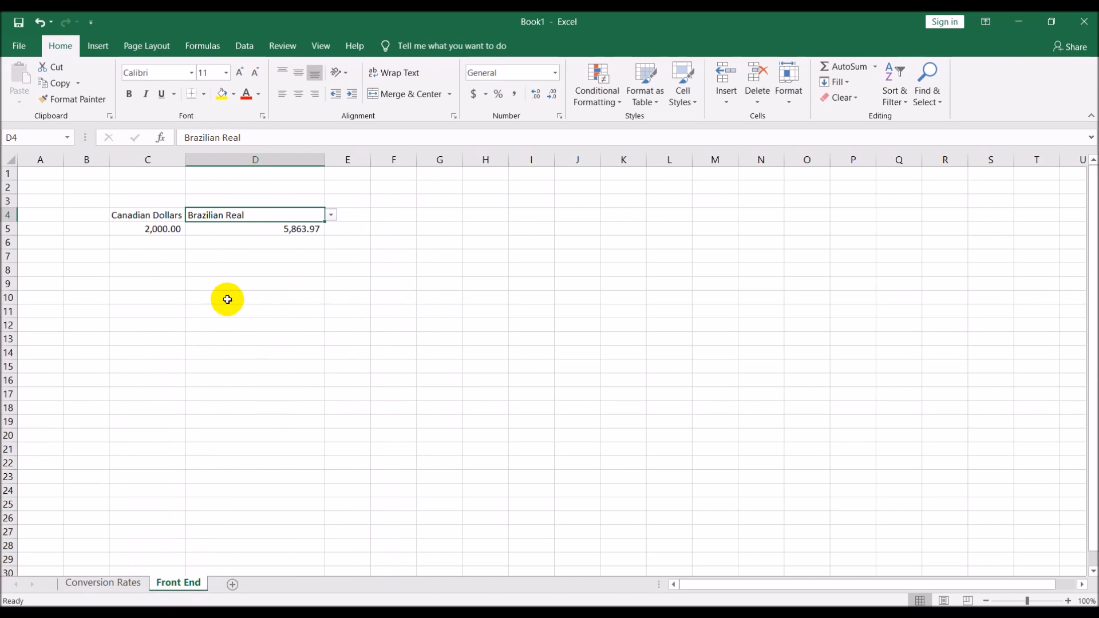
pyautogui.moveTo(167, 226)
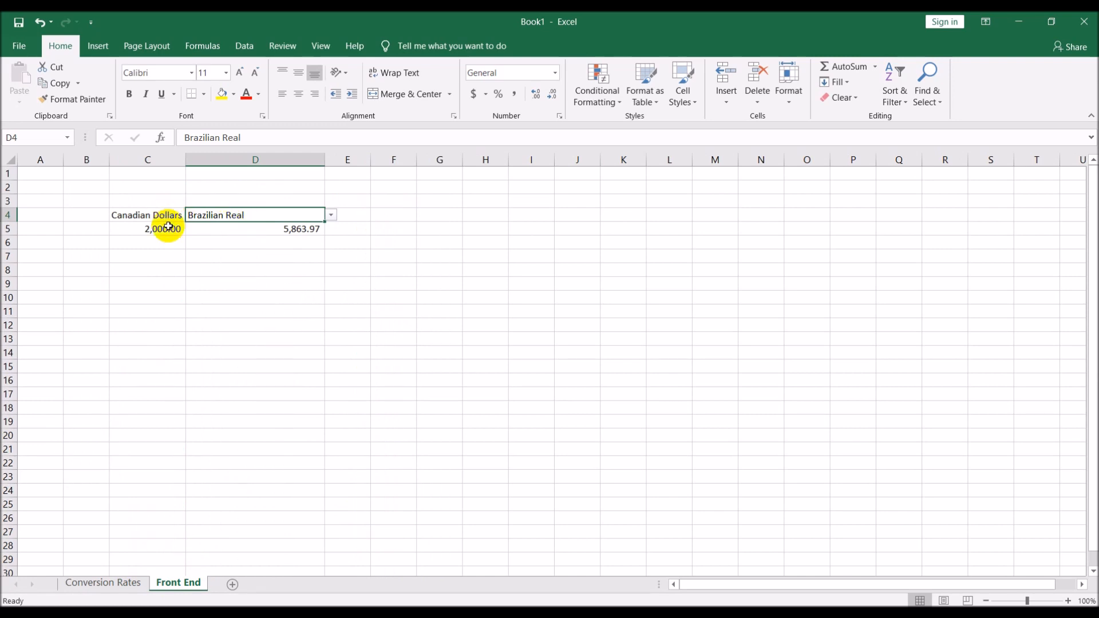
pyautogui.click(167, 229)
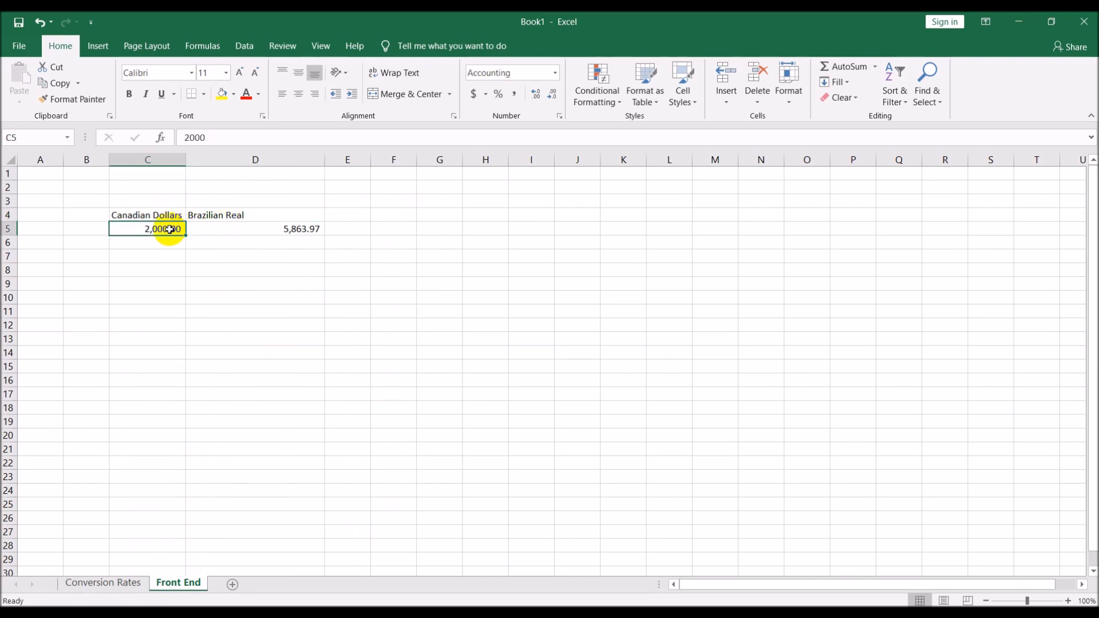
pyautogui.write('500')
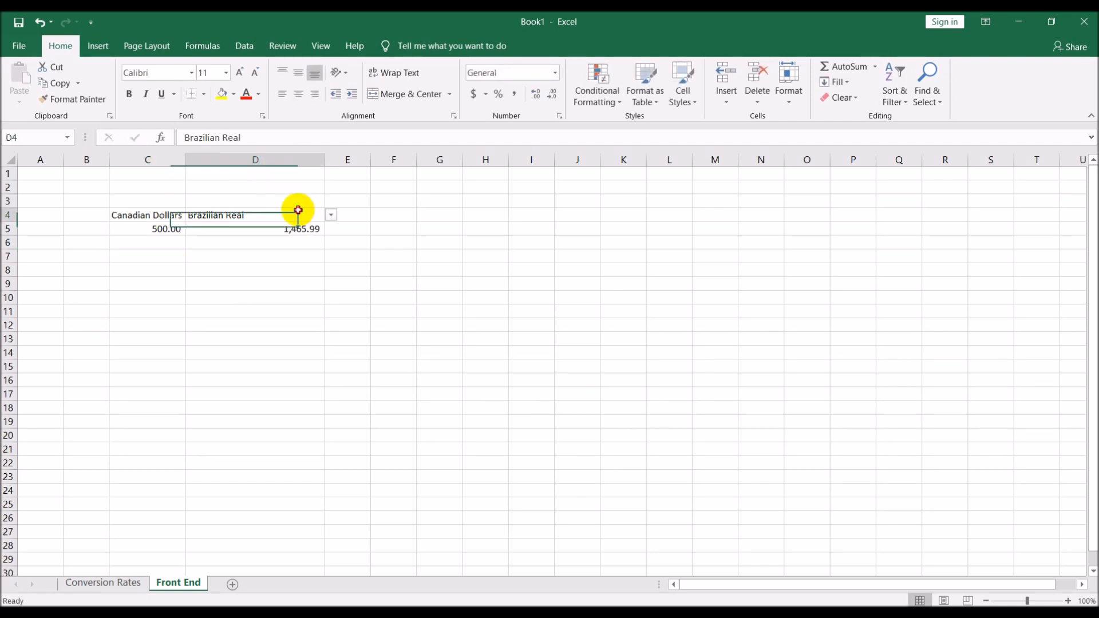
pyautogui.click(330, 216)
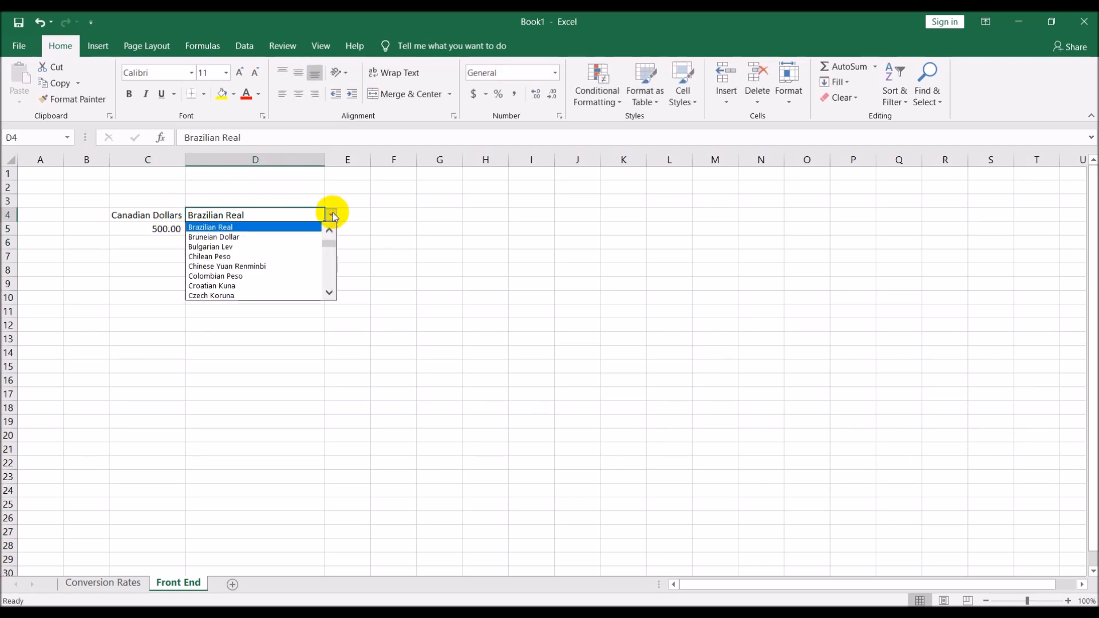
pyautogui.scroll(-3)
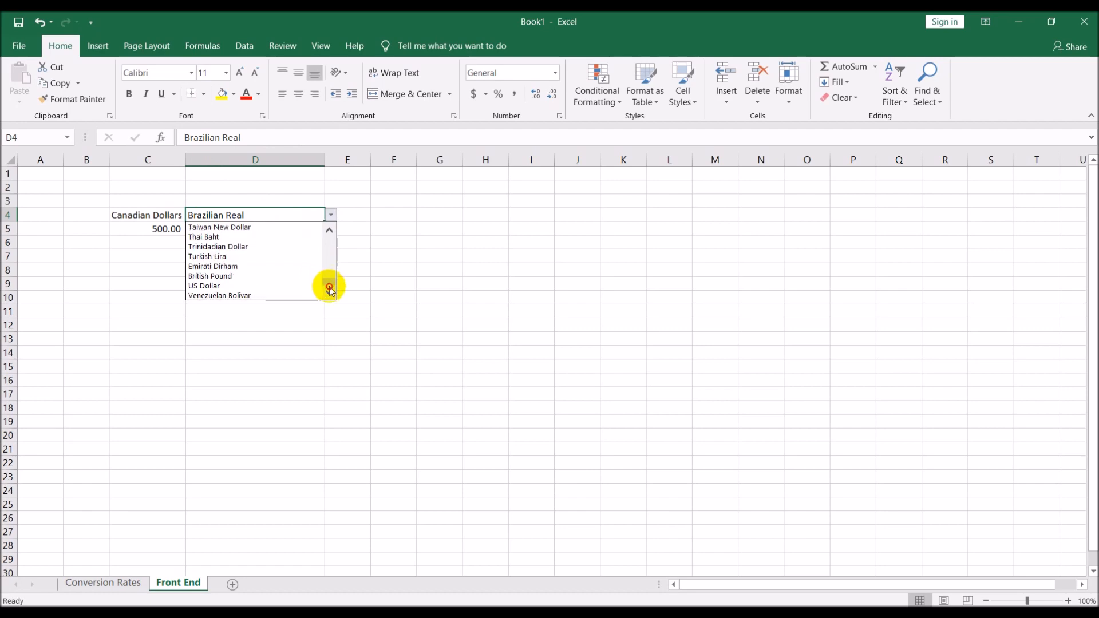
pyautogui.click(204, 286)
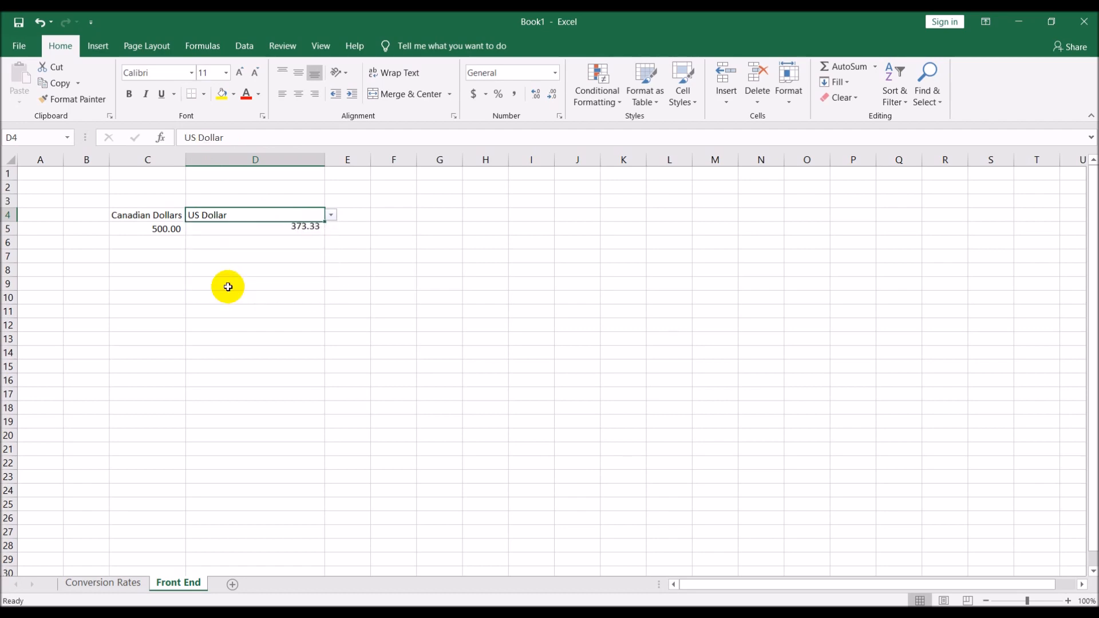
pyautogui.moveTo(225, 290)
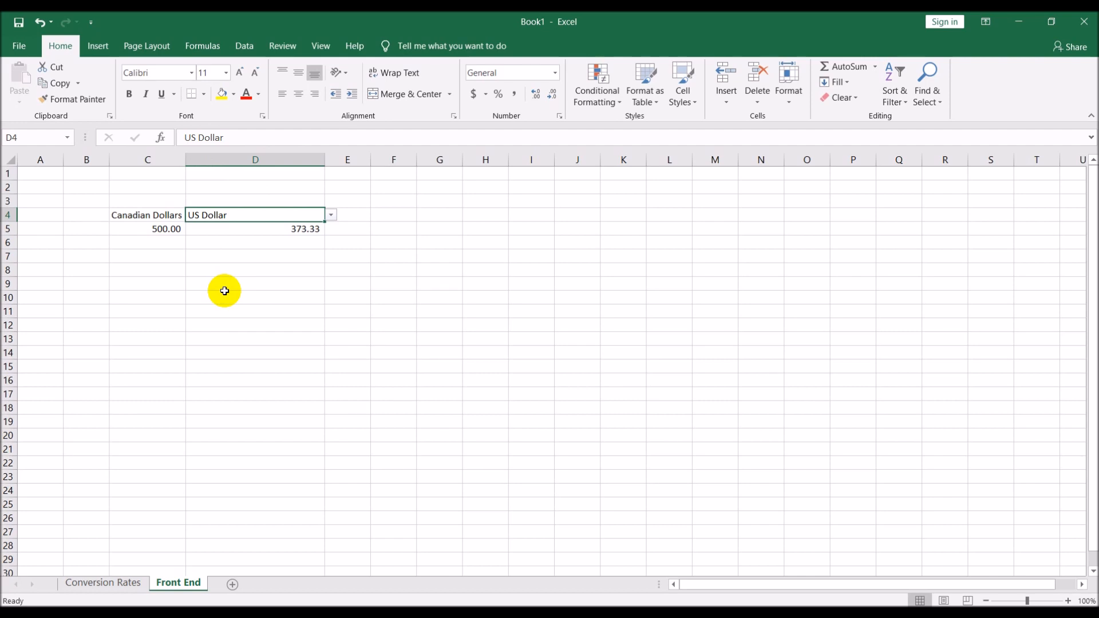
pyautogui.moveTo(151, 240)
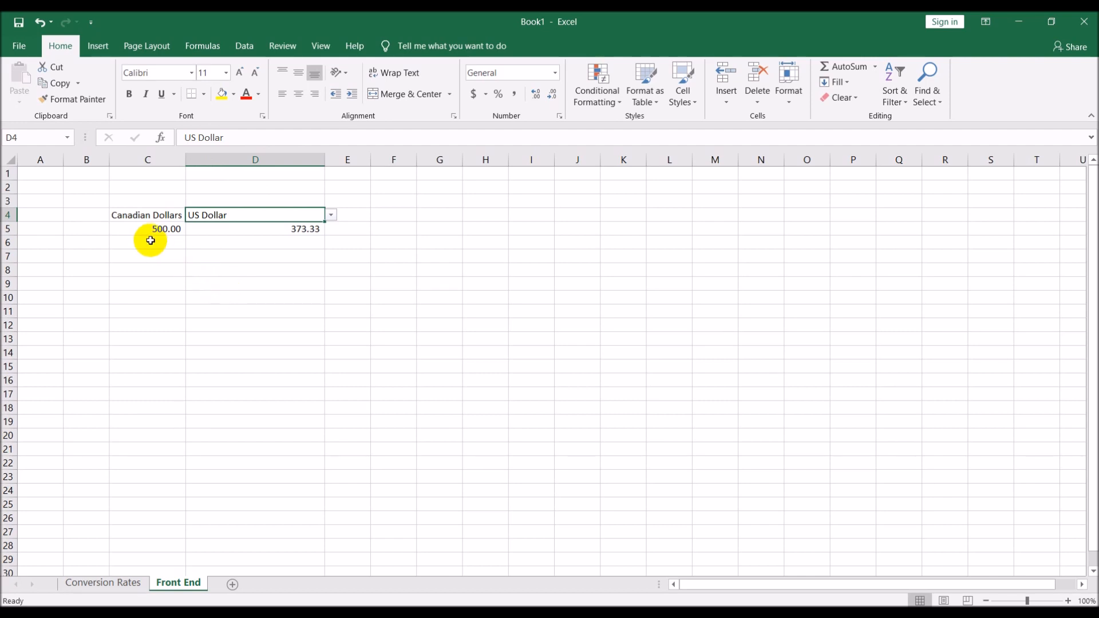
pyautogui.moveTo(143, 233)
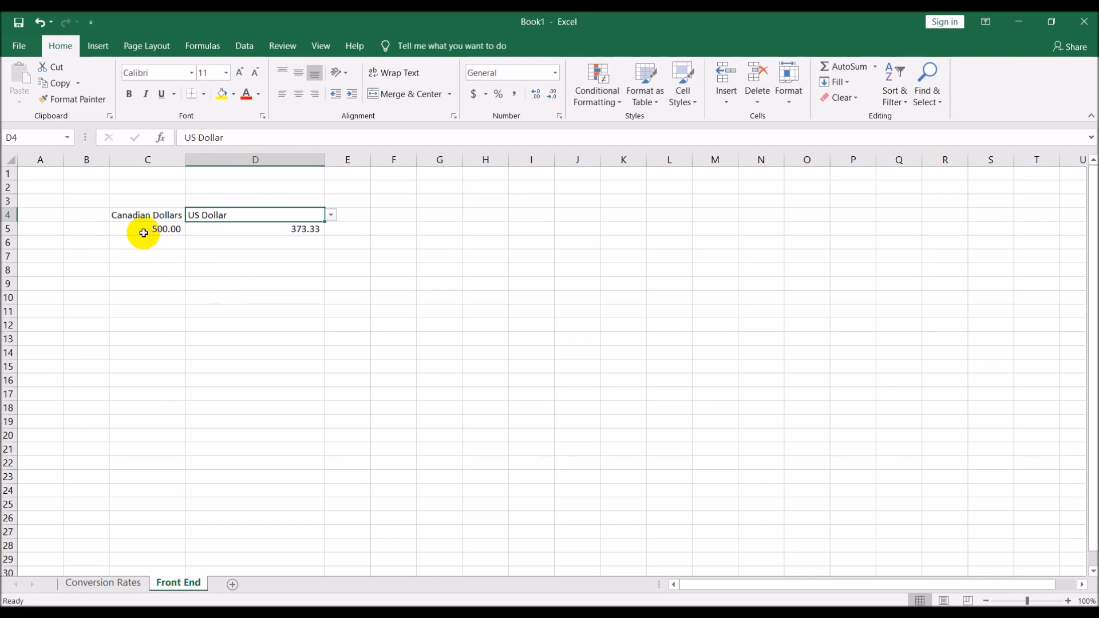